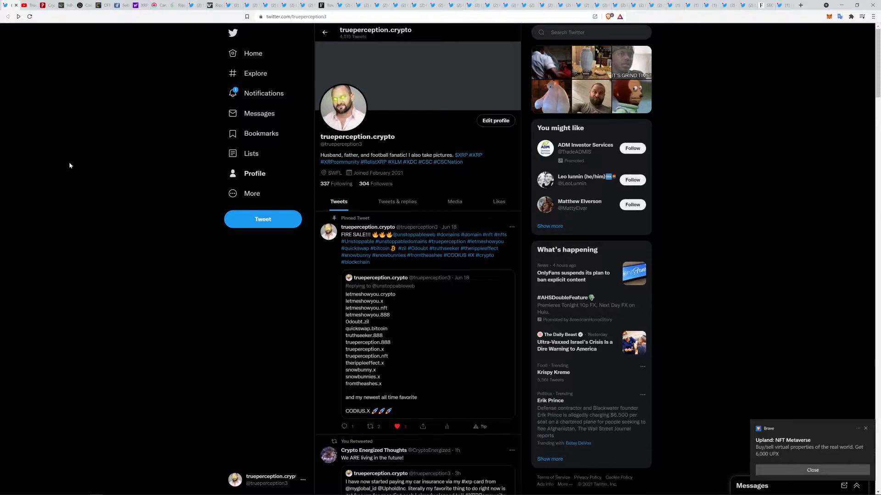
mouse_move(58, 89)
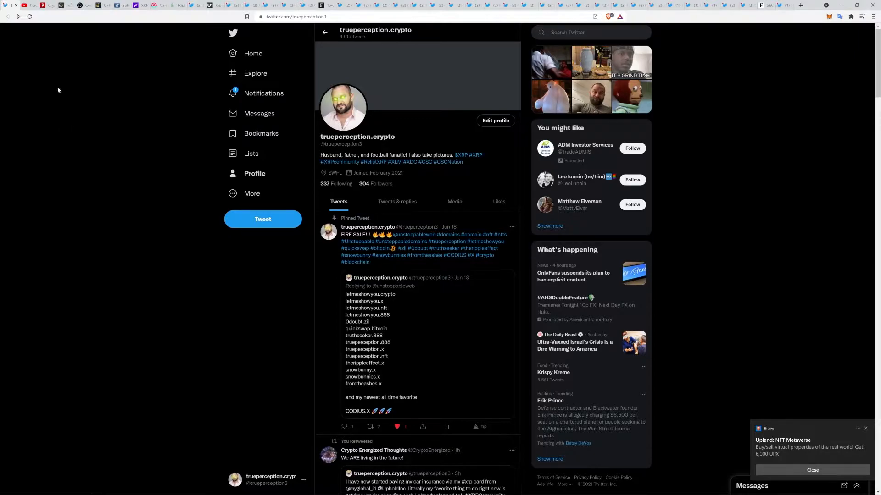
mouse_move(346, 135)
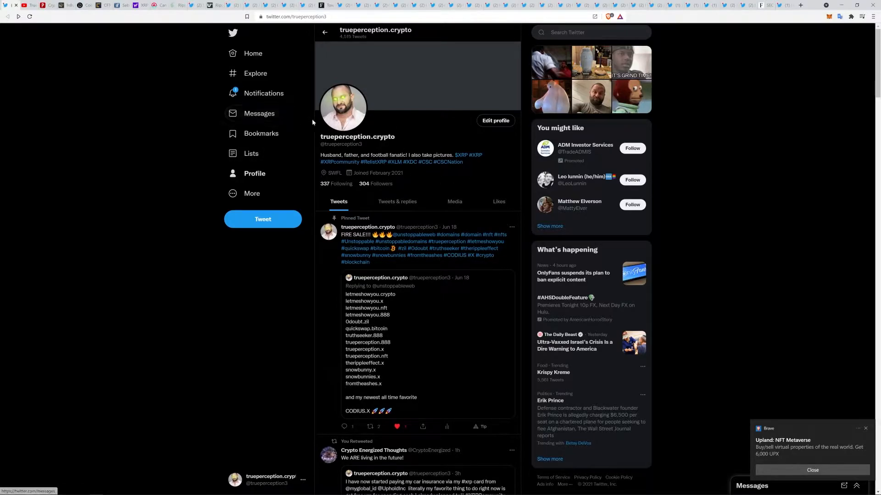
mouse_move(381, 187)
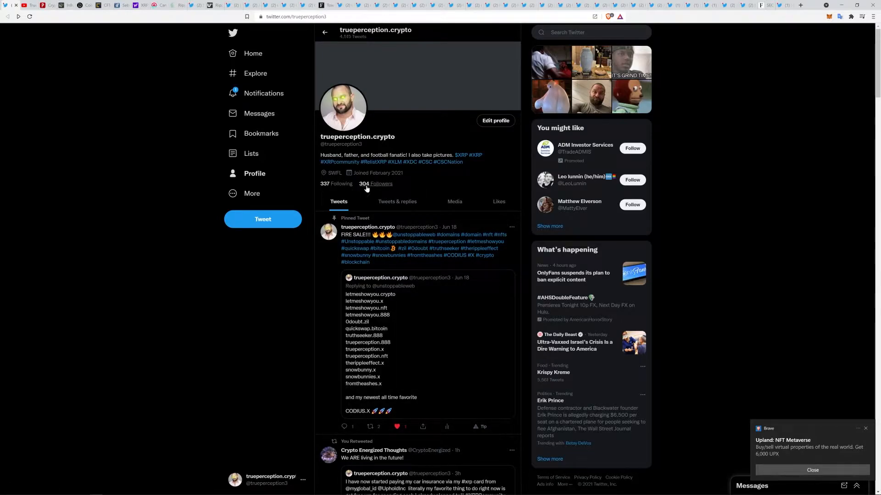
mouse_move(380, 186)
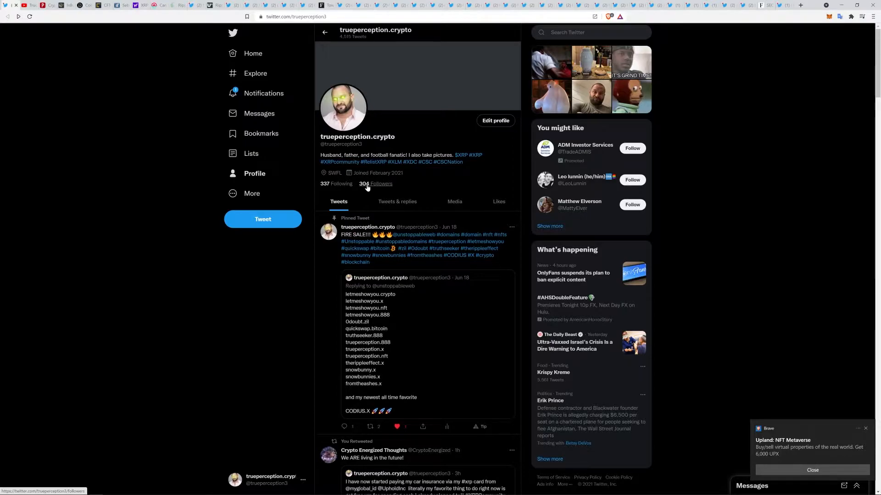
mouse_move(64, 75)
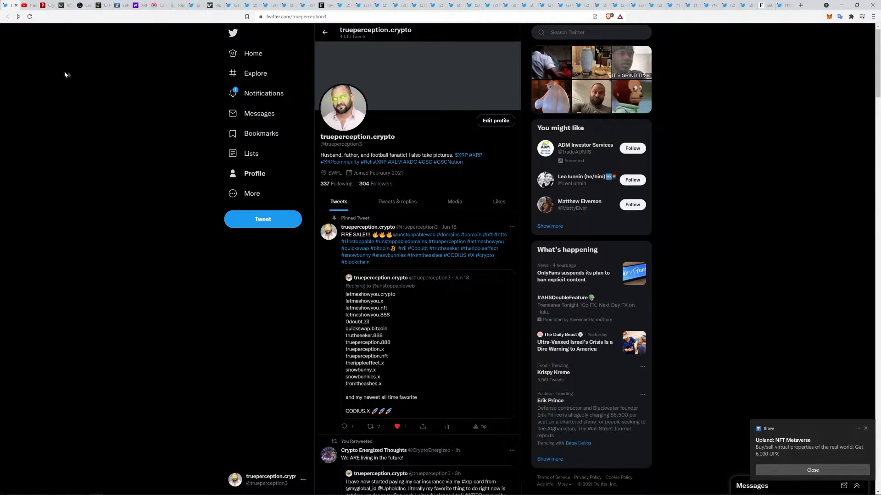
mouse_move(83, 32)
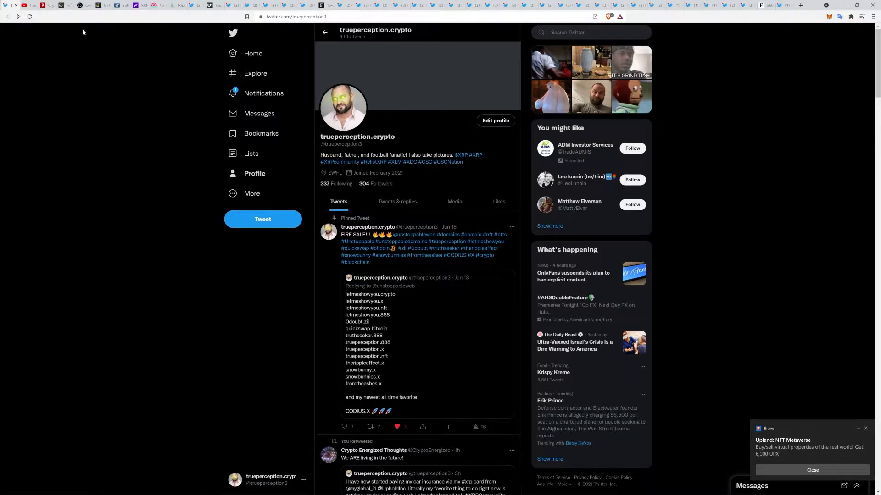
Step: Show the True Perception Investments YouTube channel home page and its recent uploads
left_click(38, 5)
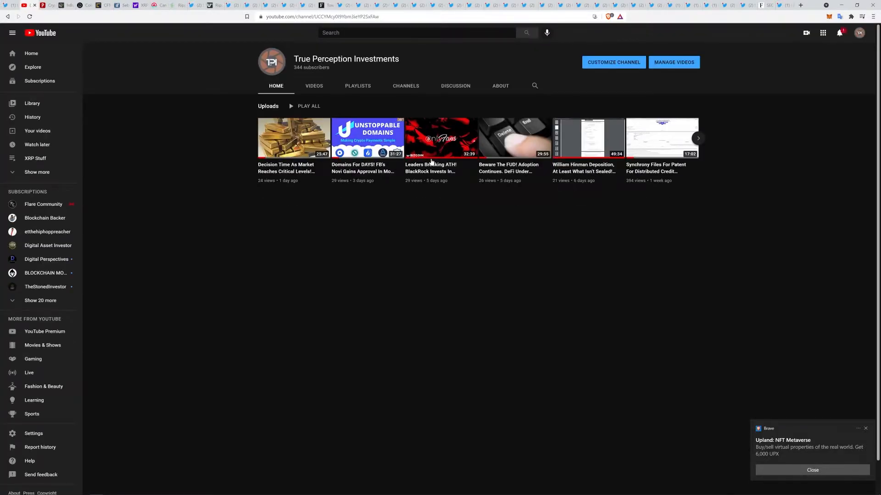
mouse_move(811, 155)
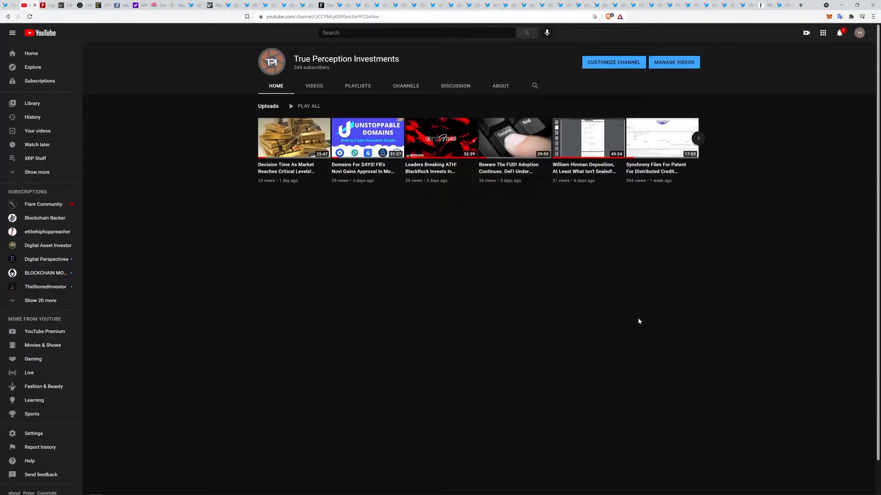
mouse_move(628, 320)
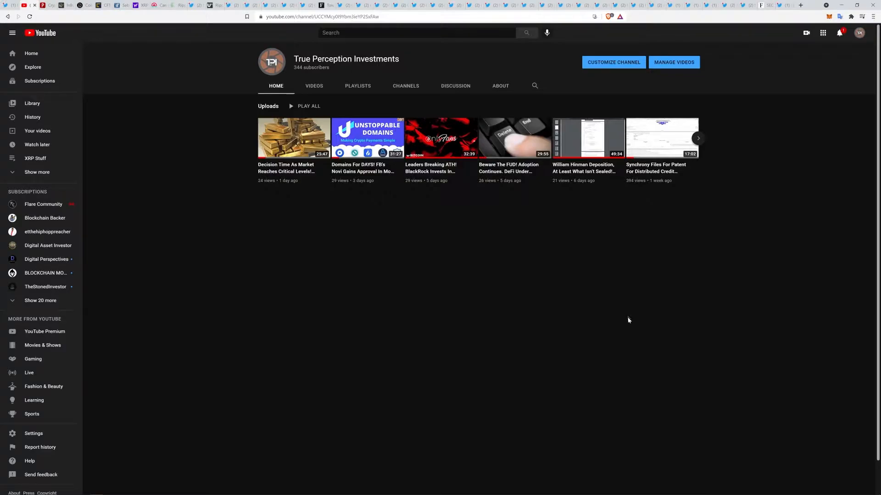
Step: List the channel's playlists, including Liked videos, NFTs, General News and XRP Stuff
left_click(357, 85)
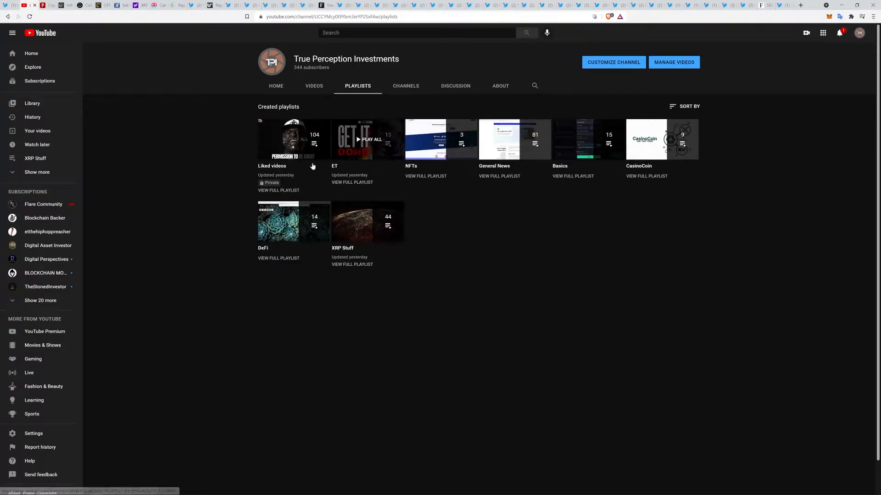
mouse_move(367, 150)
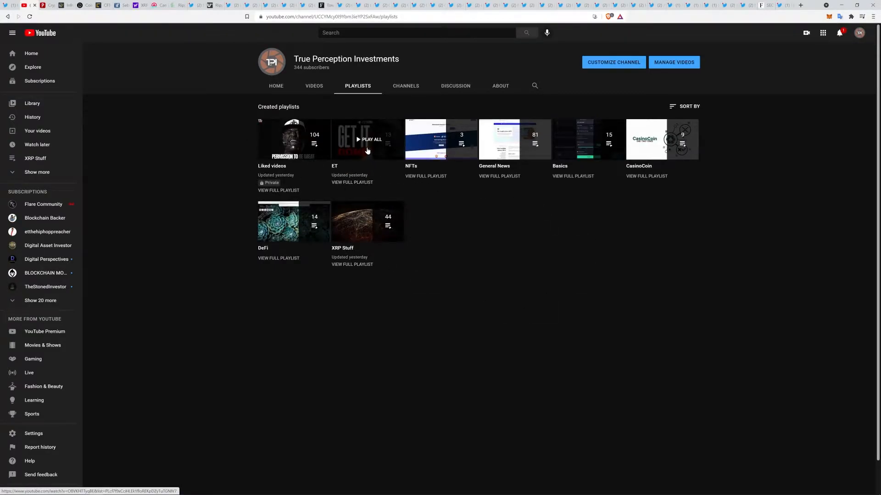
mouse_move(347, 129)
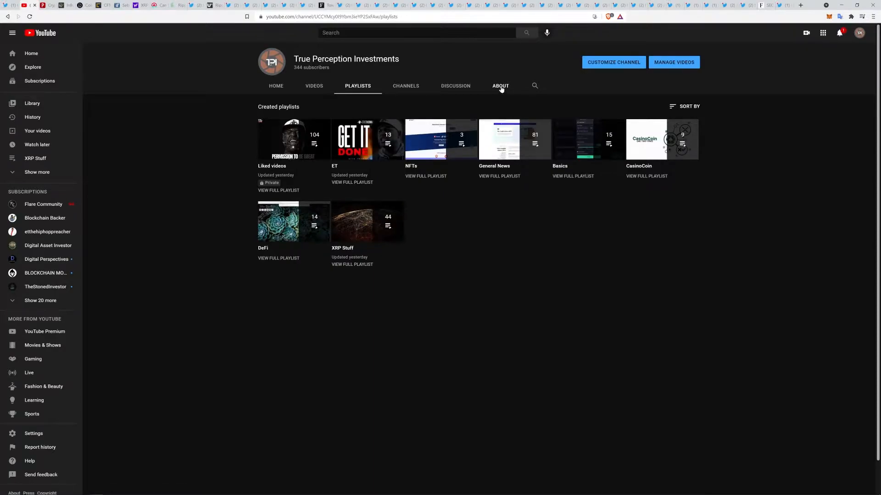
Step: Open the channel's About description, select trueperception.crypto, and scroll down to its links
left_click(499, 86)
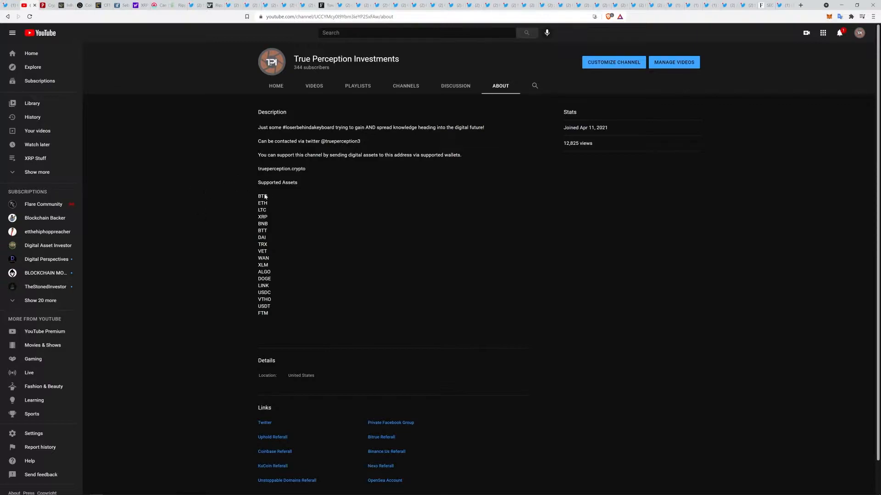
mouse_move(257, 172)
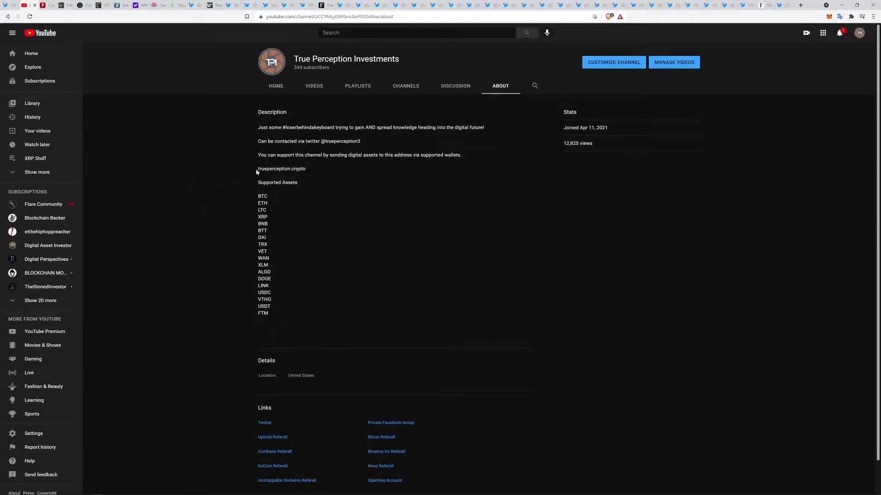
double_click(280, 169)
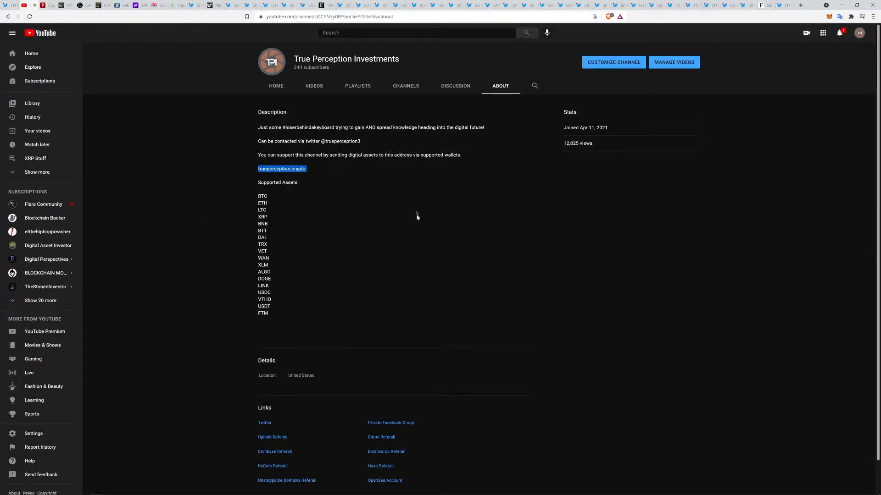
mouse_move(375, 179)
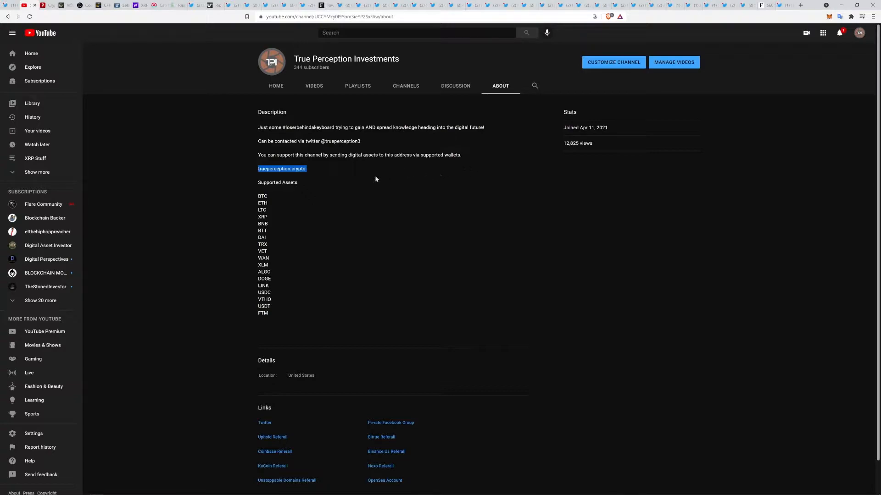
mouse_move(347, 273)
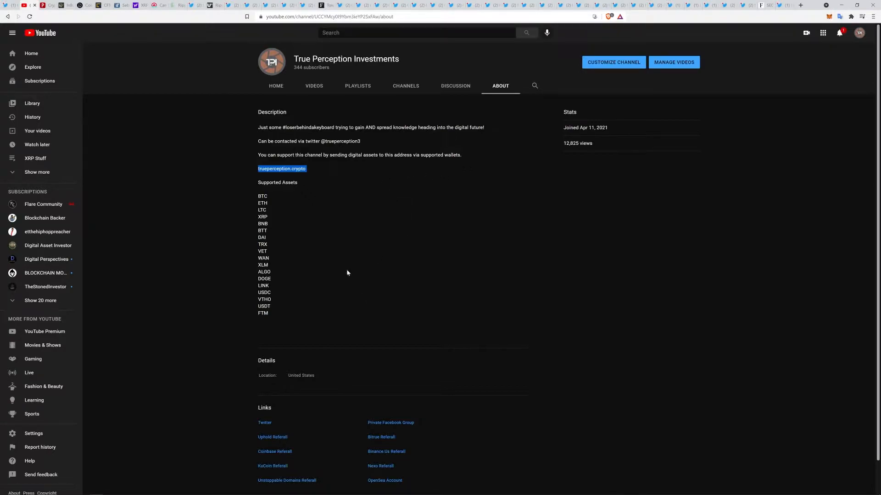
scroll("down", 3)
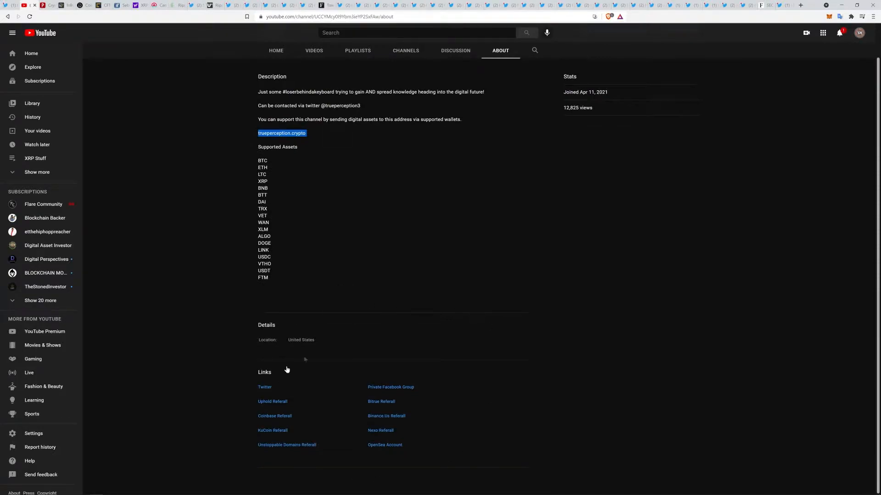
mouse_move(390, 393)
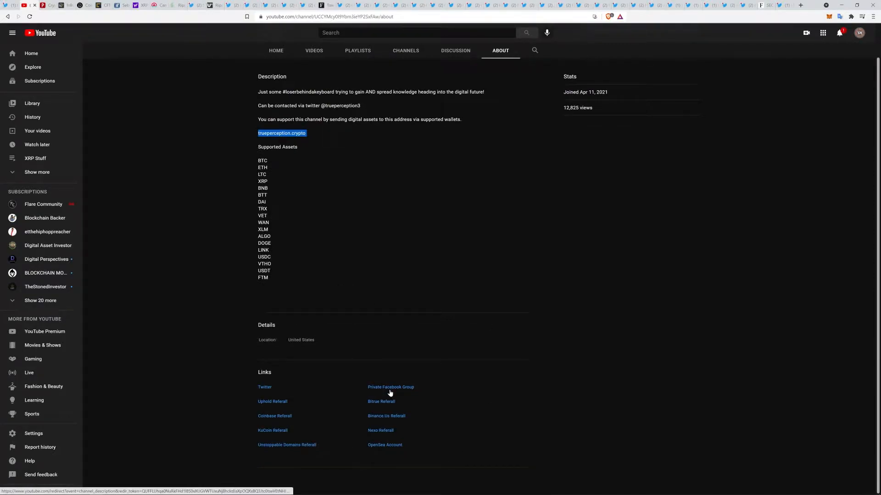
mouse_move(390, 387)
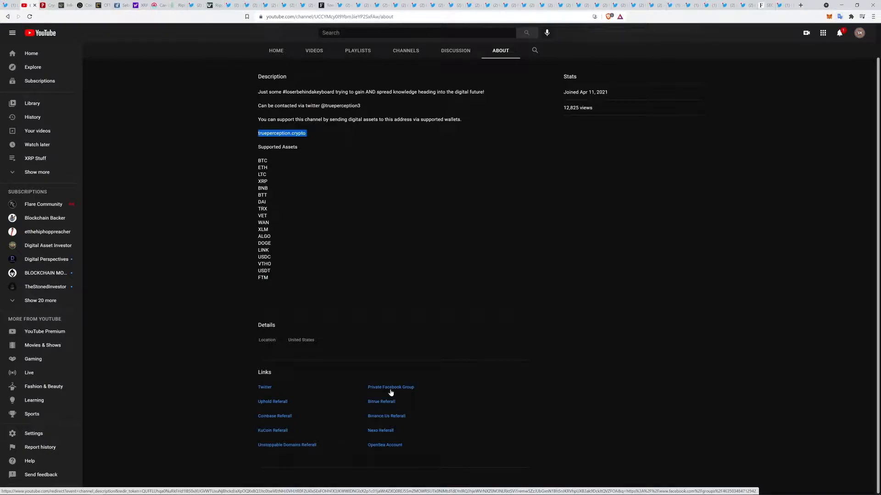
mouse_move(484, 388)
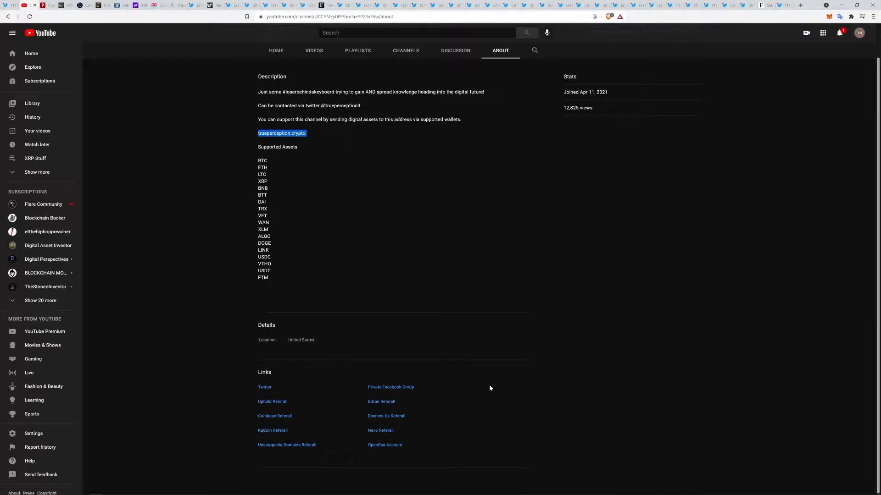
mouse_move(310, 473)
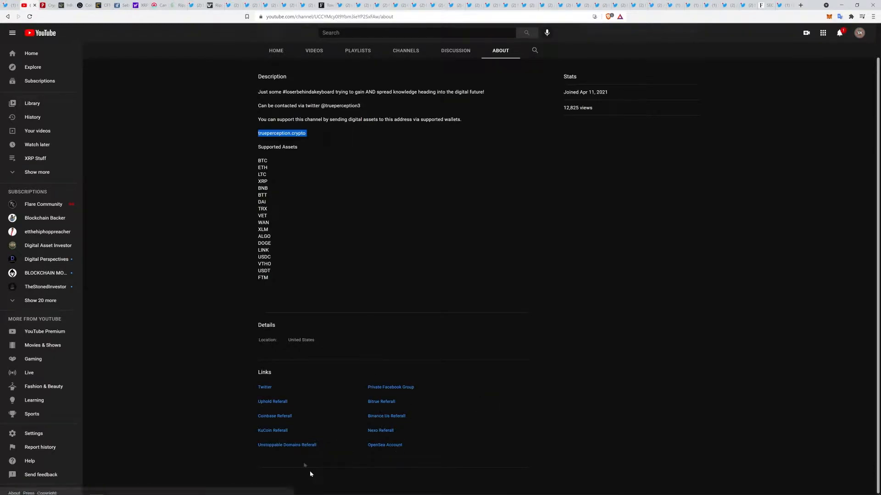
mouse_move(392, 452)
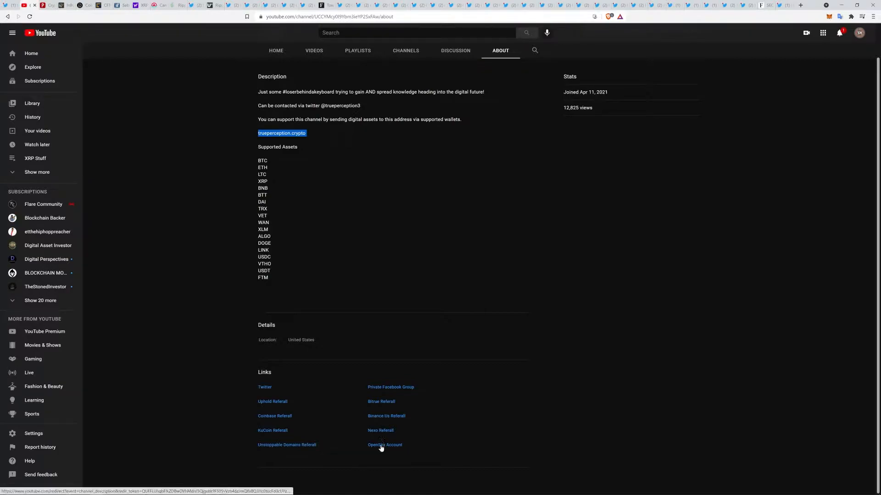
mouse_move(420, 330)
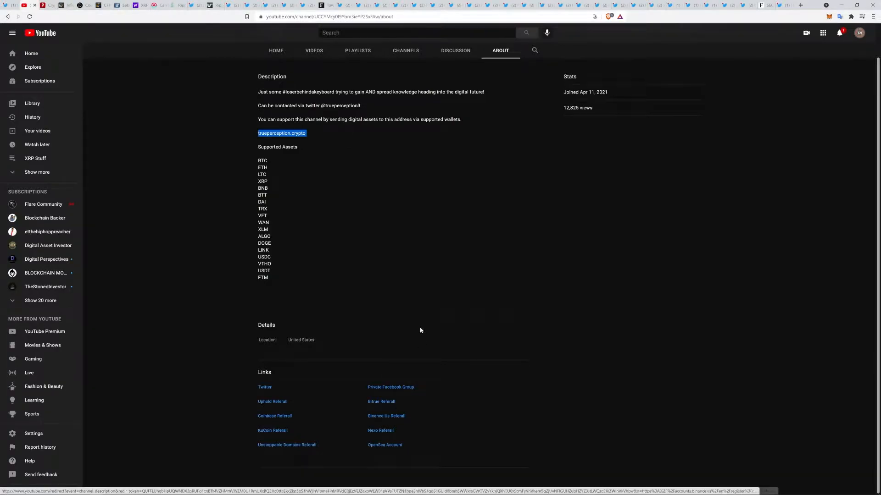
mouse_move(196, 225)
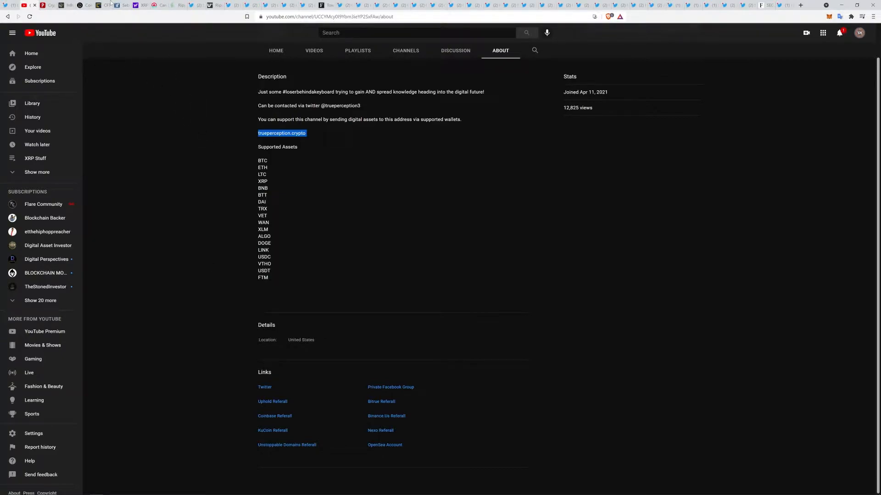
Step: Show Politico's 'Crypto lobbyists handed setback as House blocks tax rule changes' article
left_click(48, 5)
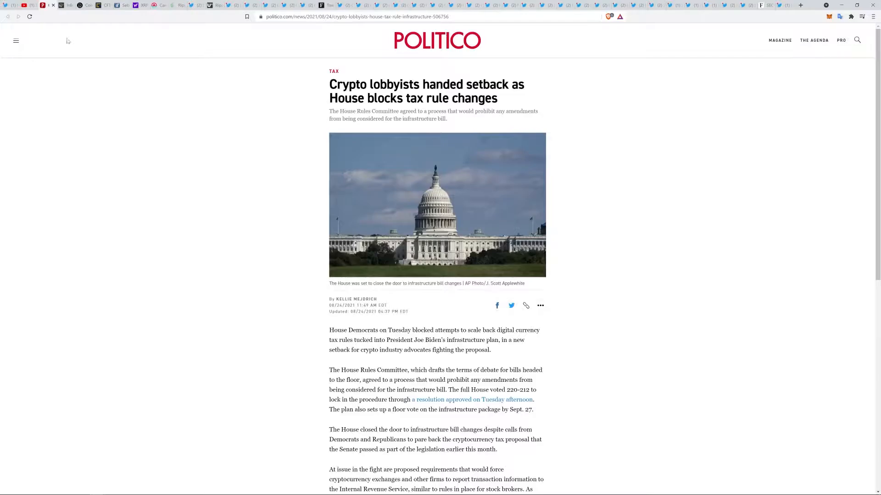
mouse_move(172, 142)
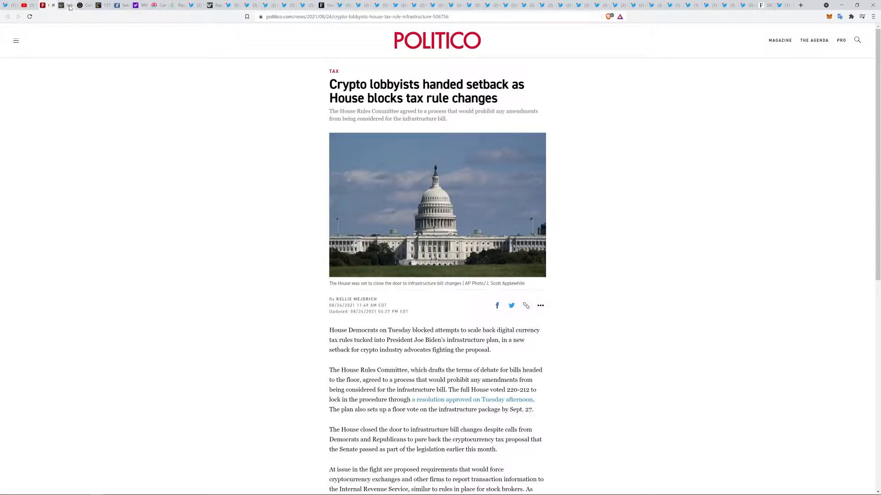
Step: Read Cointelegraph's infrastructure bill crypto tax article down to the Blockchain Association quote
left_click(60, 6)
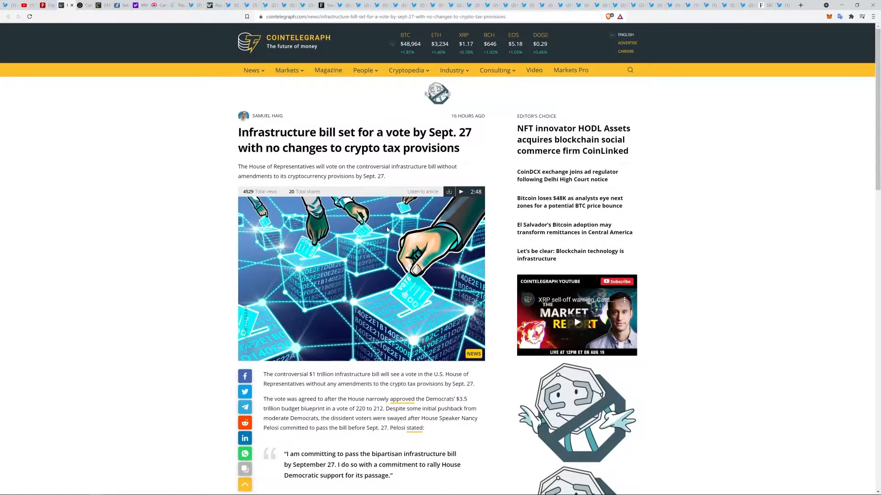
scroll("down", 3)
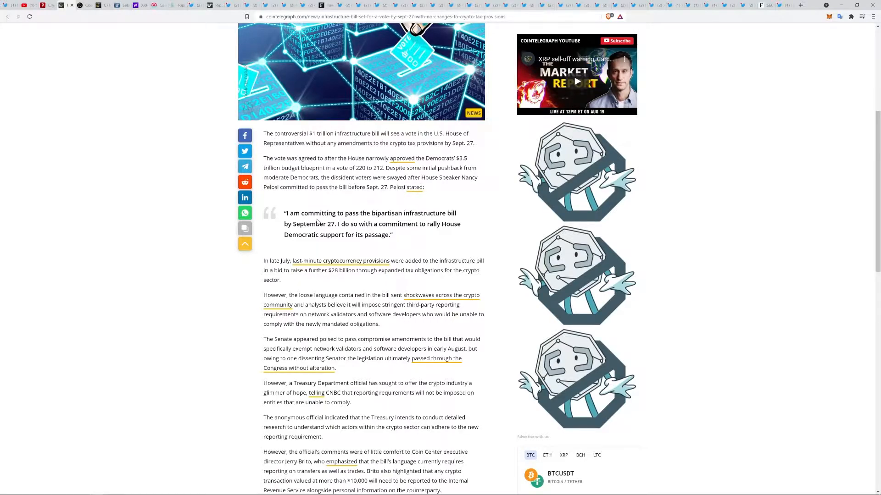
scroll("down", 3)
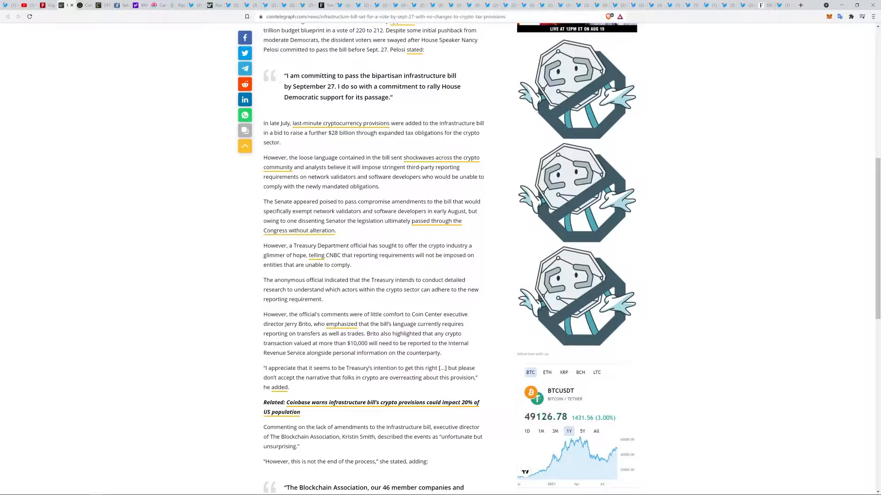
scroll("down", 3)
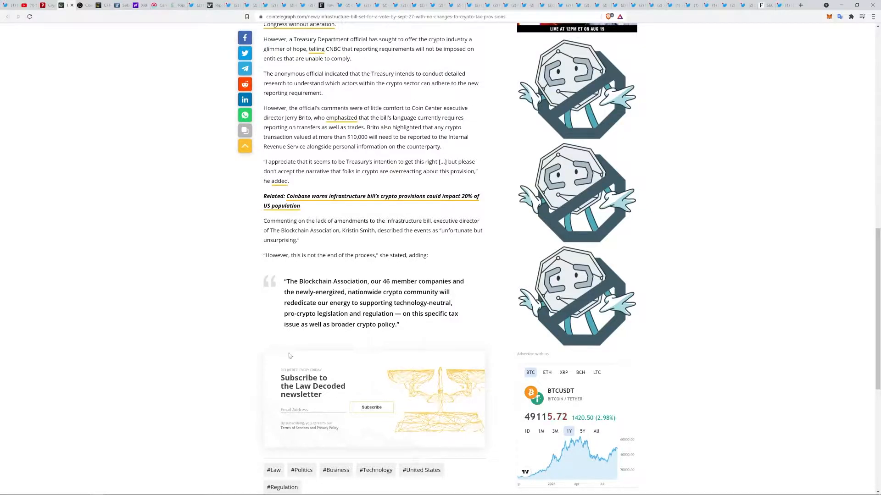
mouse_move(574, 348)
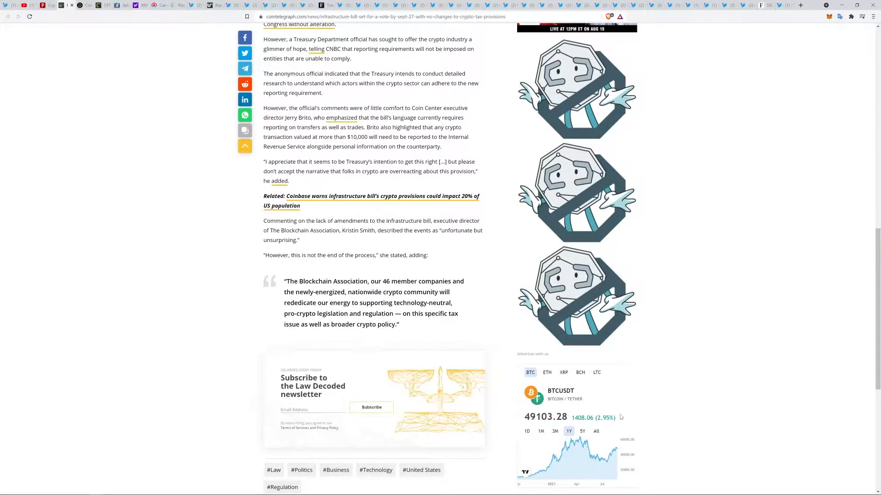
mouse_move(489, 369)
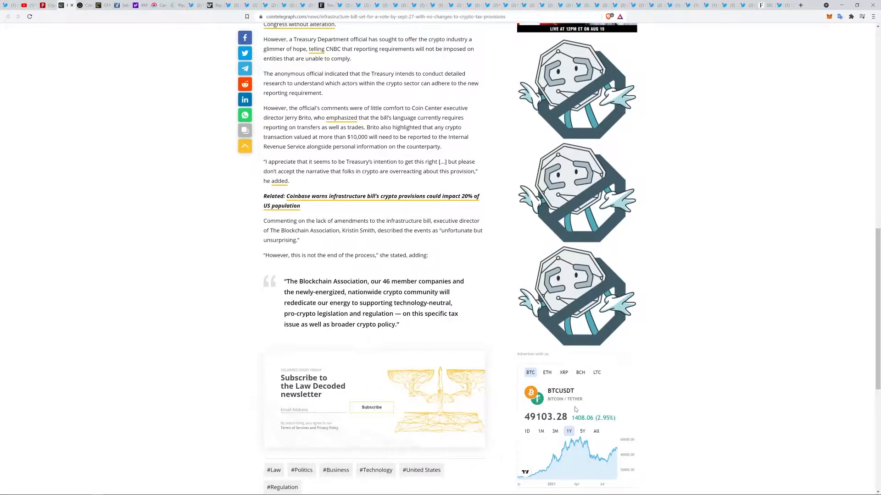
scroll("up", 3)
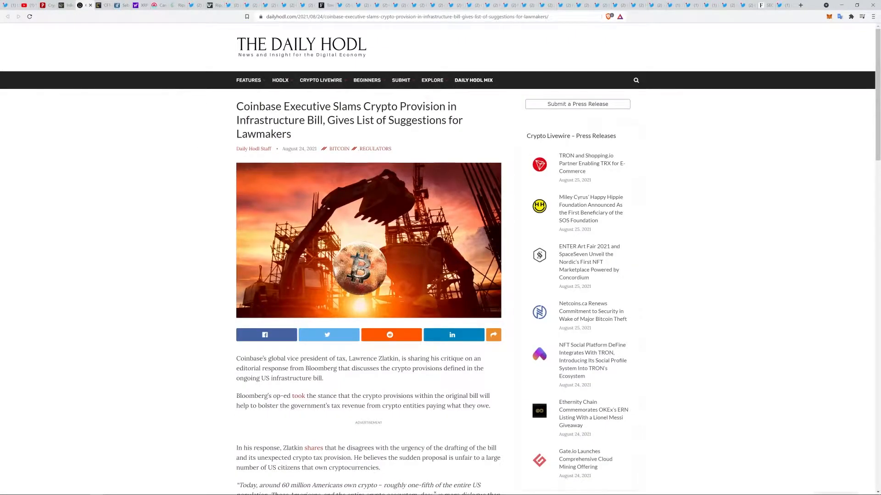
mouse_move(115, 193)
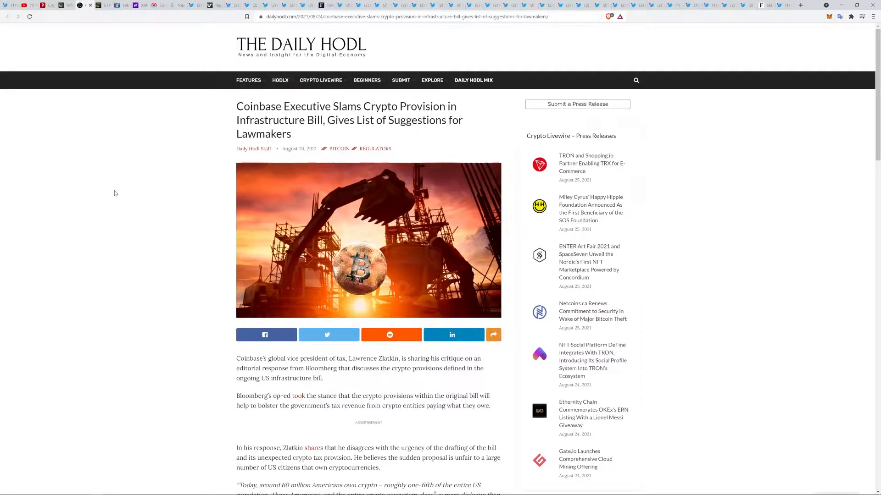
mouse_move(146, 187)
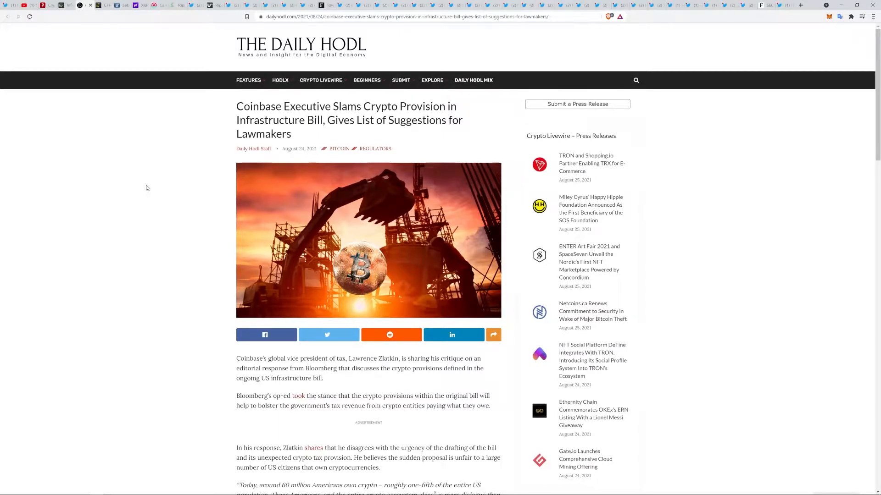
Step: Read the Coinbase executive article into Zlatkin's broker-definition suggestions, then return to the headline
scroll("down", 3)
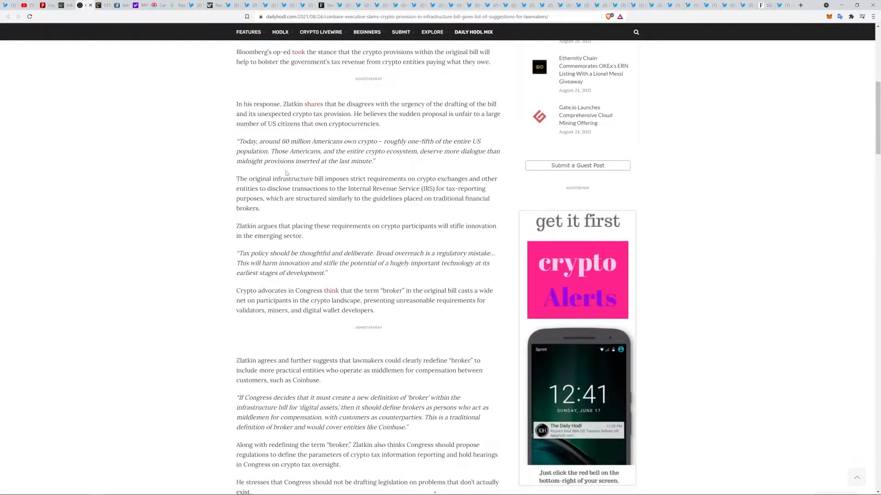
mouse_move(813, 235)
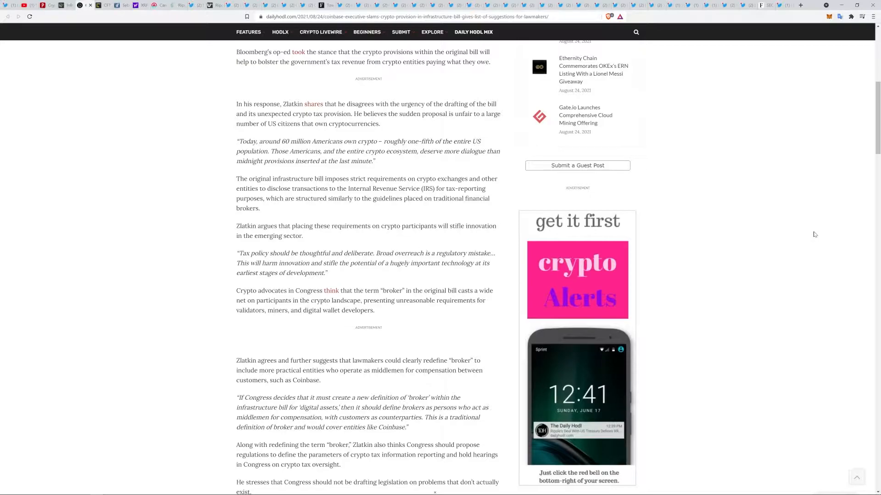
mouse_move(798, 167)
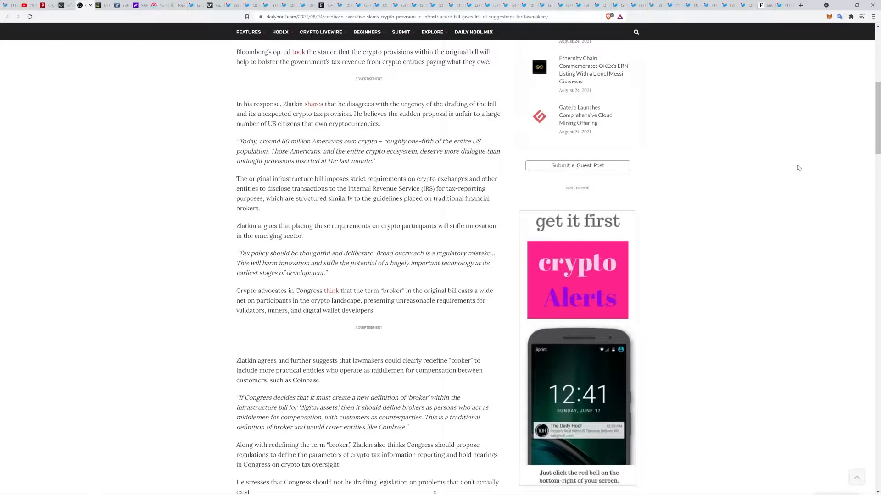
scroll("up", 3)
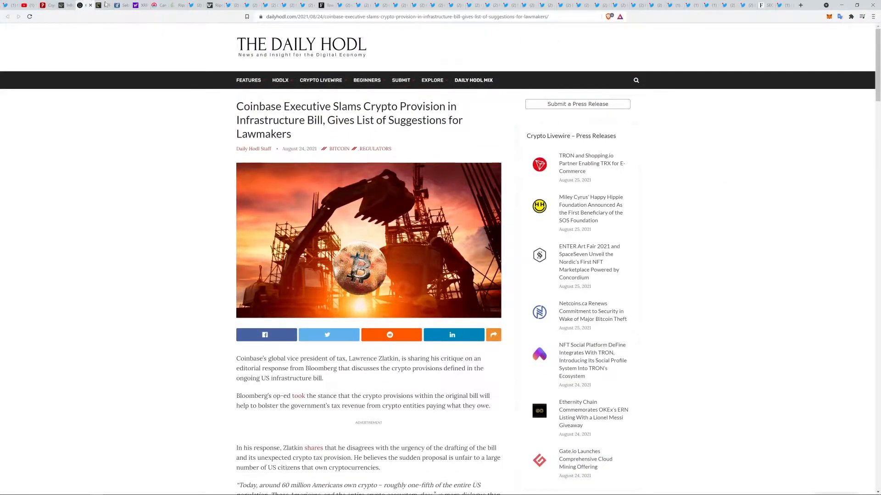
mouse_move(100, 5)
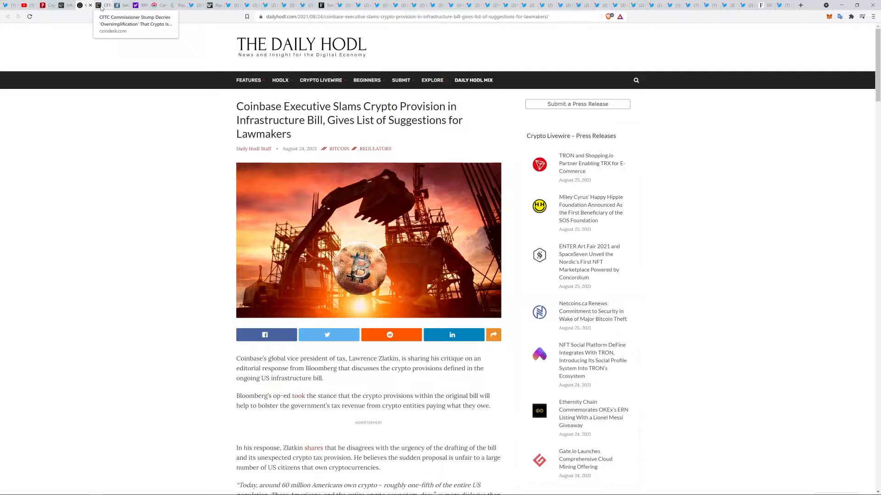
mouse_move(190, 5)
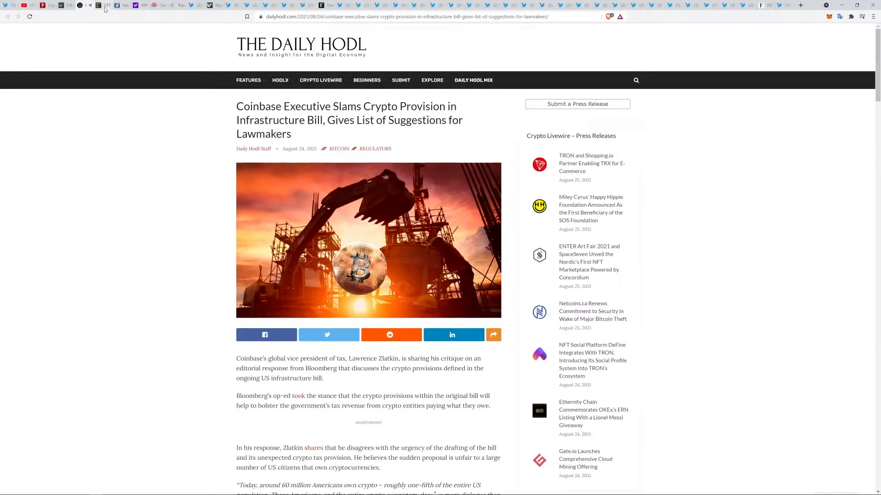
Step: Read CoinDesk's CFTC Commissioner Stump 'oversimplification' article to the end and return near the top
left_click(87, 5)
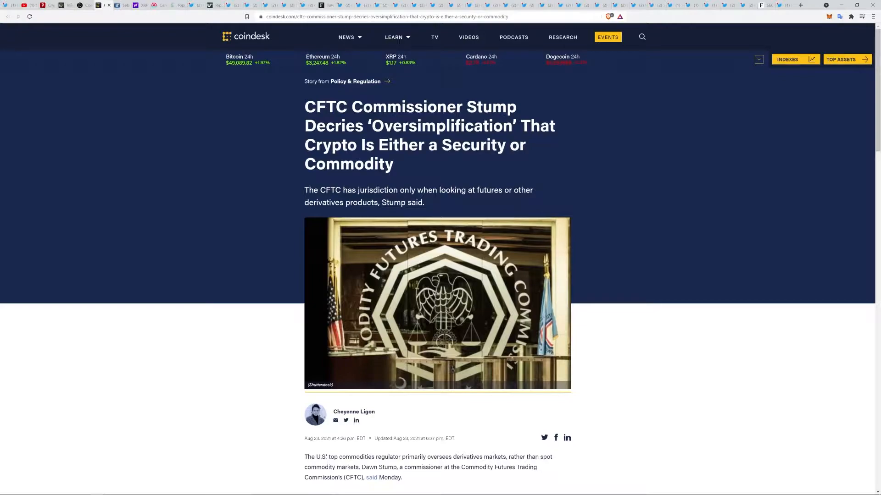
scroll("down", 3)
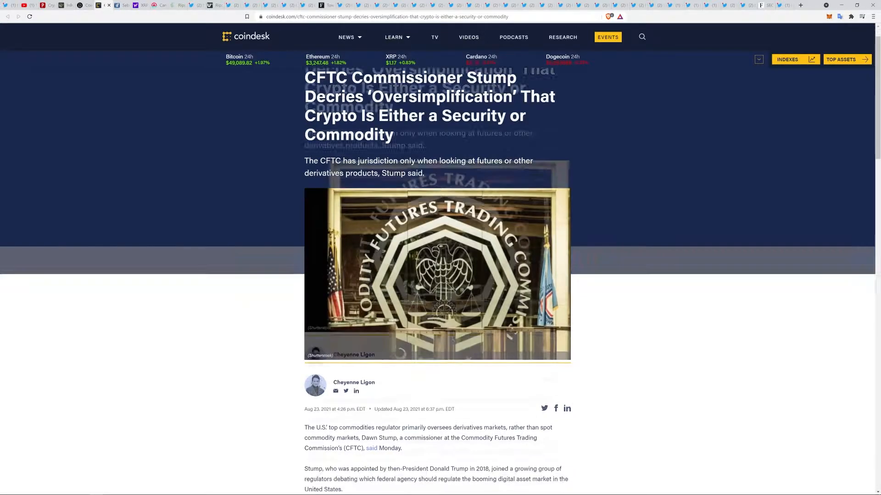
scroll("down", 3)
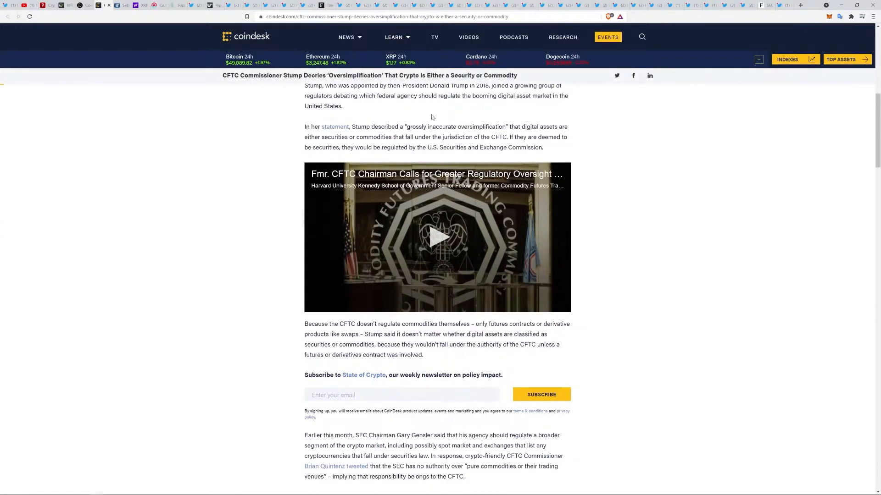
mouse_move(605, 150)
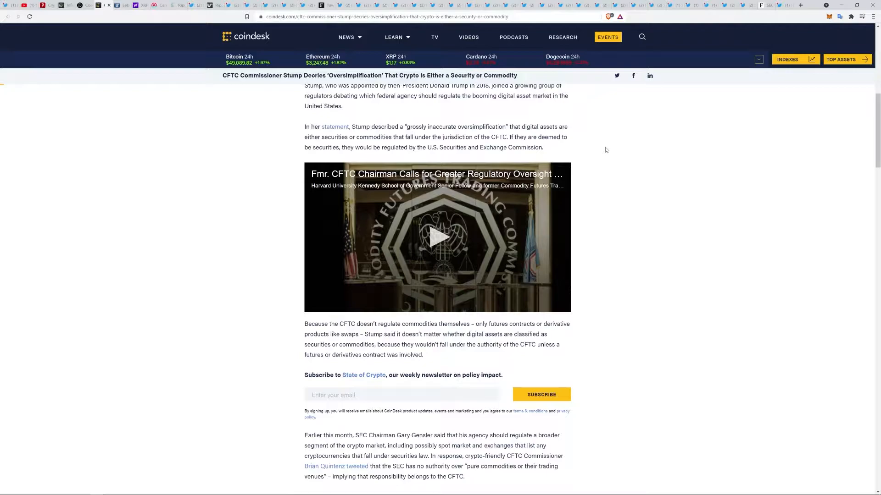
scroll("down", 3)
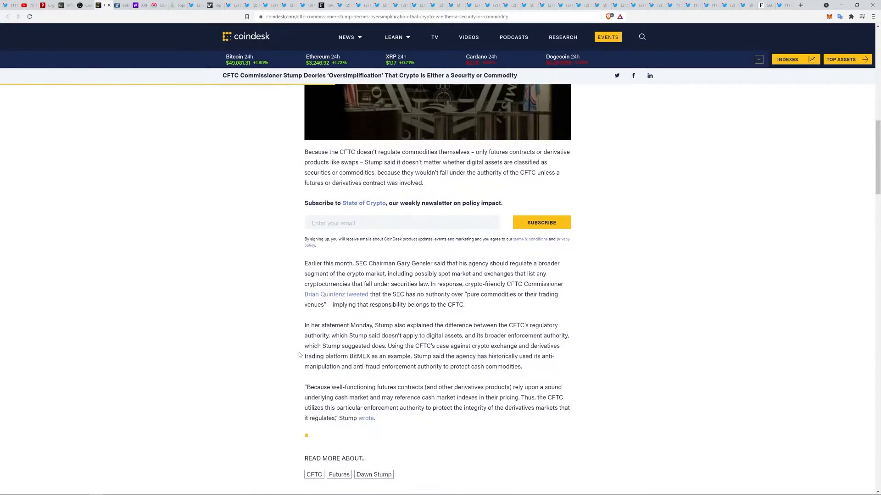
scroll("up", 3)
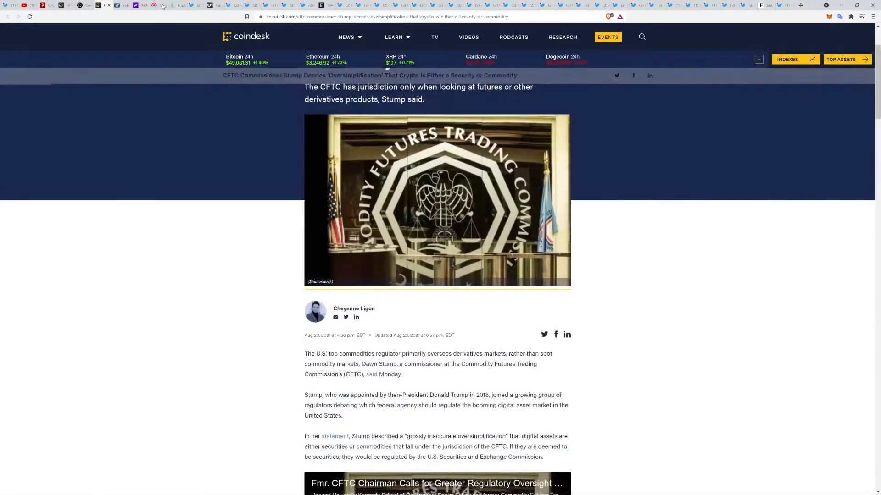
mouse_move(125, 5)
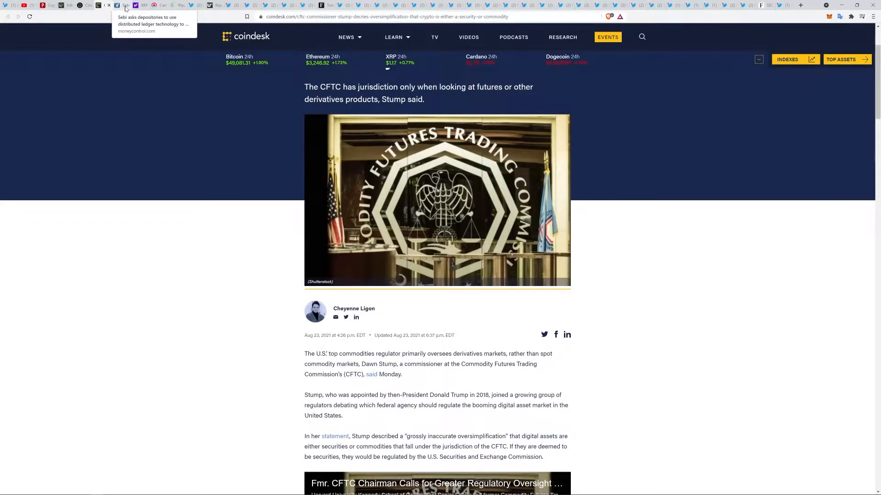
Step: Read the Moneycontrol article on Sebi's distributed ledger request and return to its headline
left_click(120, 5)
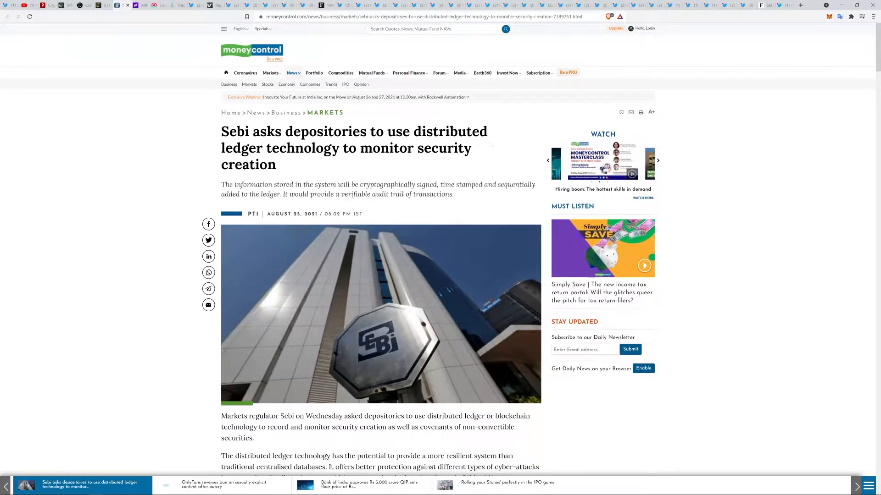
left_click(658, 160)
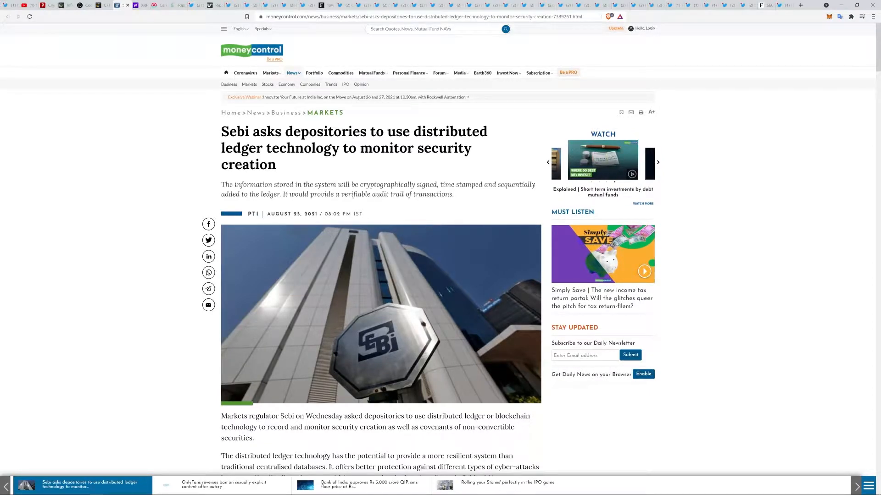
left_click(657, 163)
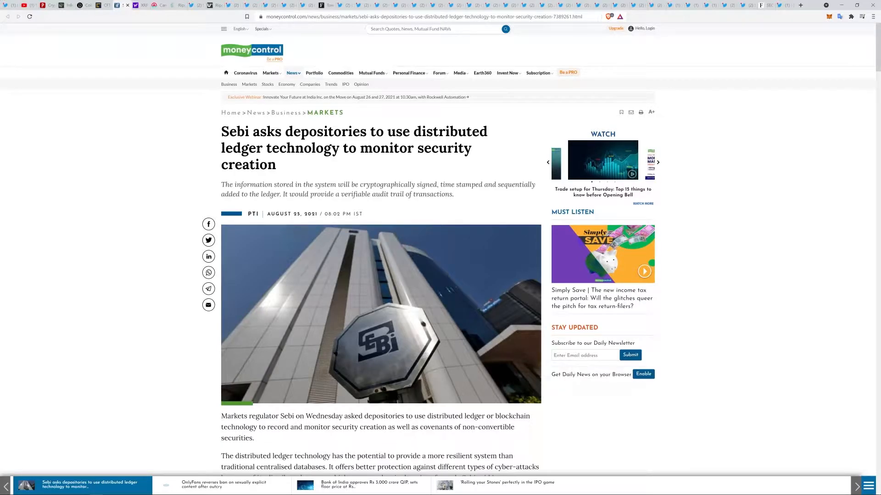
scroll("down", 3)
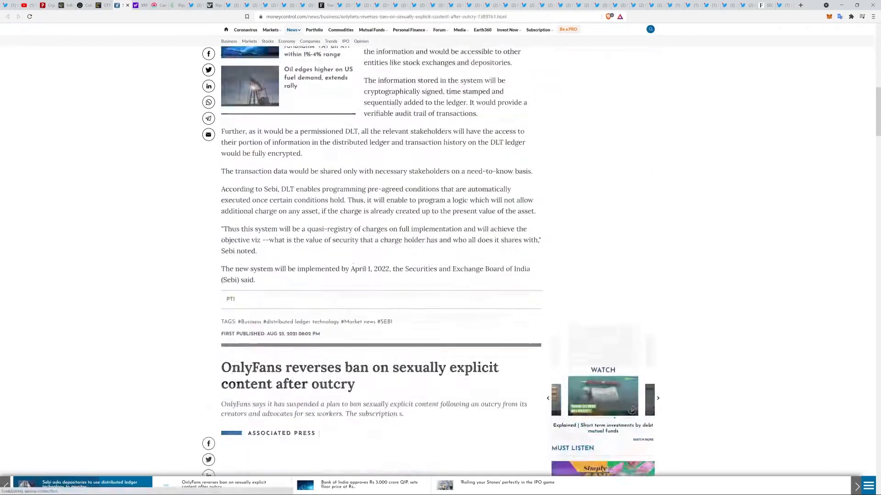
left_click(85, 485)
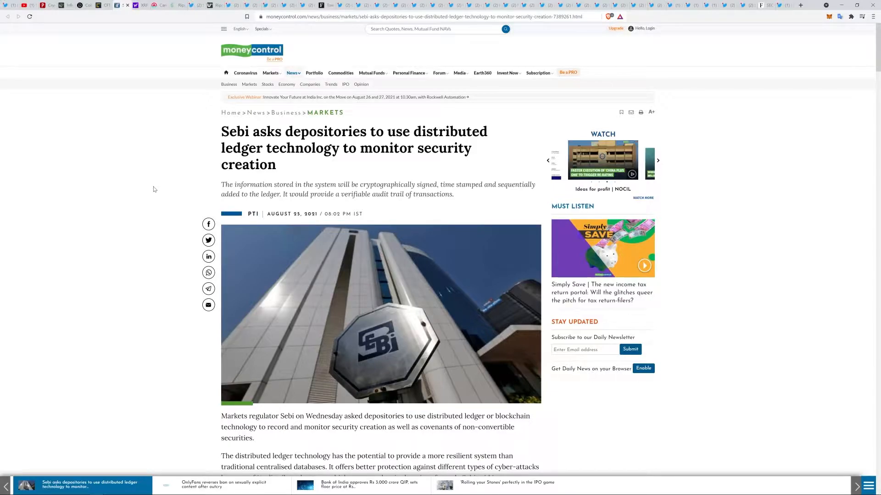
left_click(658, 161)
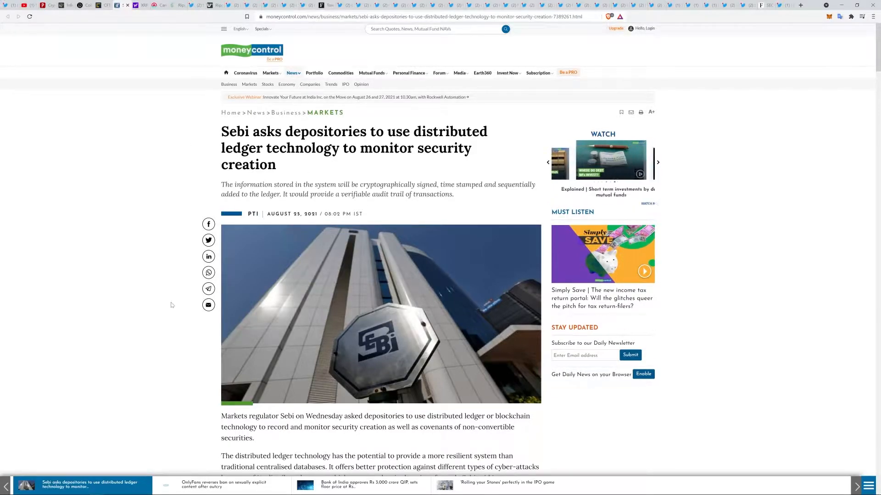
scroll("down", 3)
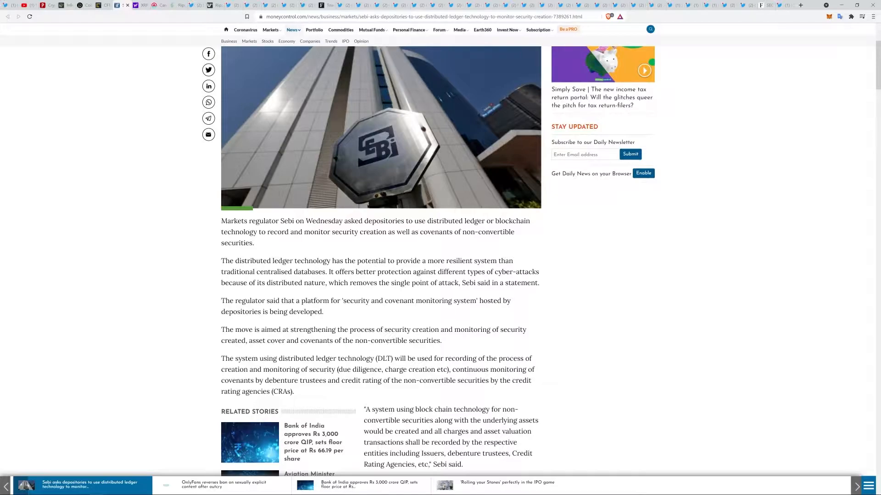
mouse_move(266, 296)
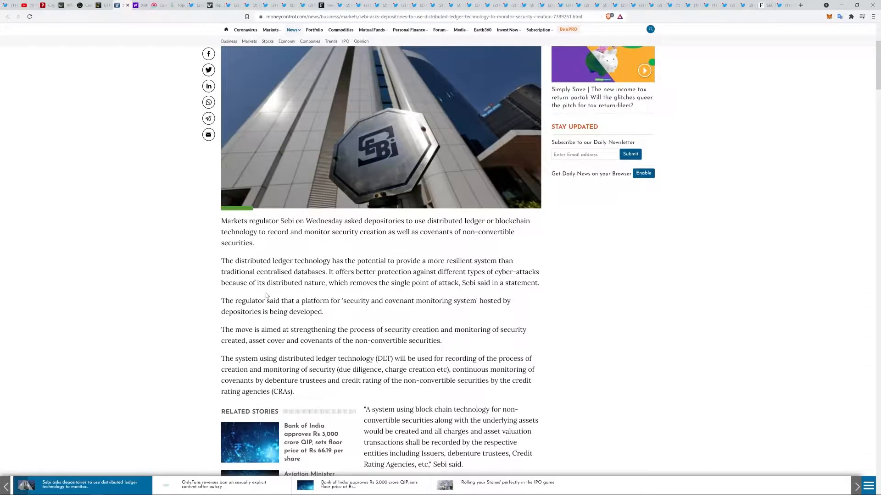
scroll("up", 3)
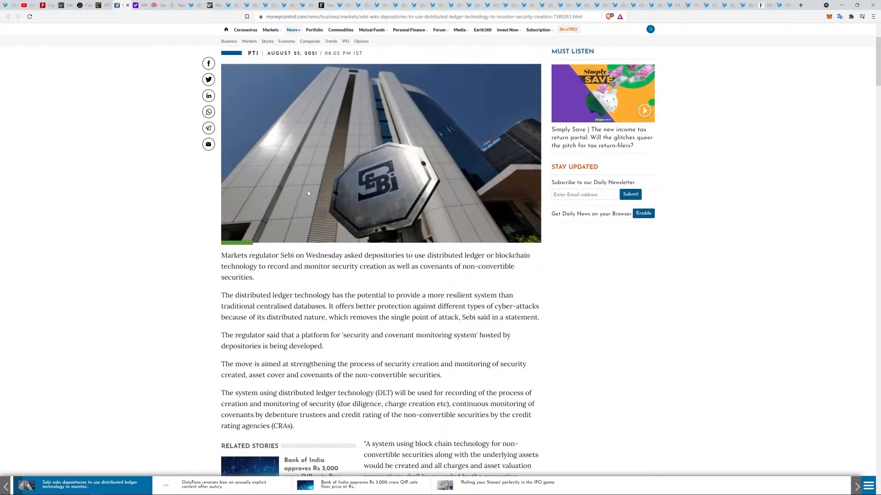
scroll("up", 3)
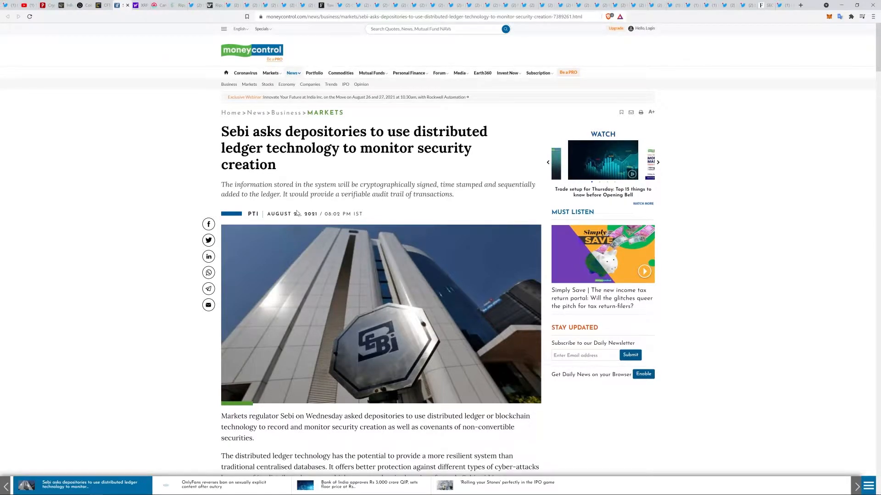
mouse_move(198, 177)
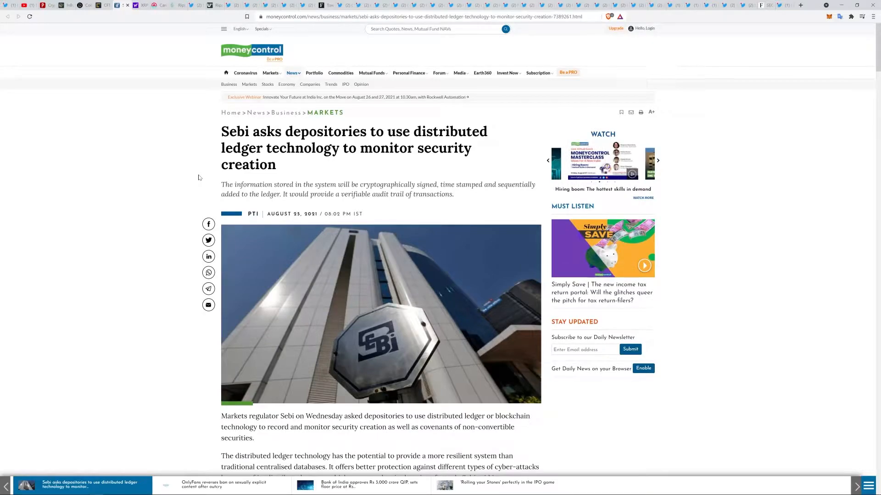
mouse_move(467, 386)
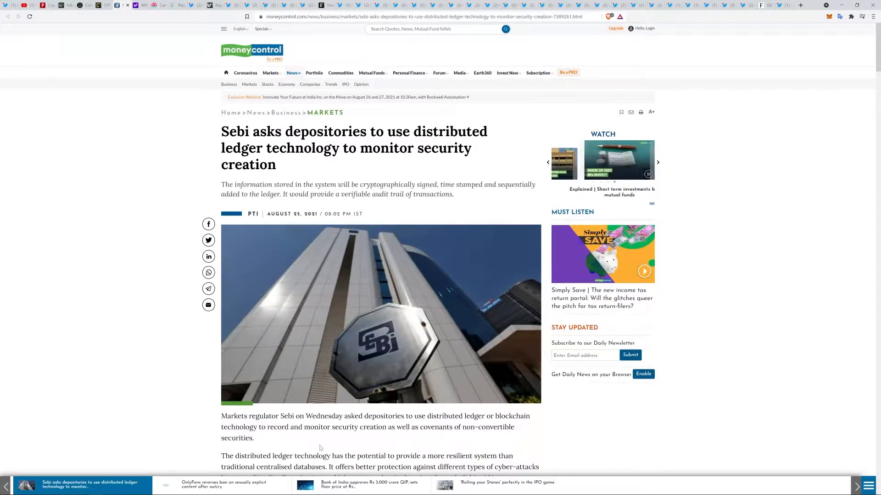
left_click(658, 163)
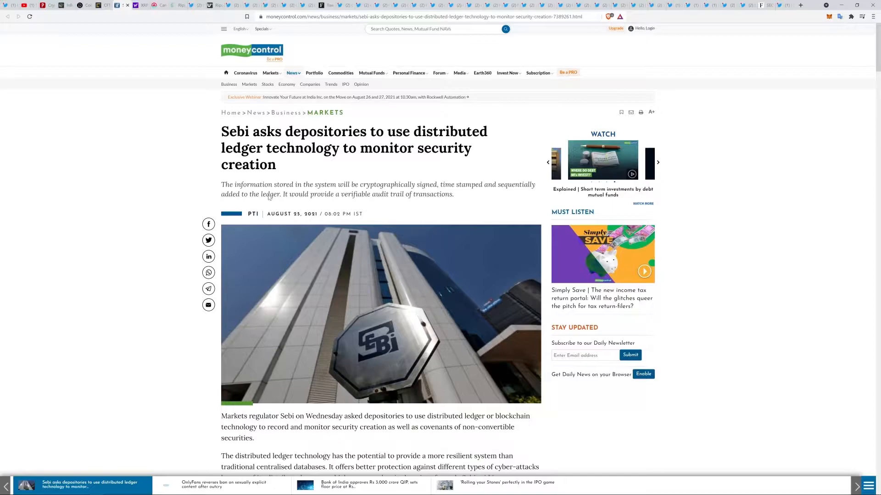
mouse_move(268, 197)
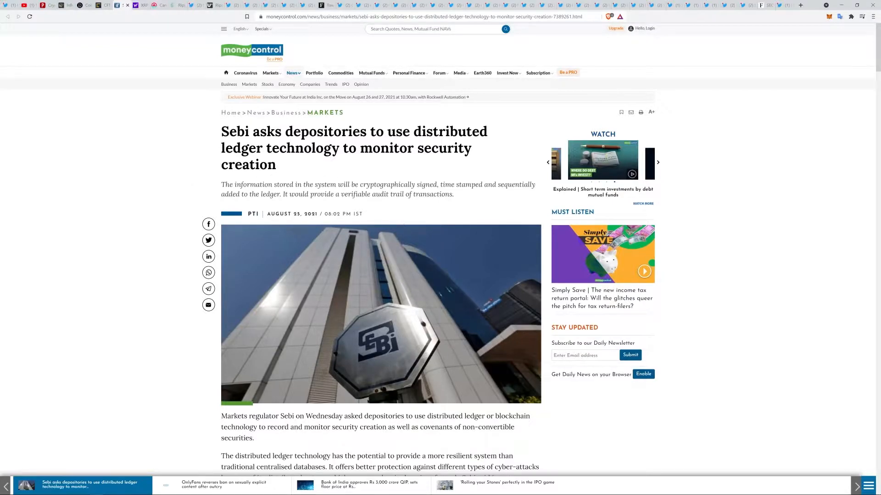
left_click(658, 162)
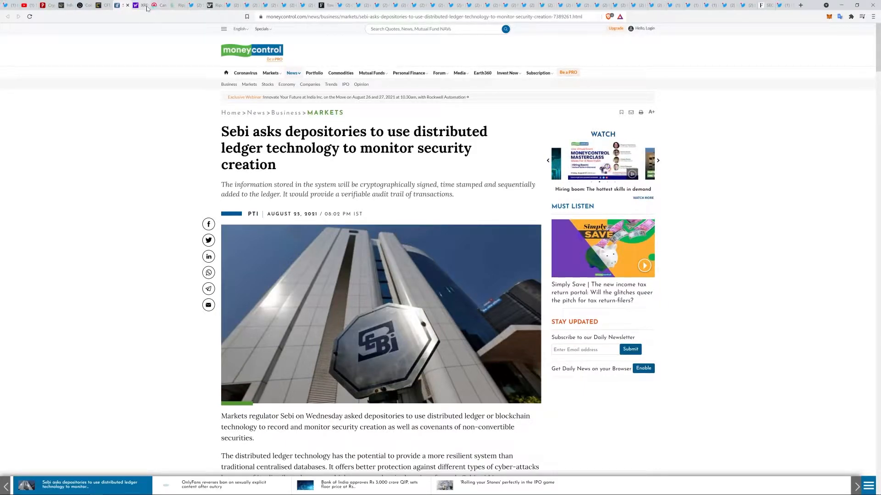
mouse_move(139, 5)
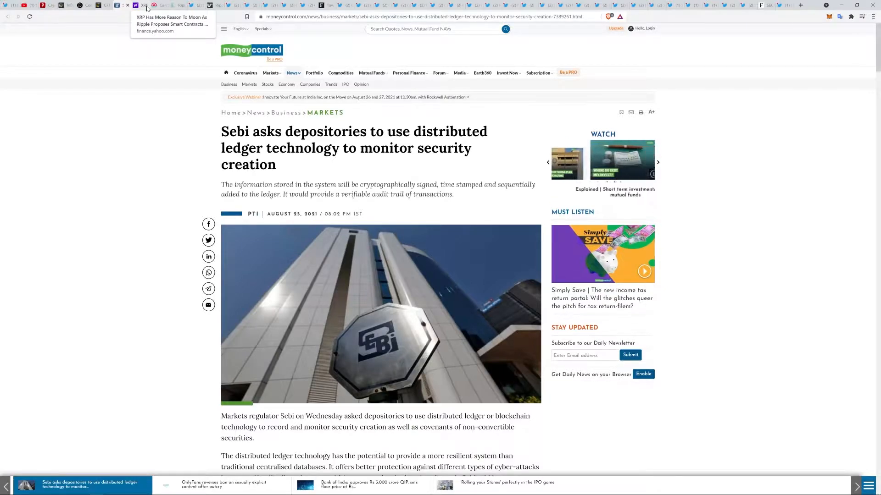
left_click(657, 162)
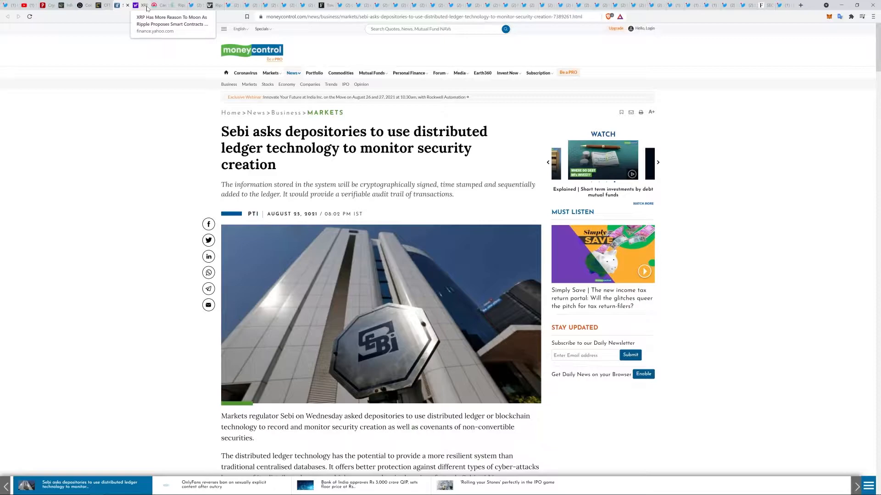
left_click(658, 162)
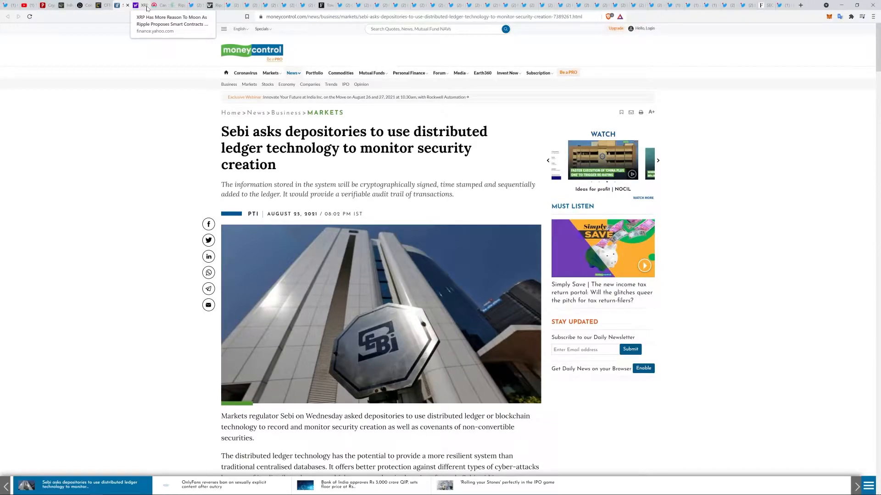
left_click(658, 161)
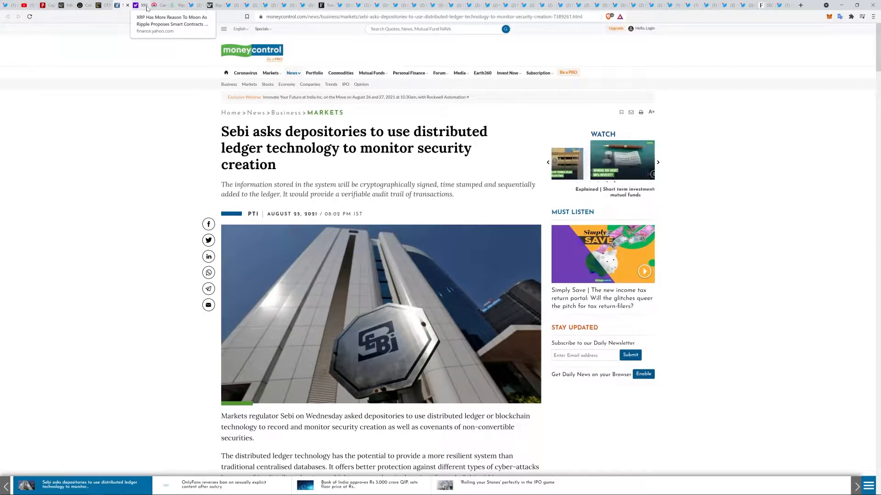
left_click(657, 162)
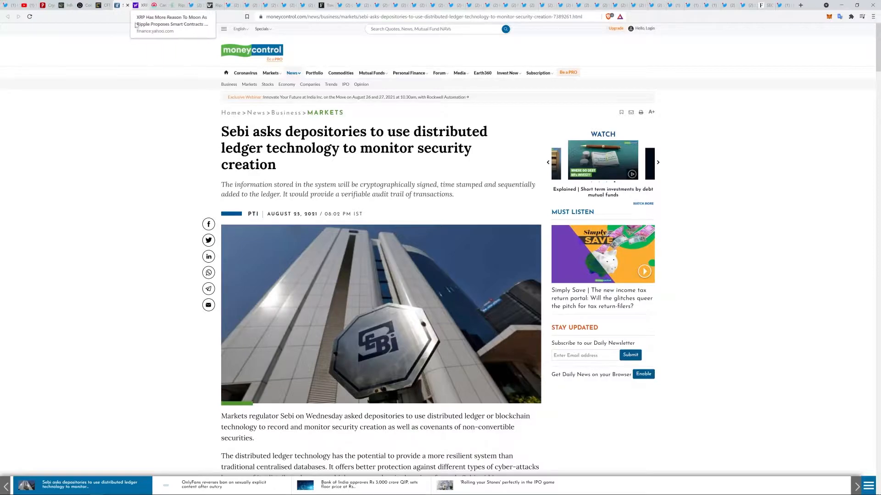
mouse_move(137, 49)
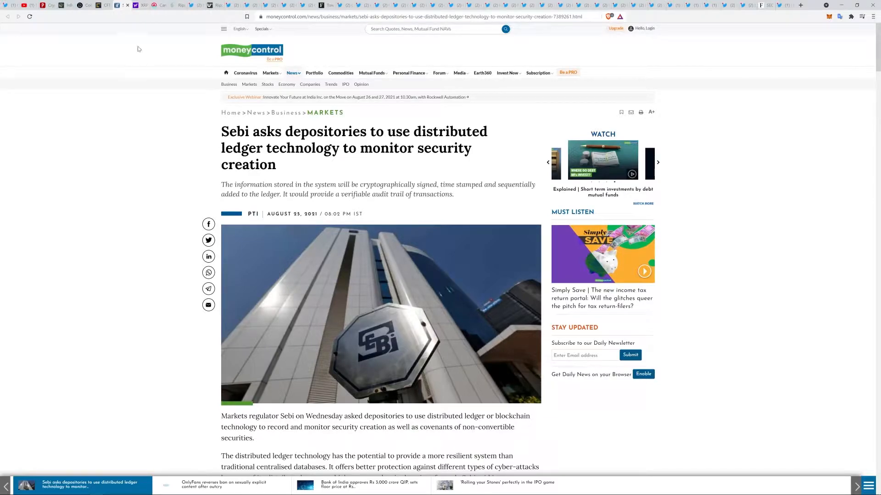
Step: Read the Yahoo Finance article on Ripple's XRPL smart contracts proposal to its end
left_click(657, 163)
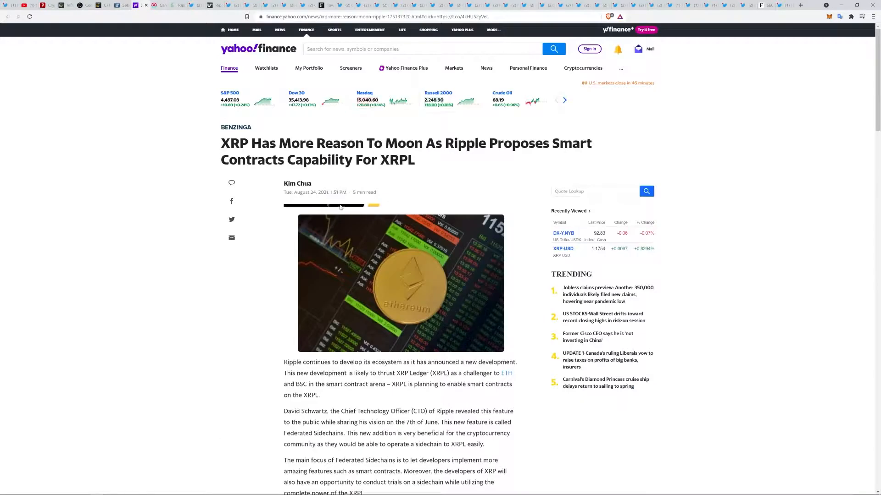
scroll("down", 3)
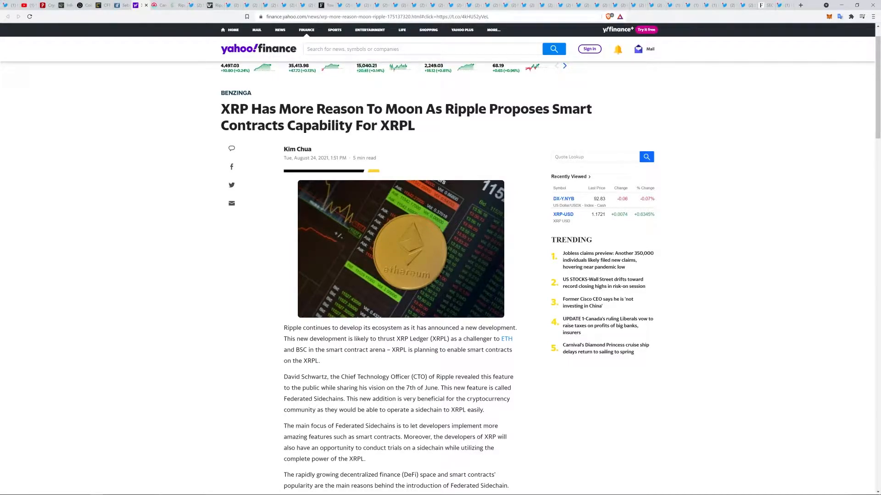
mouse_move(661, 436)
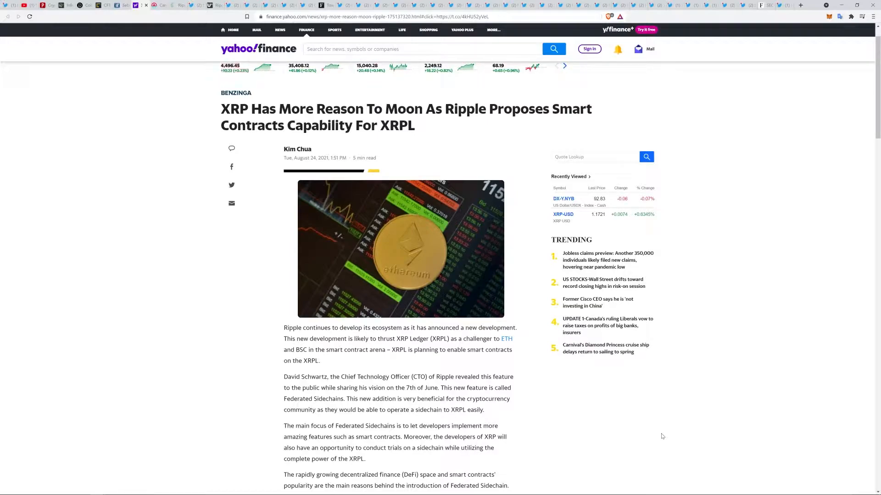
scroll("down", 3)
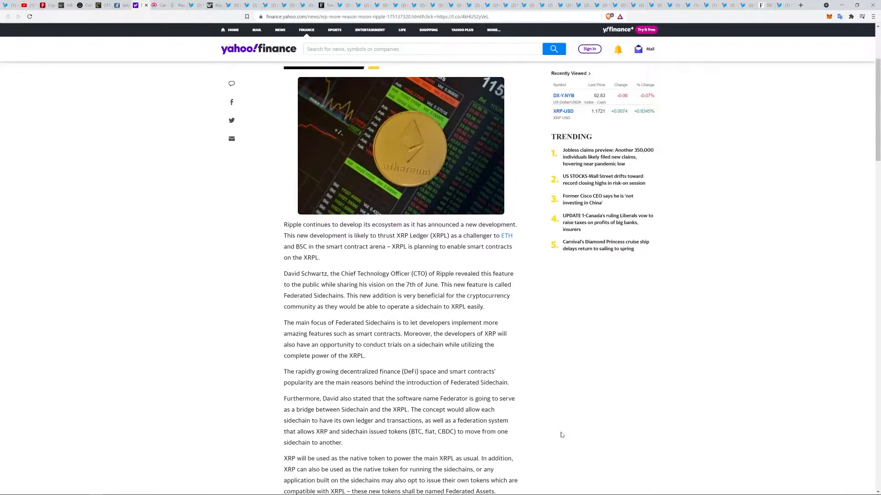
scroll("down", 3)
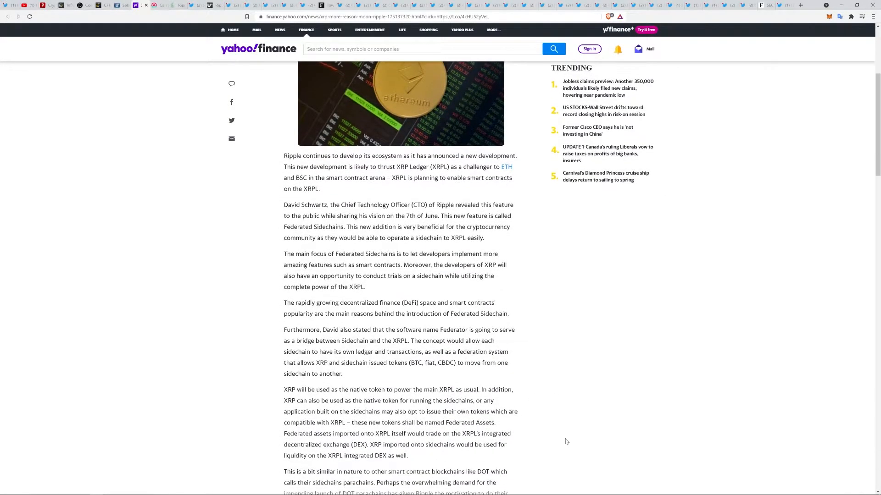
scroll("down", 3)
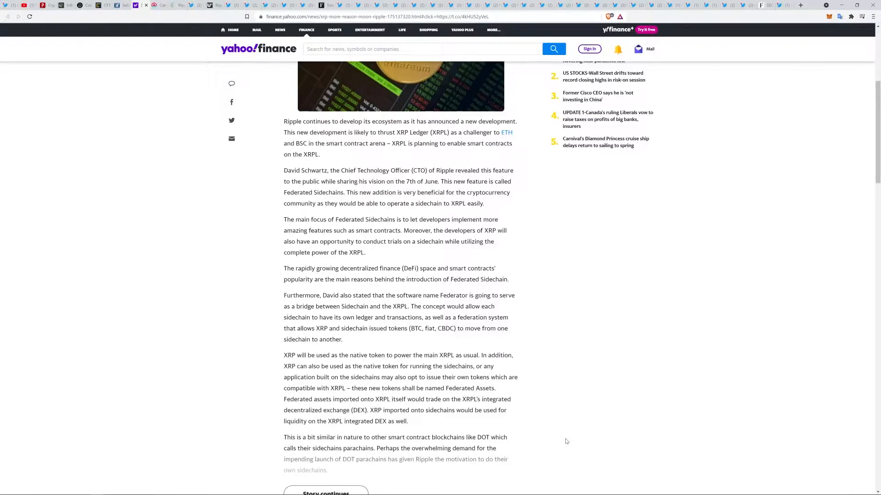
scroll("up", 3)
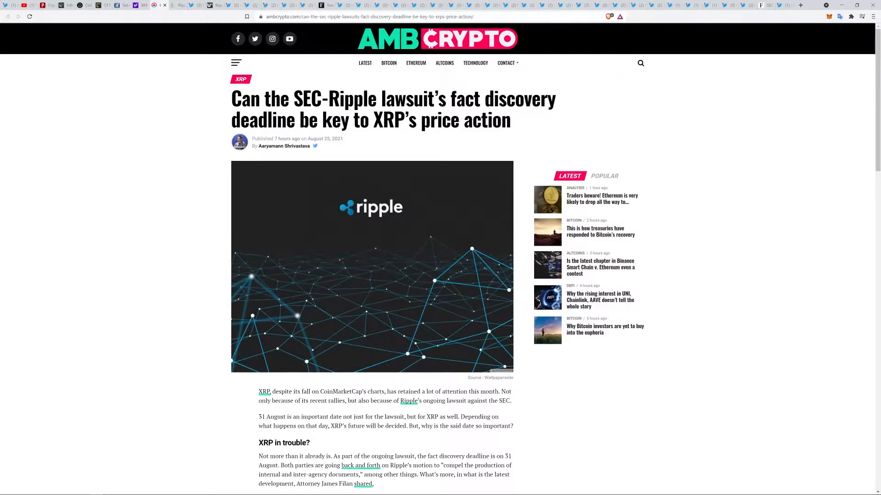
scroll("down", 3)
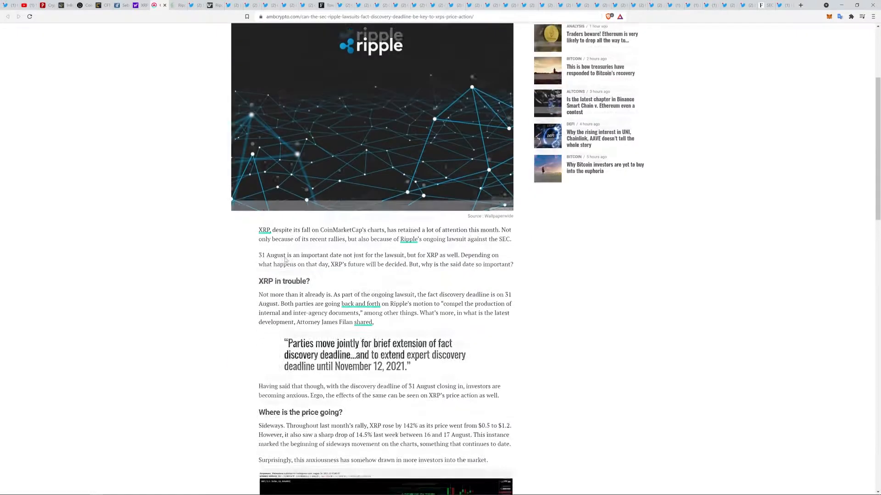
scroll("down", 3)
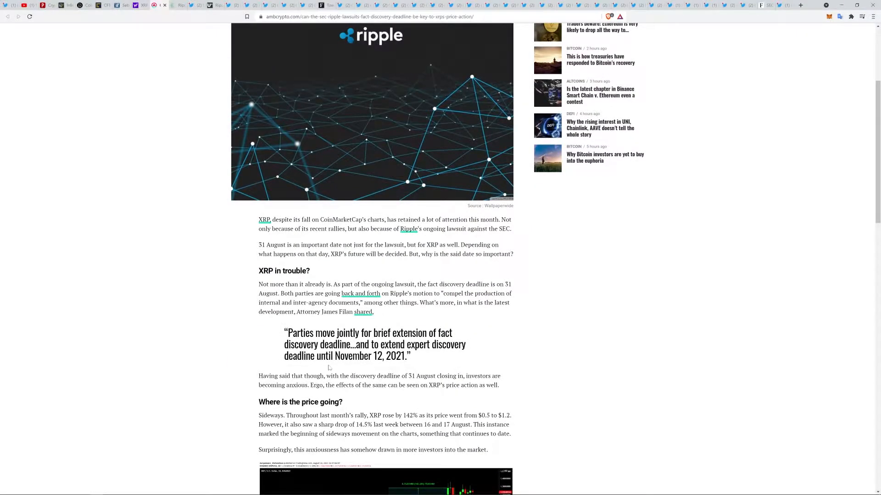
mouse_move(332, 316)
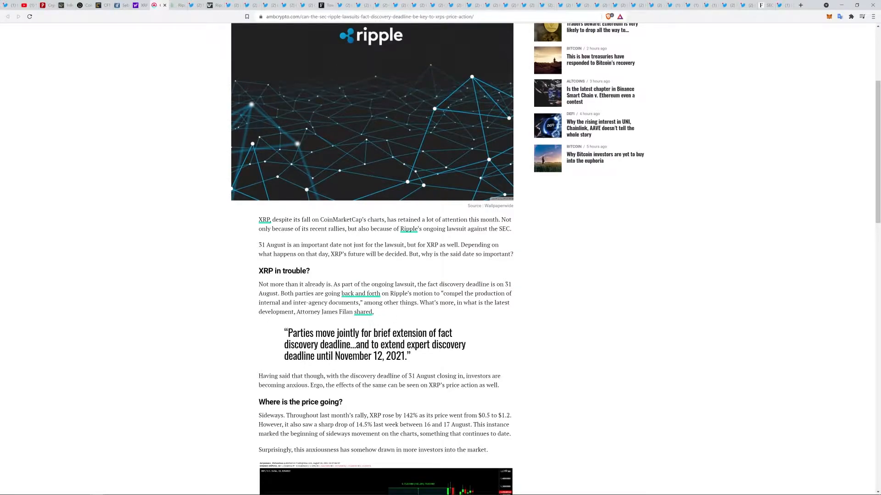
mouse_move(520, 366)
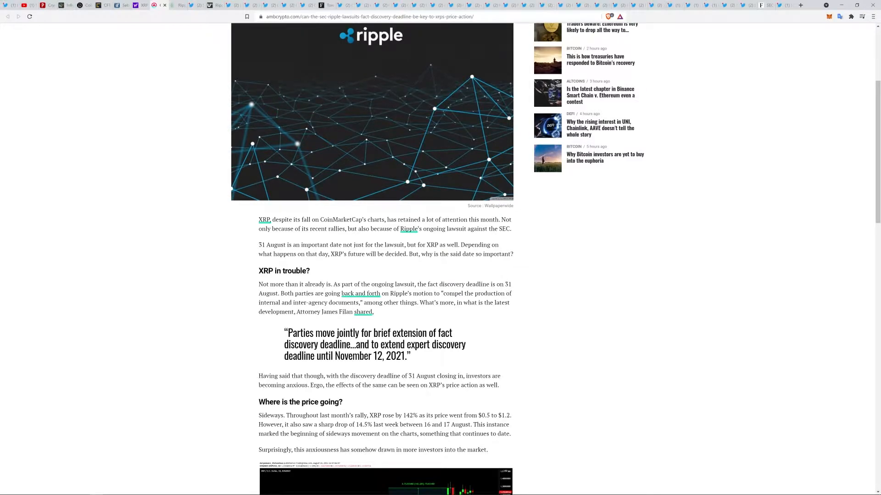
scroll("down", 3)
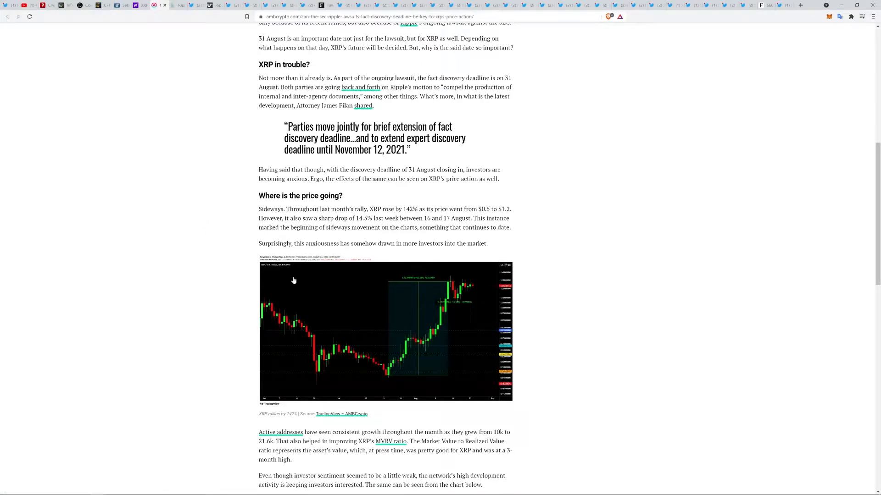
scroll("down", 3)
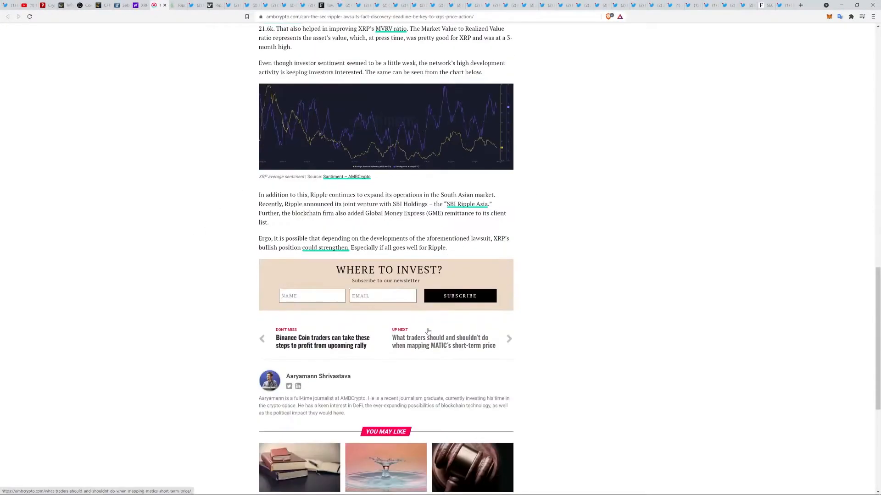
scroll("up", 3)
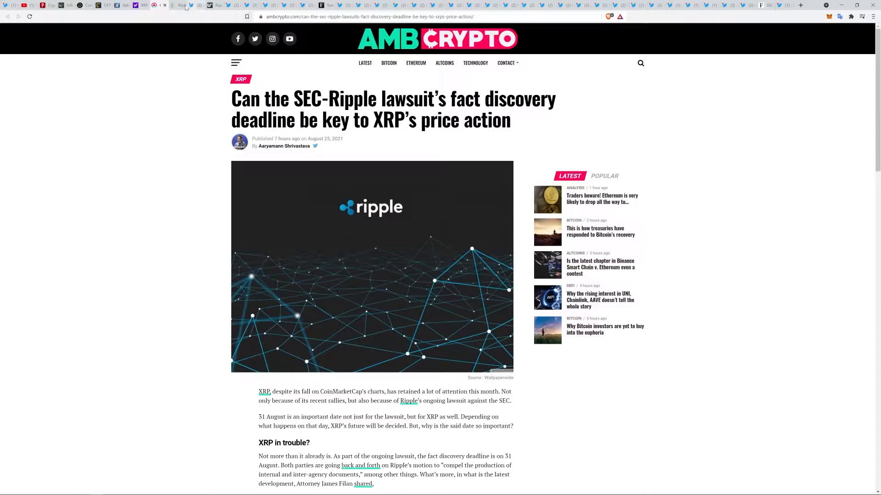
Step: Open CryptoGlobe's Ripple retail investor letter article and scroll to the embedded SEC email tweet
left_click(177, 5)
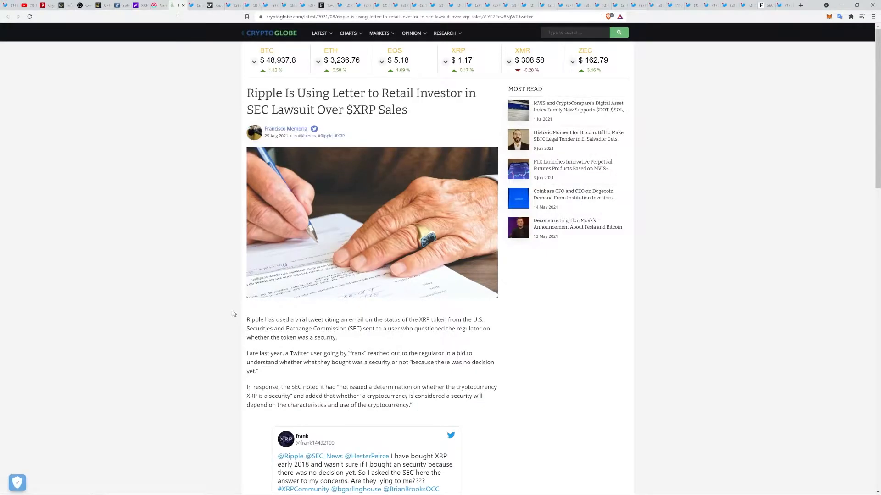
mouse_move(393, 83)
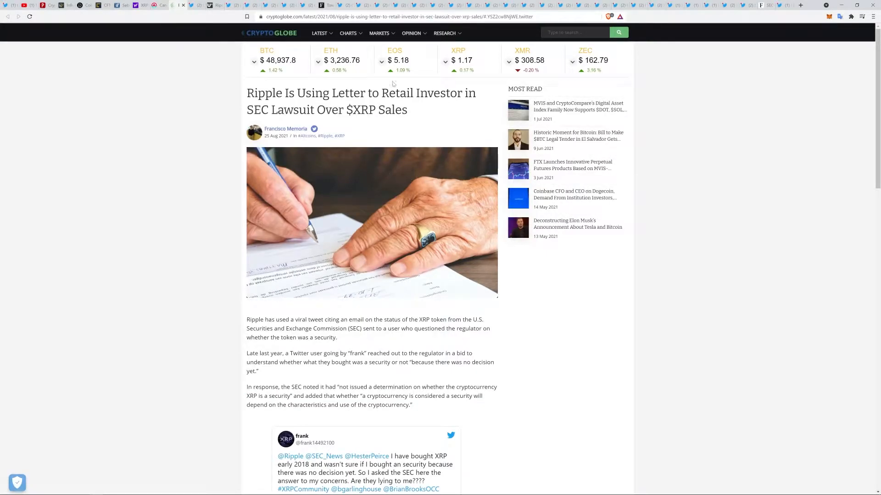
mouse_move(317, 122)
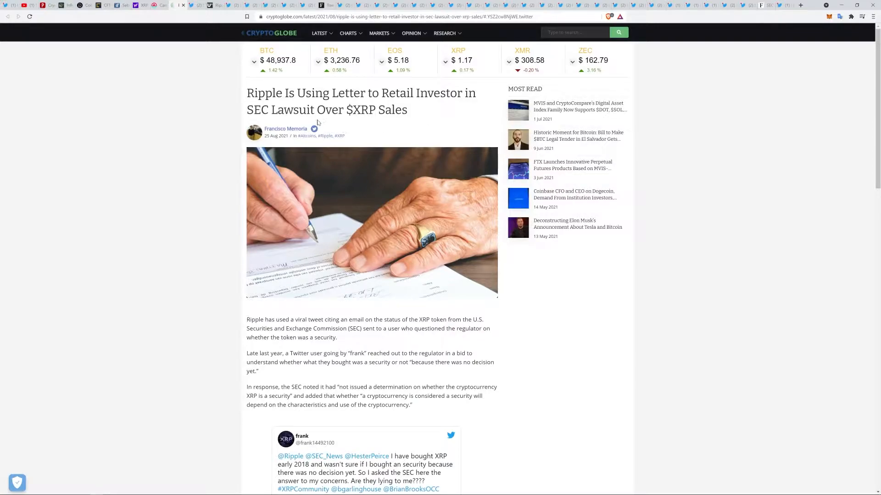
scroll("down", 3)
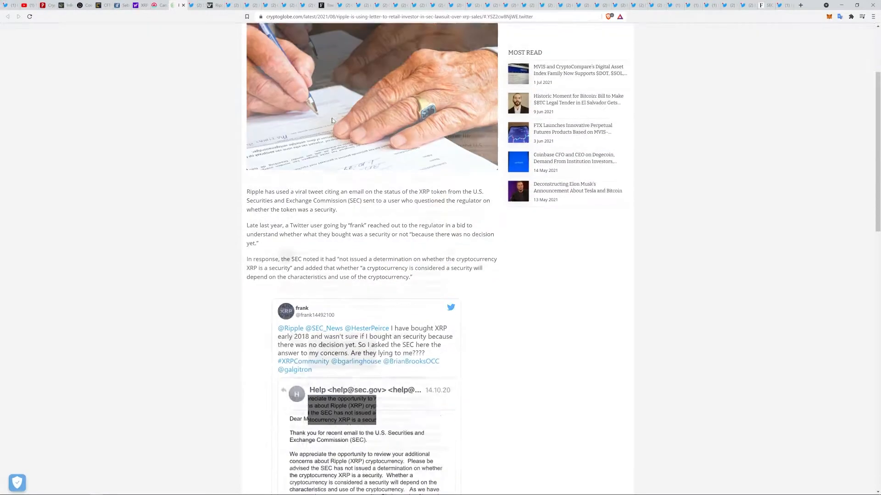
scroll("down", 3)
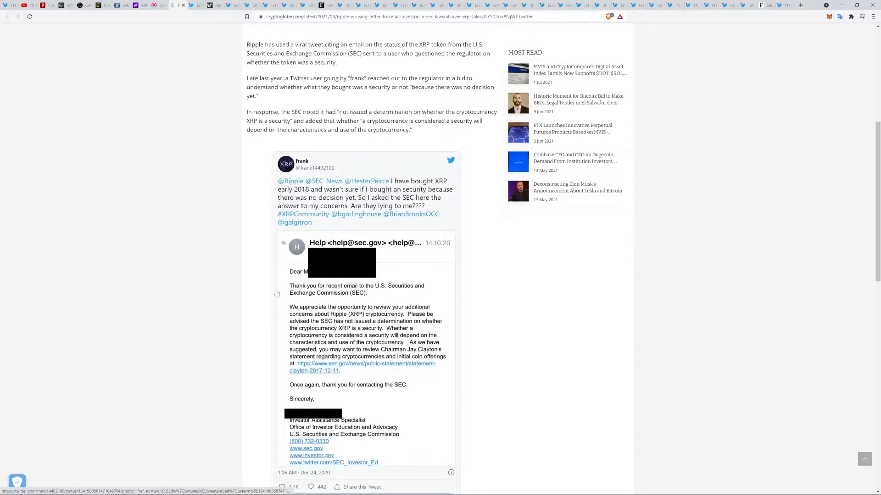
mouse_move(399, 313)
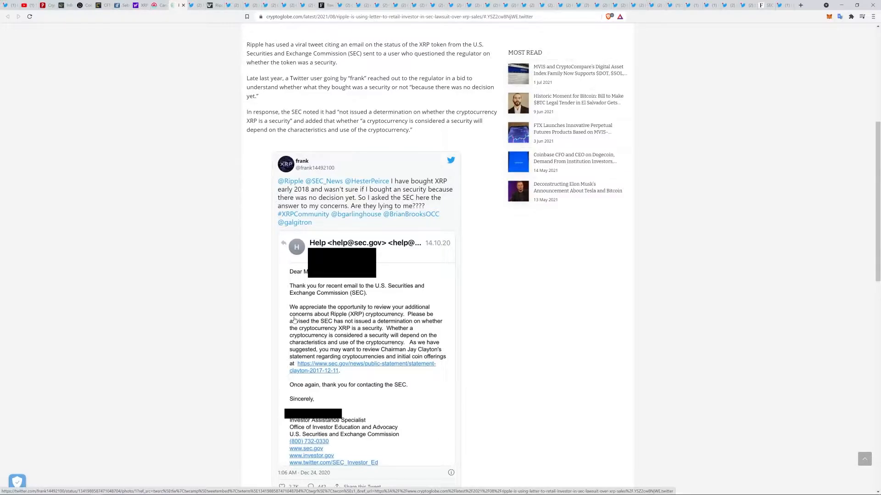
mouse_move(560, 291)
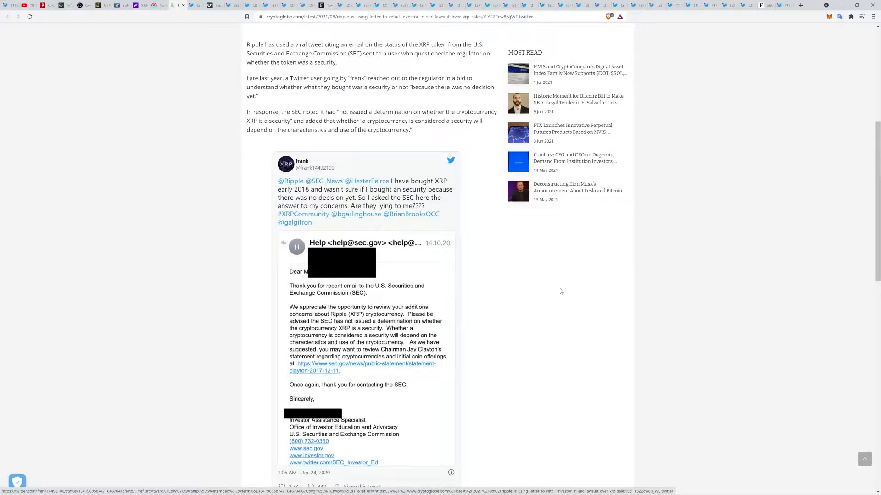
mouse_move(333, 297)
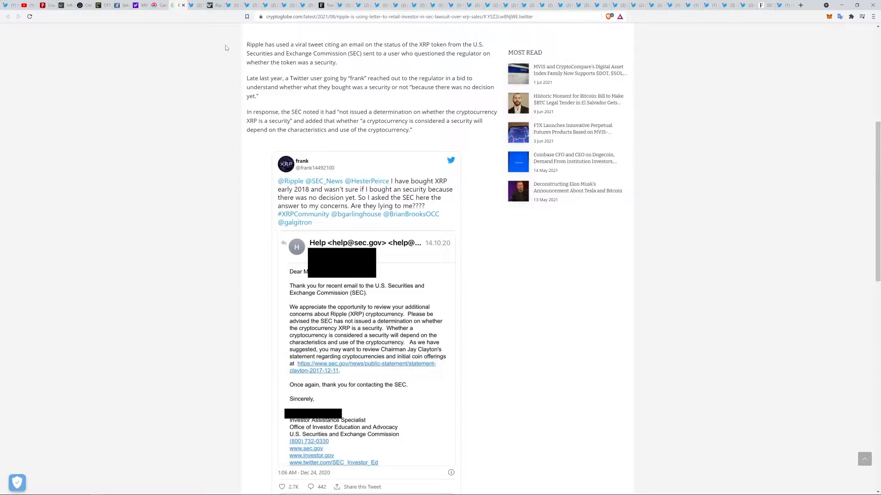
mouse_move(195, 5)
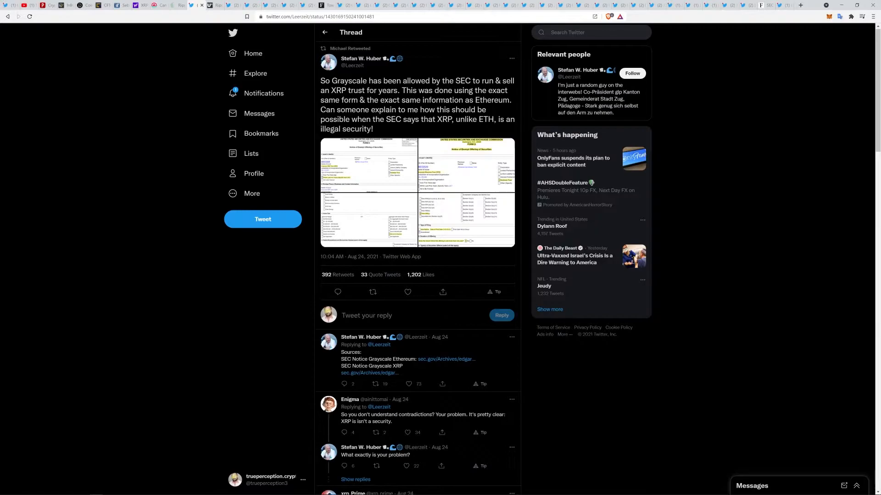
Step: Page through the tweet's Grayscale XRP trust Form D images, then go to the U.Today Ripple article
left_click(413, 191)
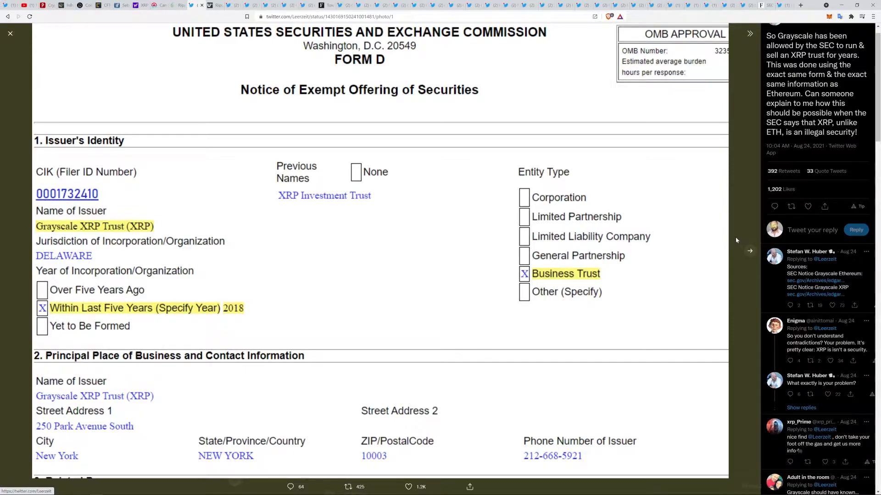
mouse_move(753, 253)
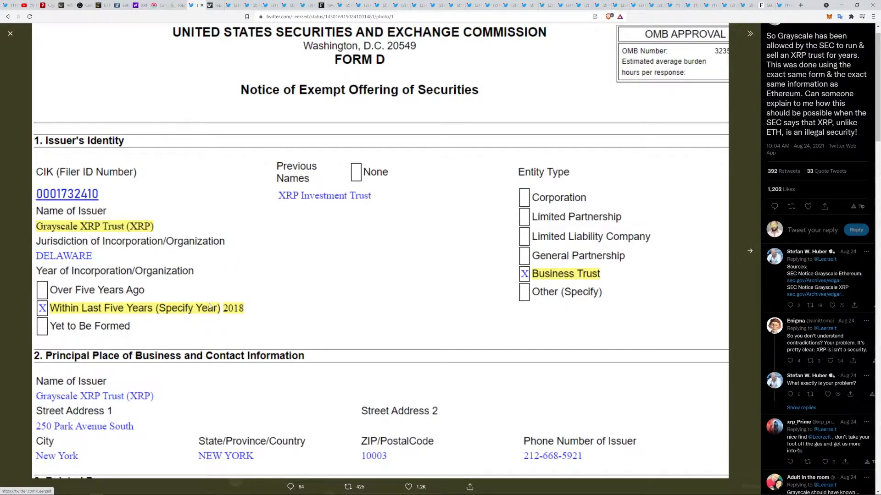
mouse_move(628, 311)
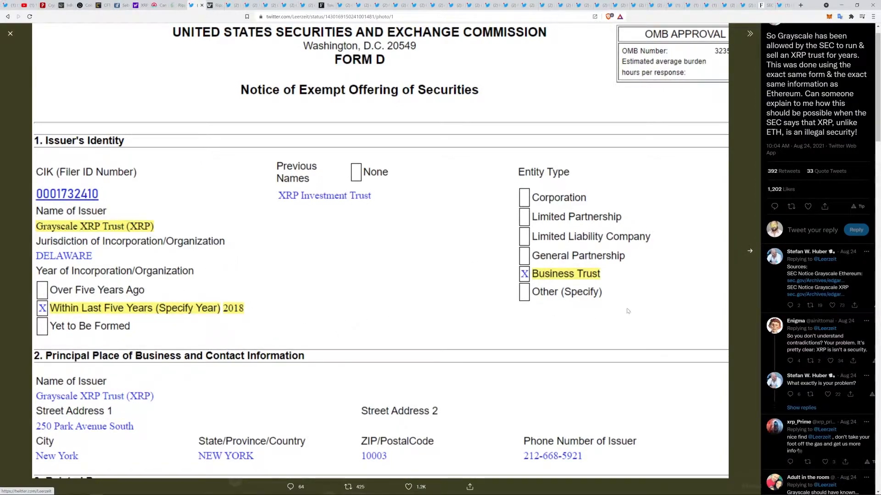
mouse_move(696, 232)
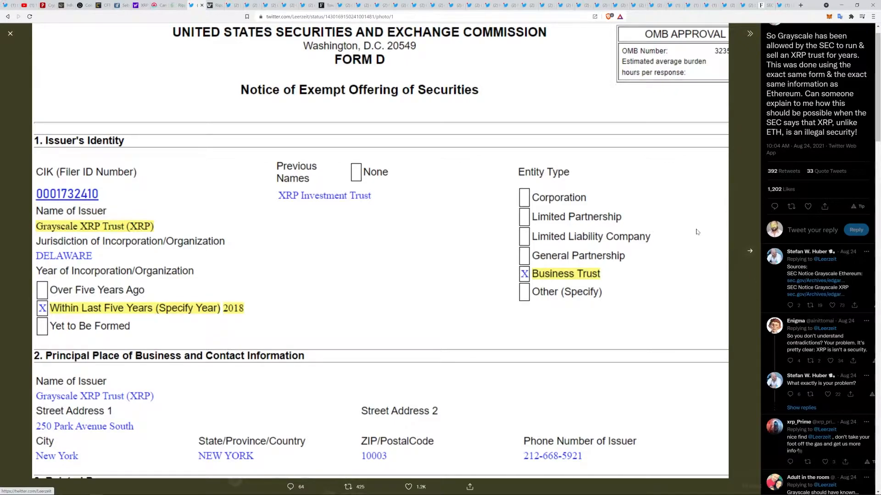
mouse_move(74, 240)
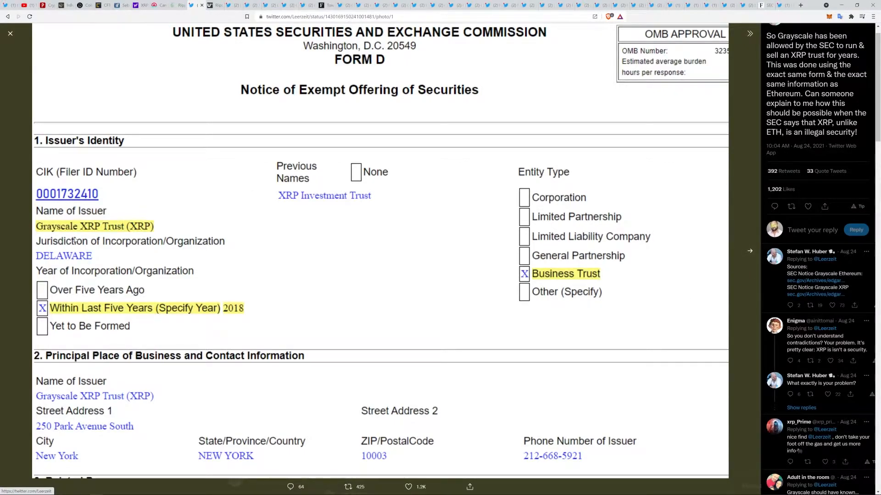
mouse_move(749, 252)
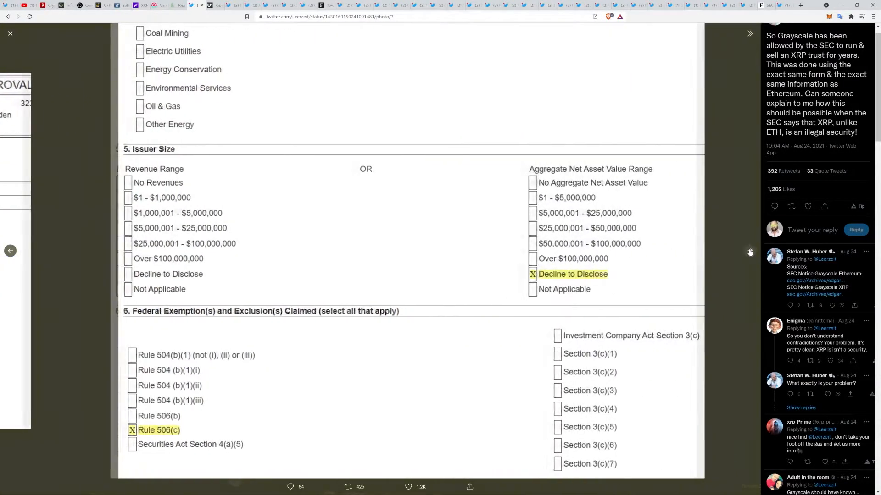
left_click(749, 33)
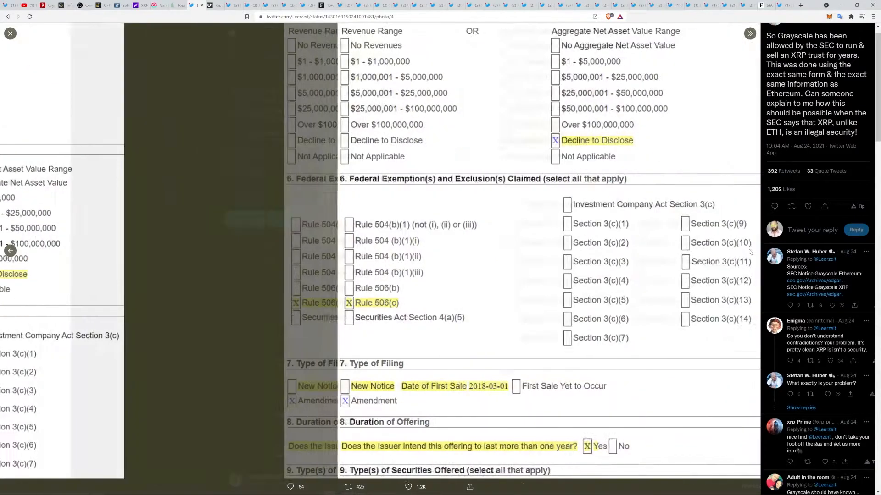
left_click(10, 251)
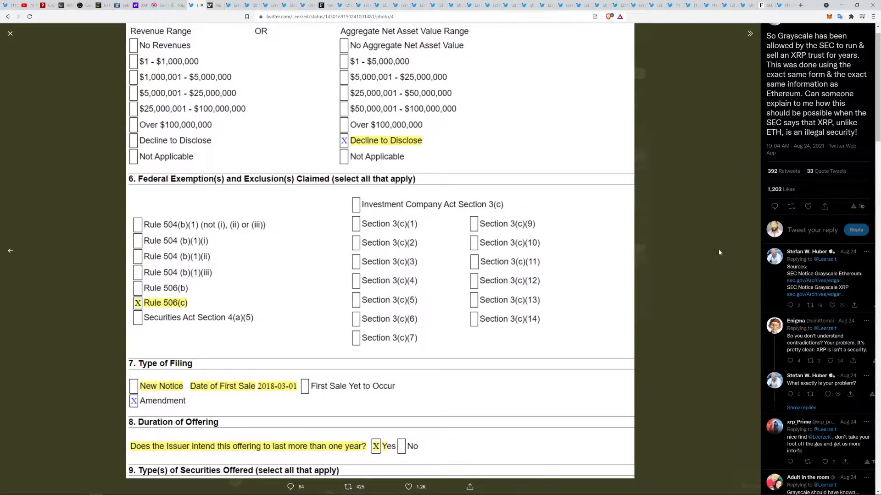
mouse_move(42, 233)
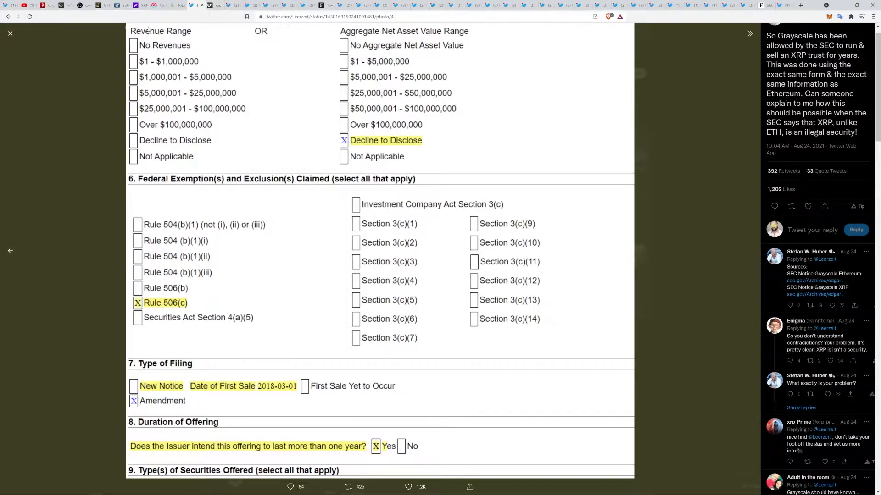
left_click(10, 33)
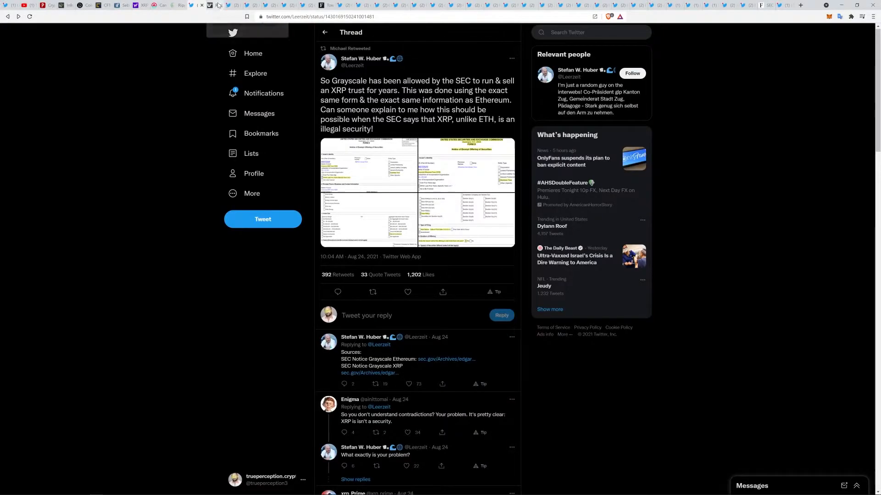
left_click(213, 5)
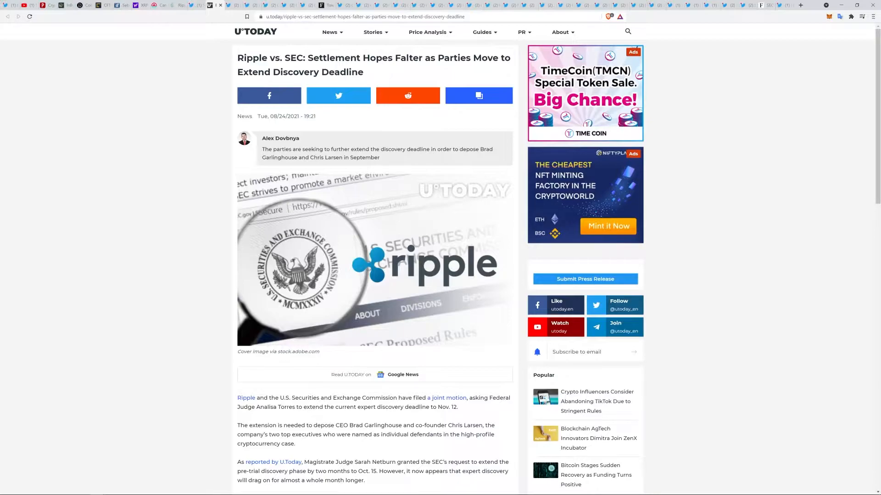
Step: Read down to the article's 'No settlement' section, then bring up Deaton's Hinman deposition tweet
scroll("down", 3)
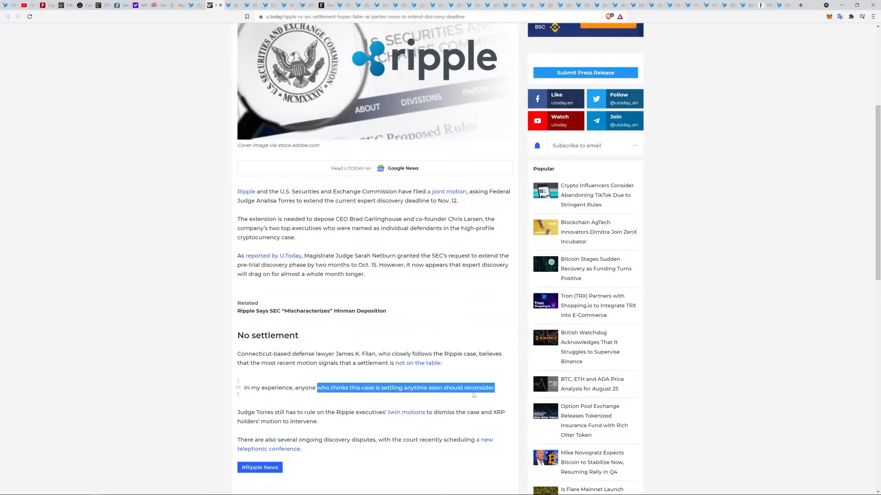
mouse_move(478, 472)
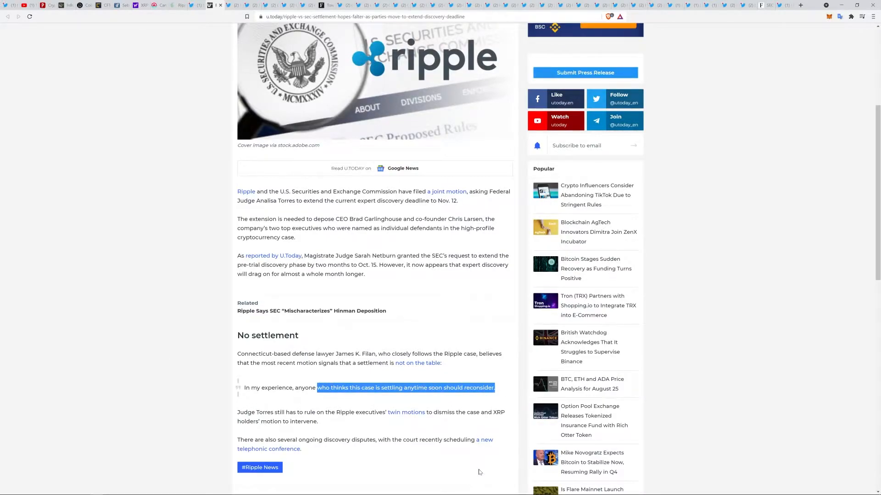
mouse_move(325, 419)
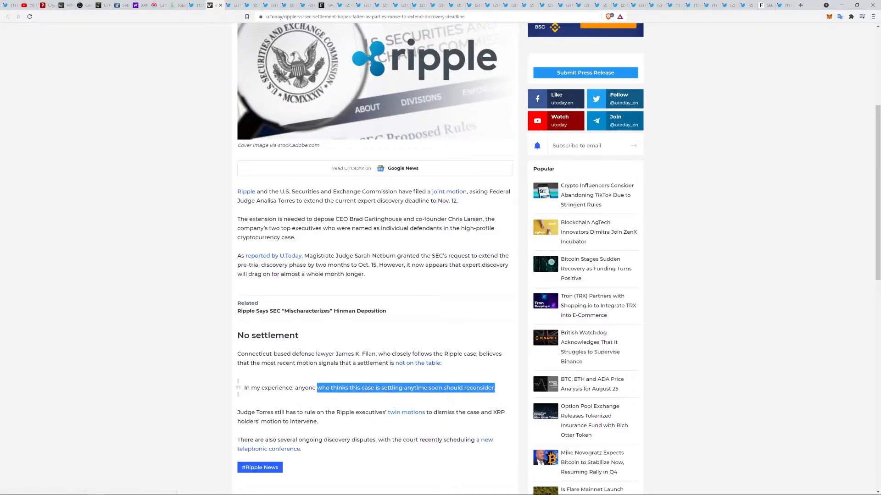
mouse_move(355, 478)
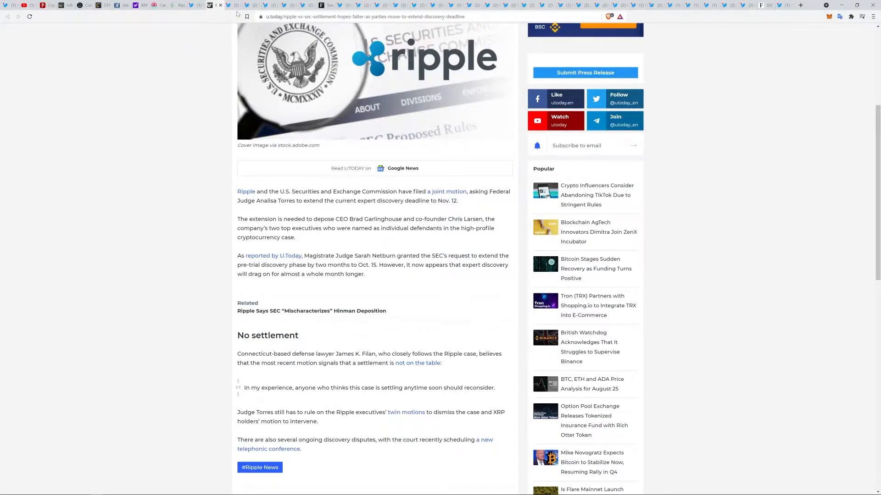
mouse_move(210, 5)
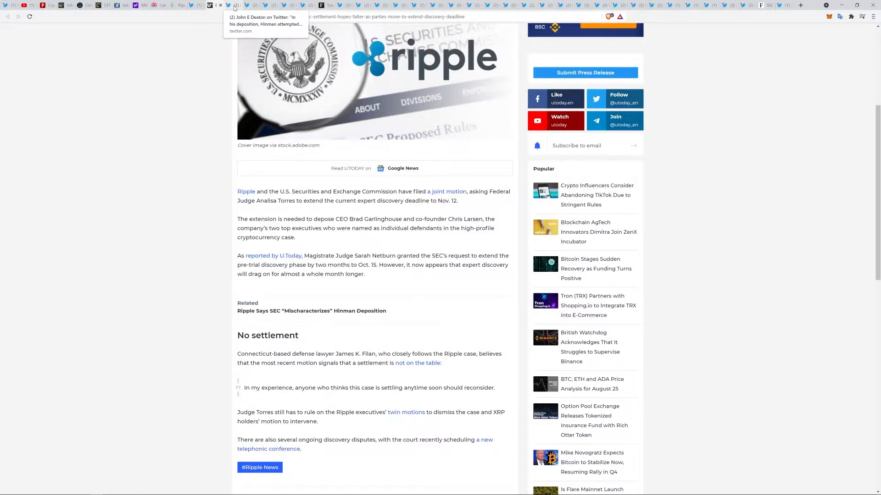
left_click(228, 5)
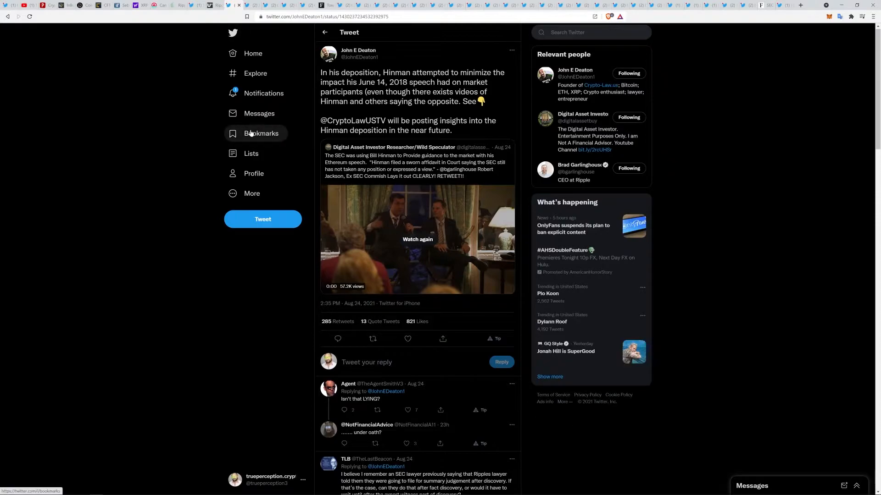
mouse_move(530, 132)
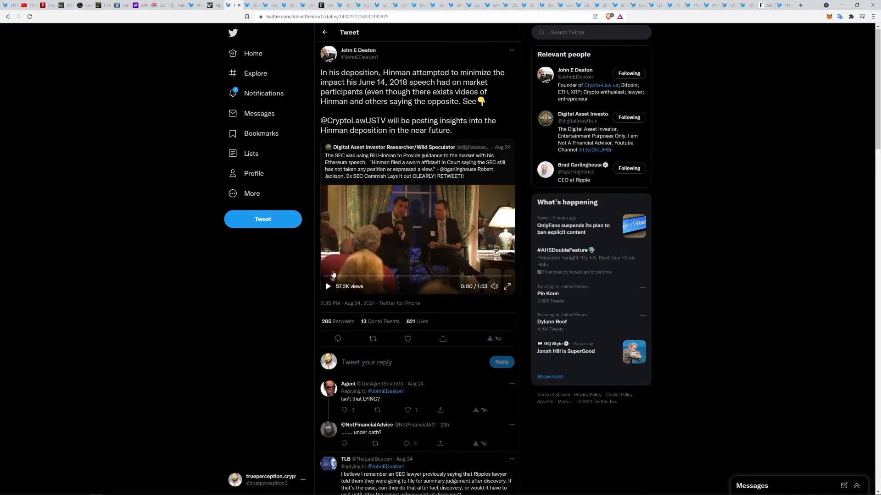
Step: Play the Hinman speech clip in Deaton's deposition tweet to the end, dismissing the Brave notification
left_click(328, 286)
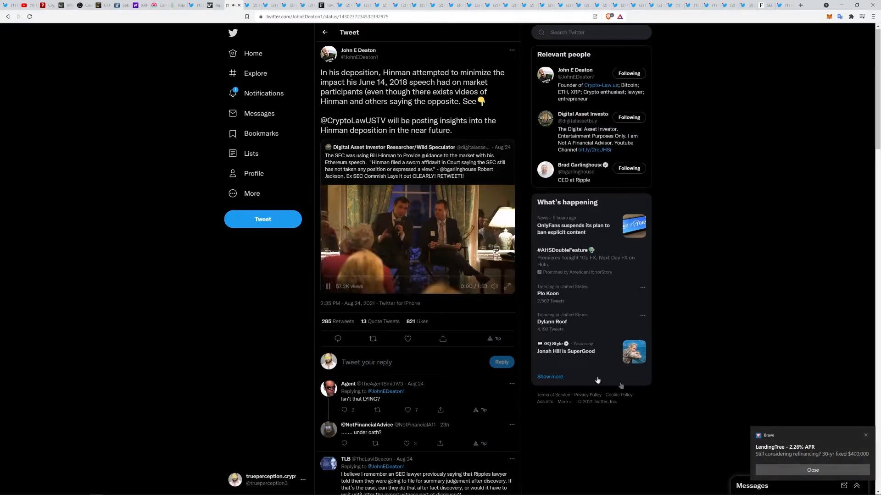
left_click(811, 470)
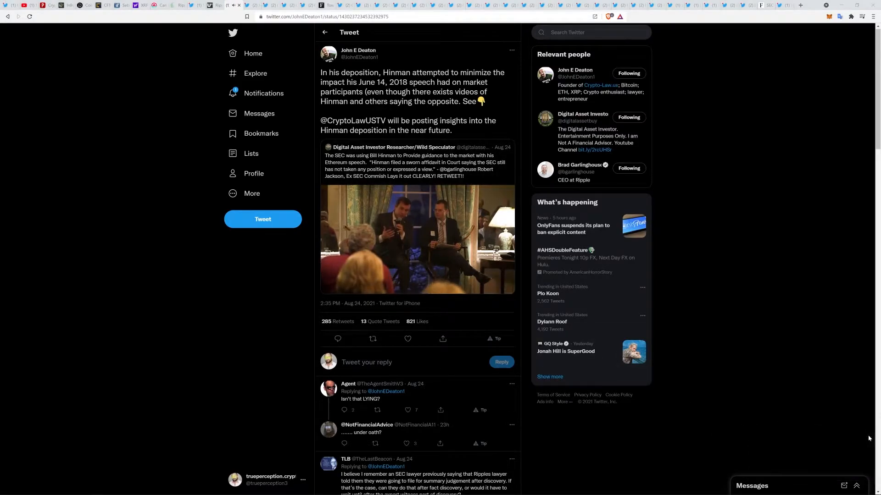
mouse_move(761, 307)
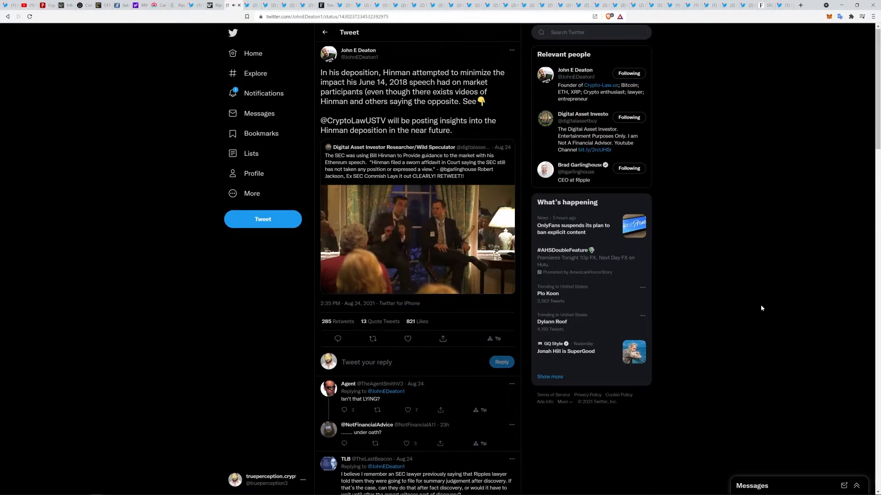
left_click(418, 236)
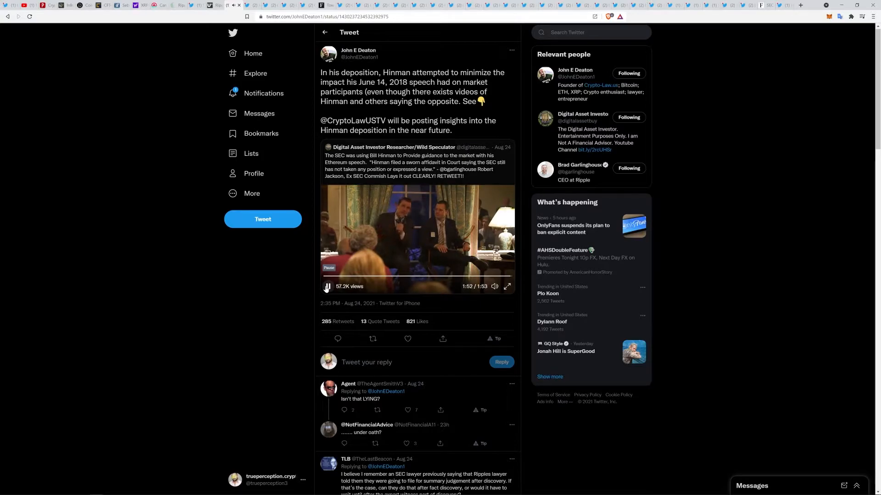
left_click(327, 286)
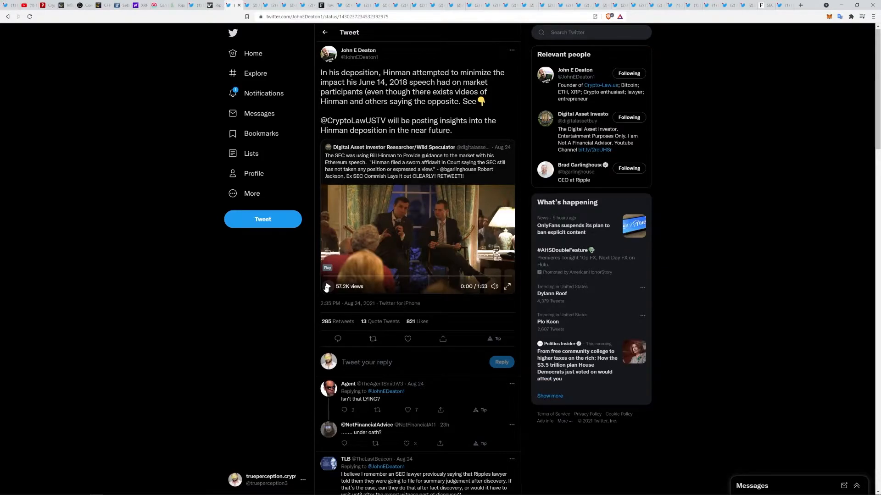
mouse_move(253, 52)
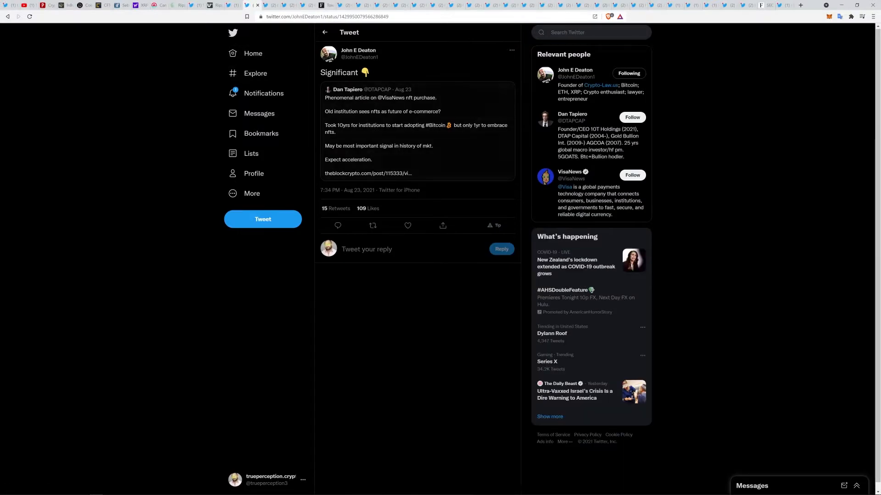
mouse_move(437, 105)
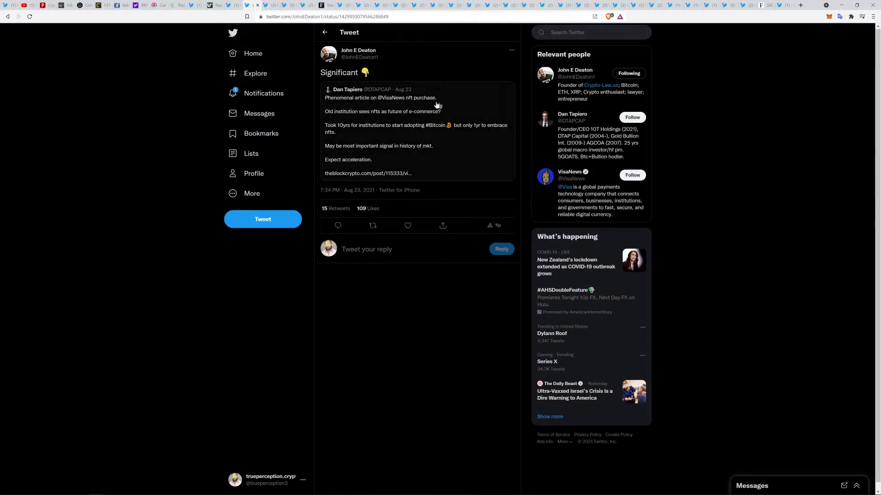
mouse_move(365, 120)
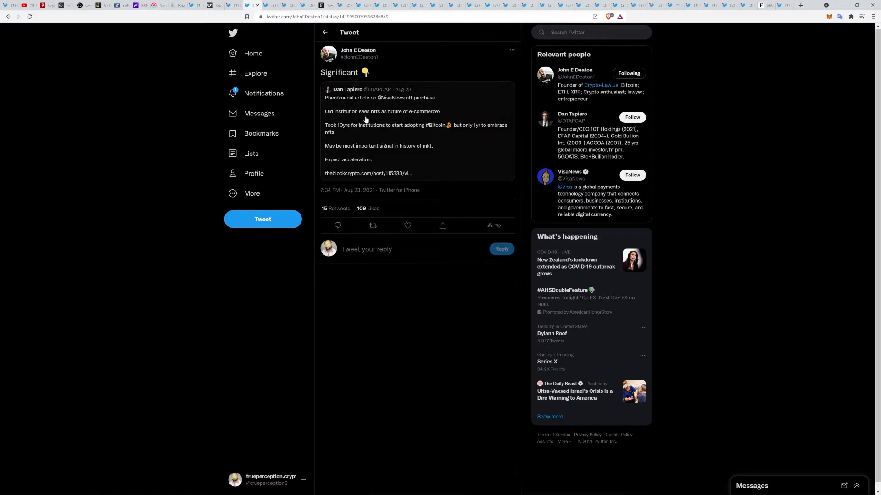
mouse_move(420, 121)
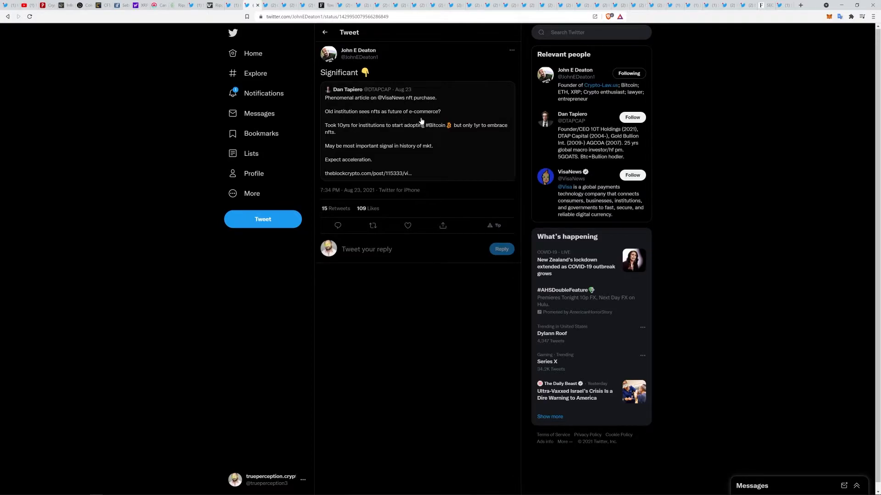
mouse_move(459, 142)
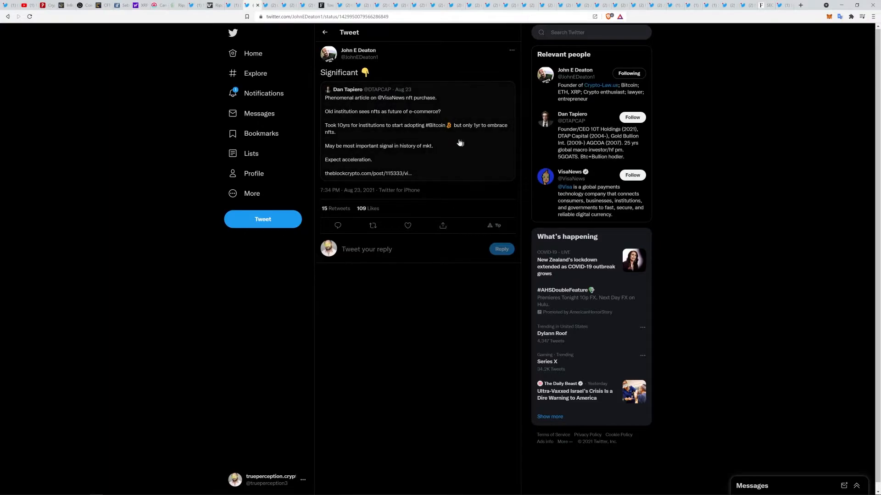
mouse_move(338, 135)
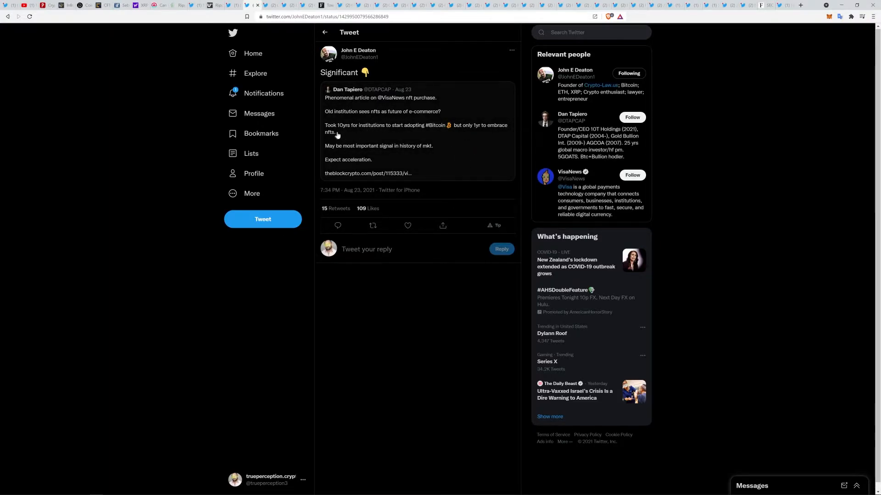
mouse_move(358, 132)
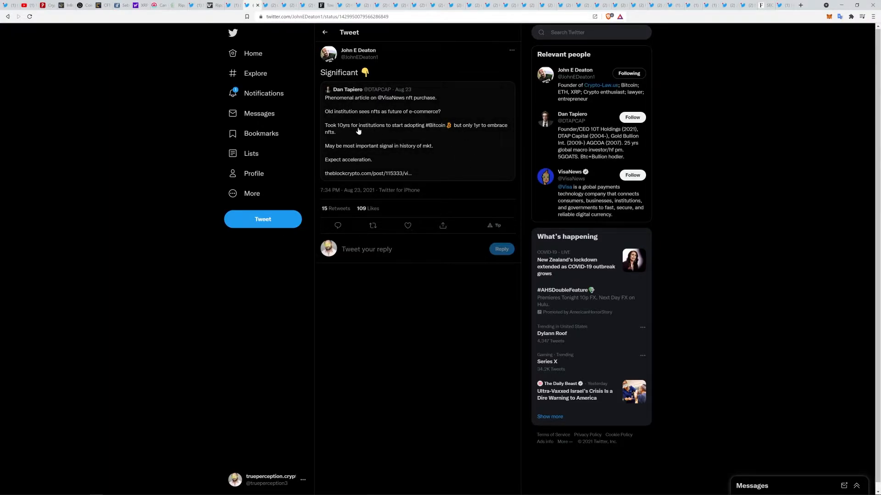
mouse_move(465, 133)
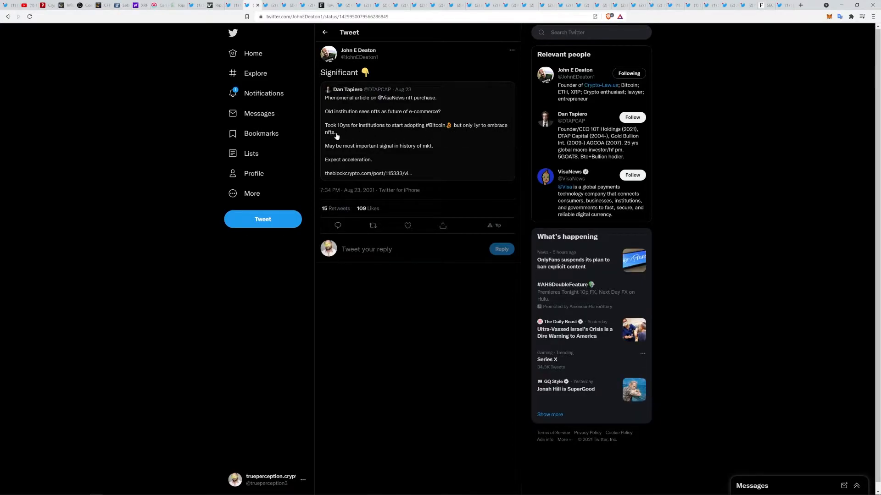
mouse_move(424, 156)
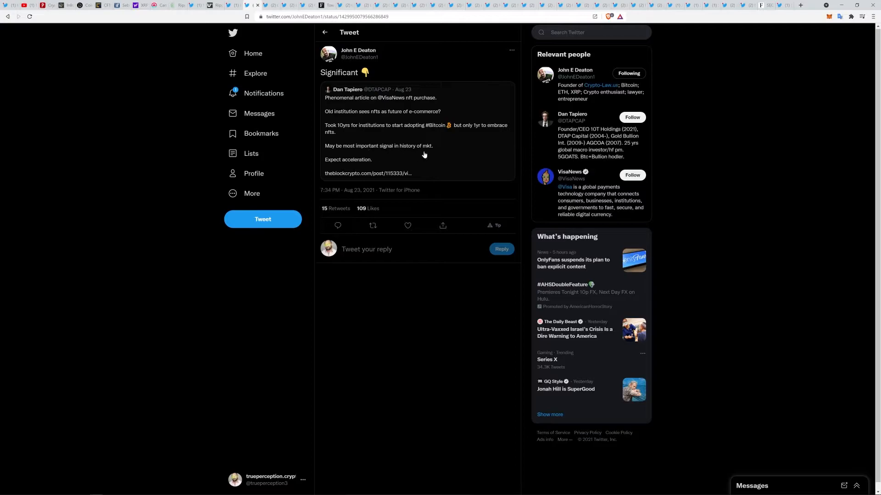
mouse_move(349, 163)
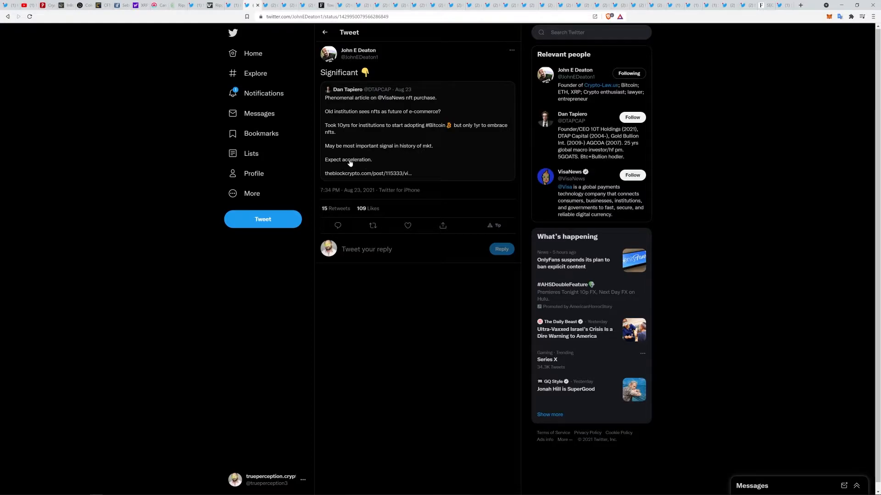
mouse_move(256, 3)
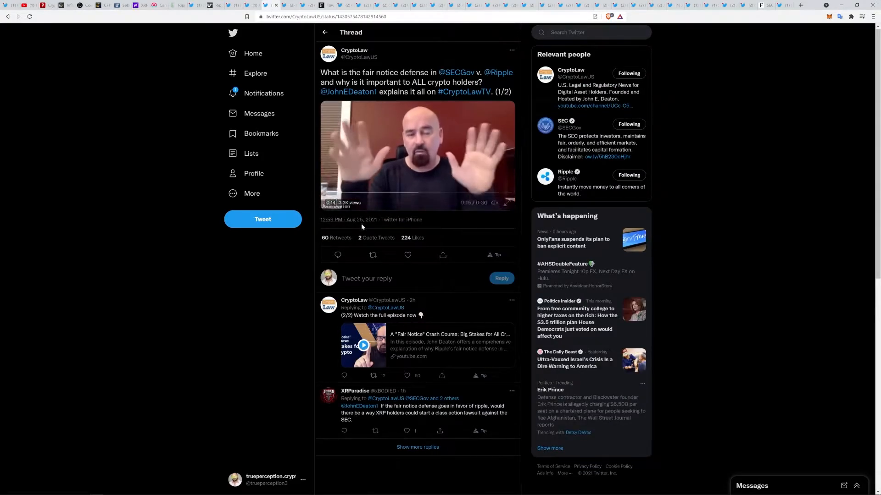
Step: Restart the CryptoLaw fair notice defense clip, play it briefly and pause it
left_click(329, 203)
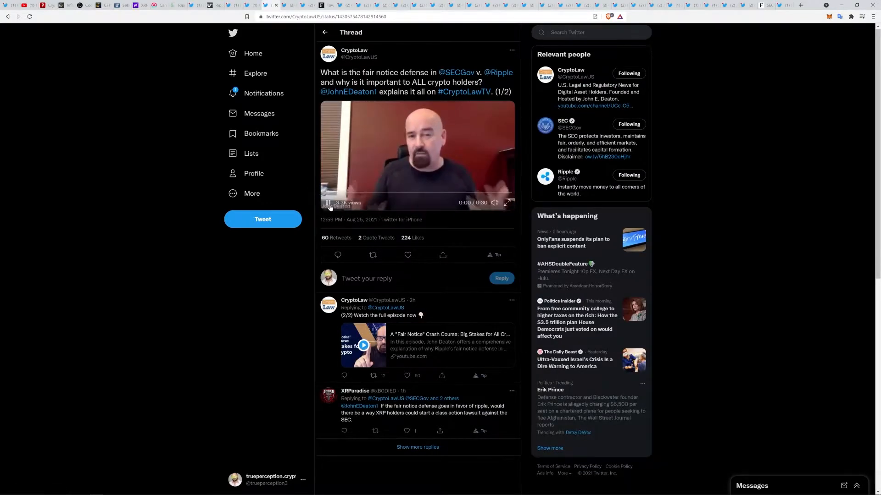
left_click(328, 203)
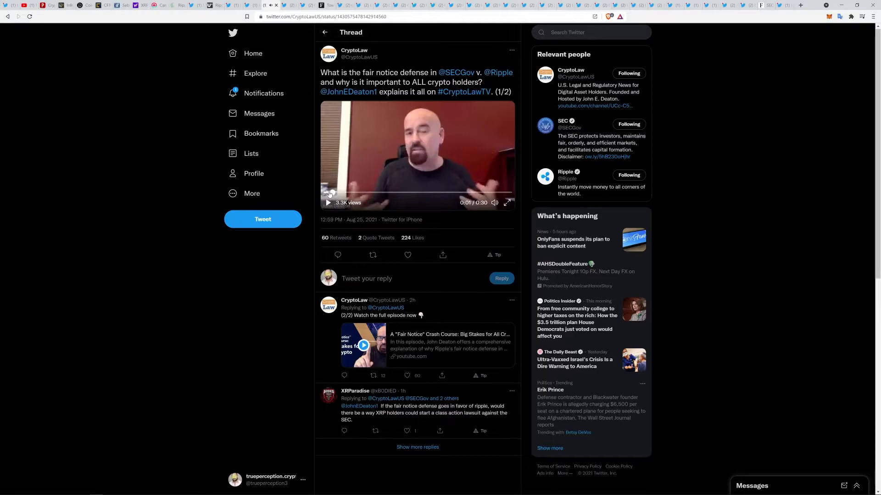
left_click(328, 203)
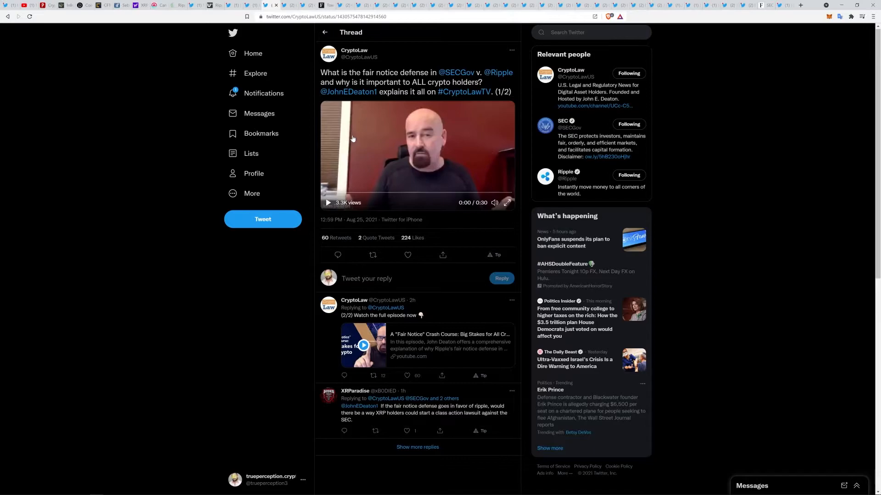
mouse_move(327, 203)
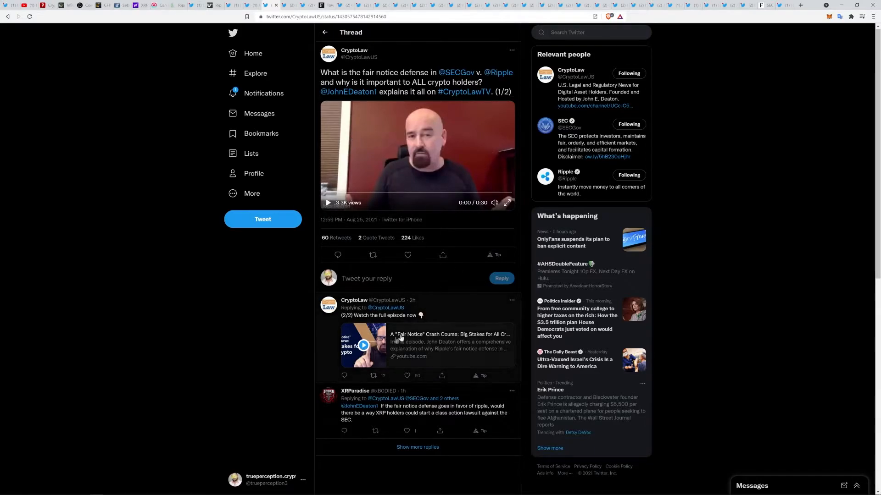
mouse_move(416, 343)
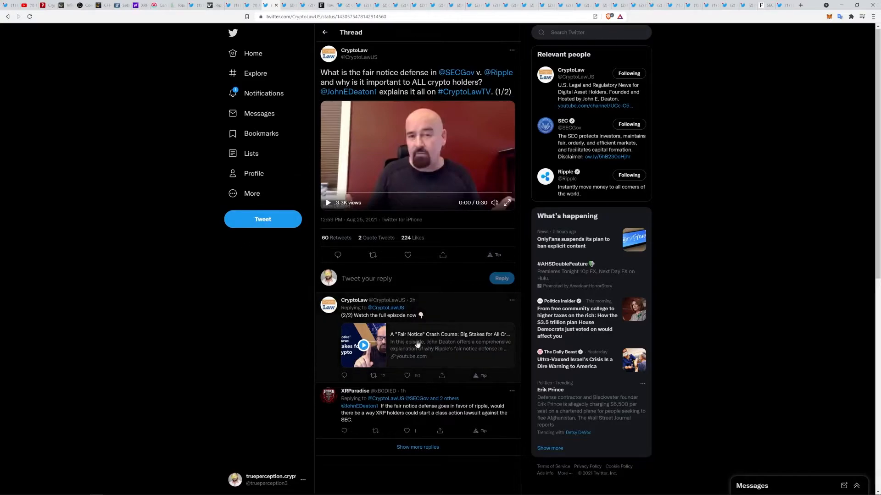
mouse_move(327, 203)
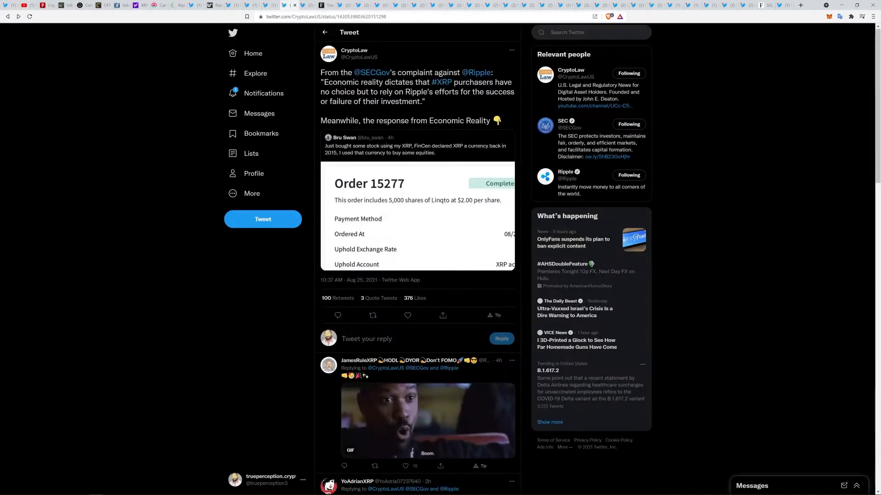
mouse_move(460, 104)
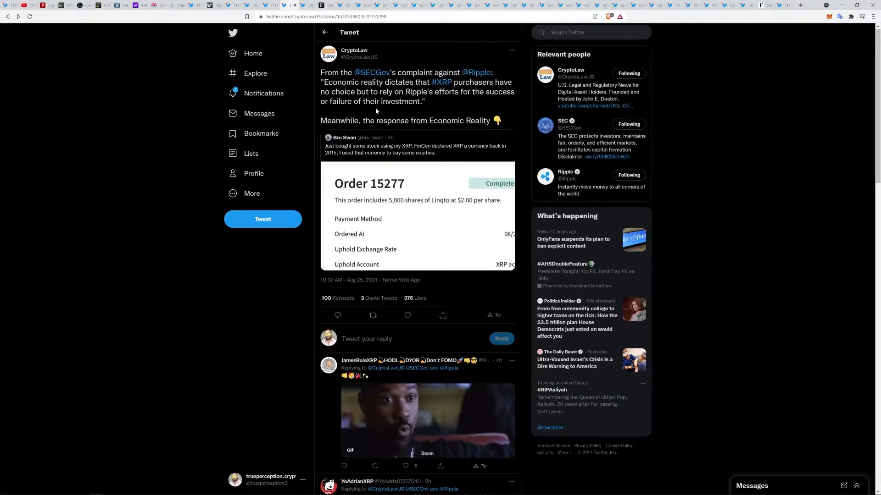
mouse_move(414, 131)
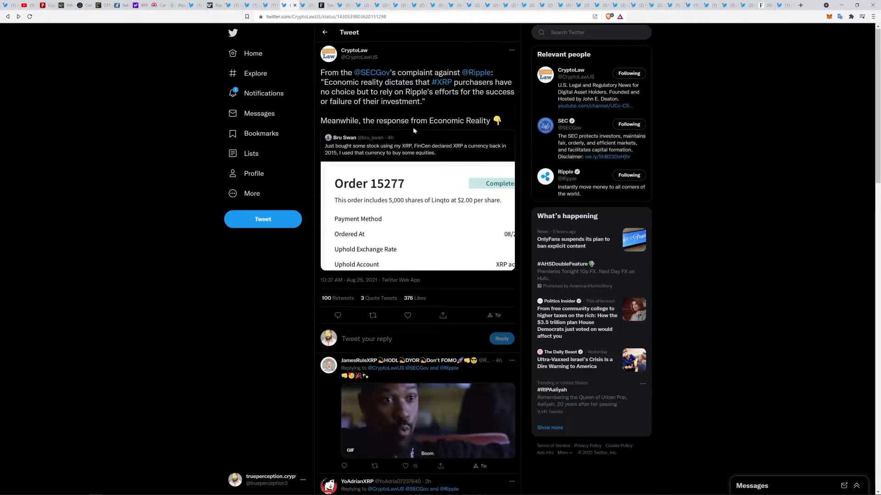
mouse_move(476, 274)
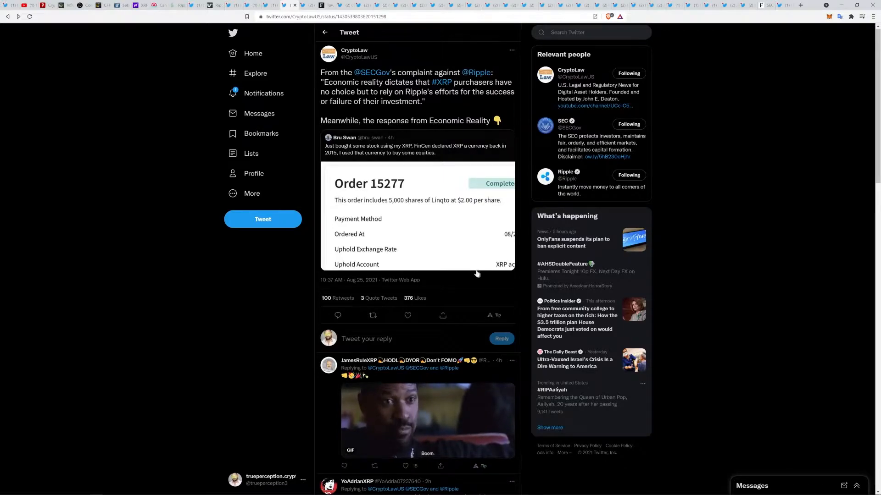
left_click(416, 214)
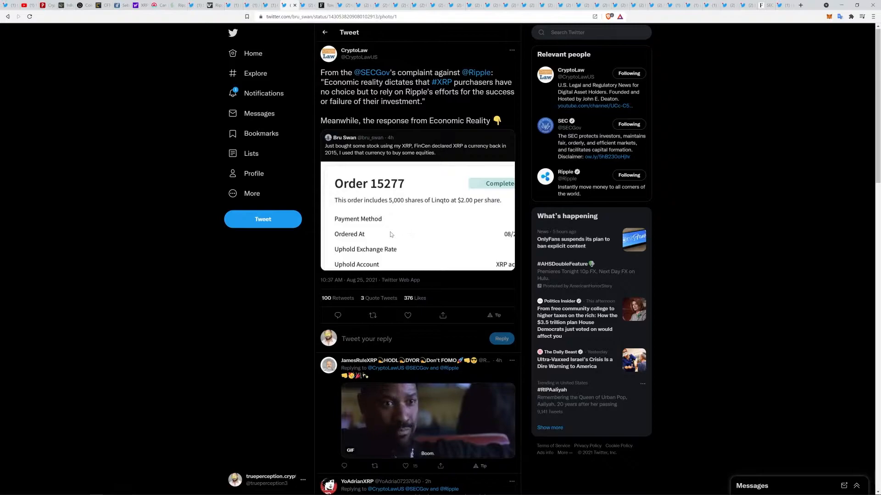
Step: Inspect the 5,000 Linqto shares paid-with-XRP order photo and close the viewer
left_click(417, 216)
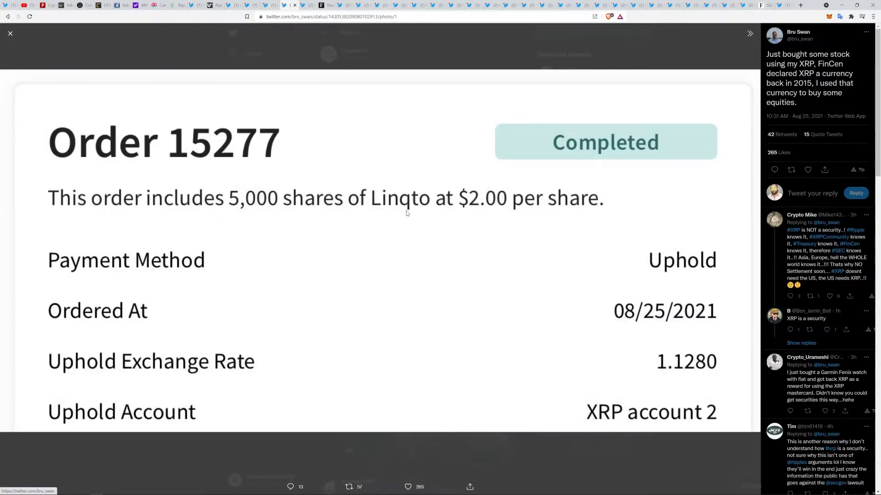
mouse_move(258, 308)
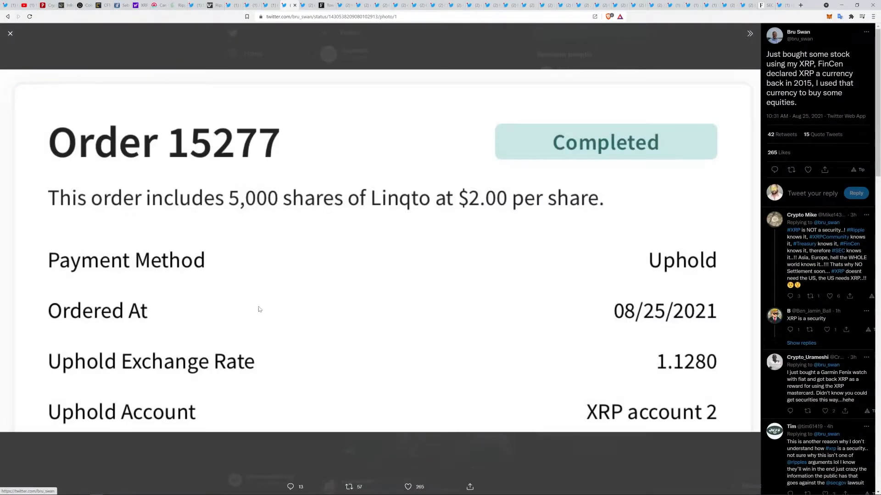
mouse_move(237, 327)
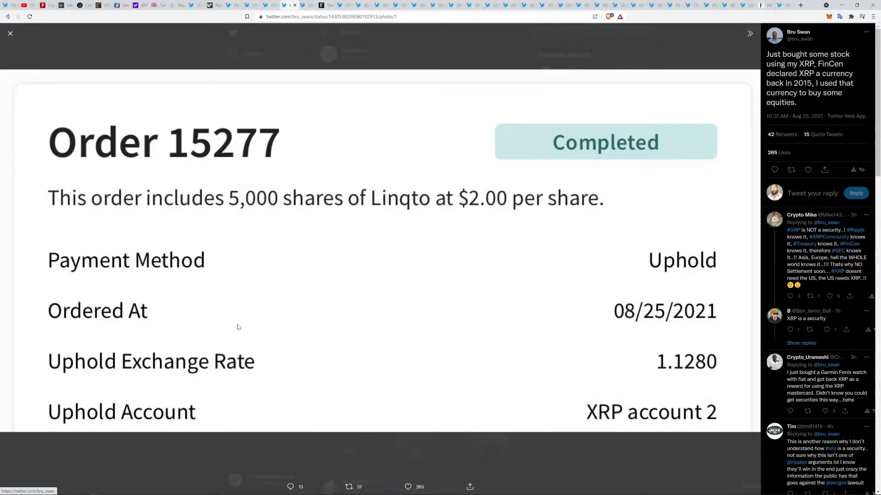
mouse_move(373, 235)
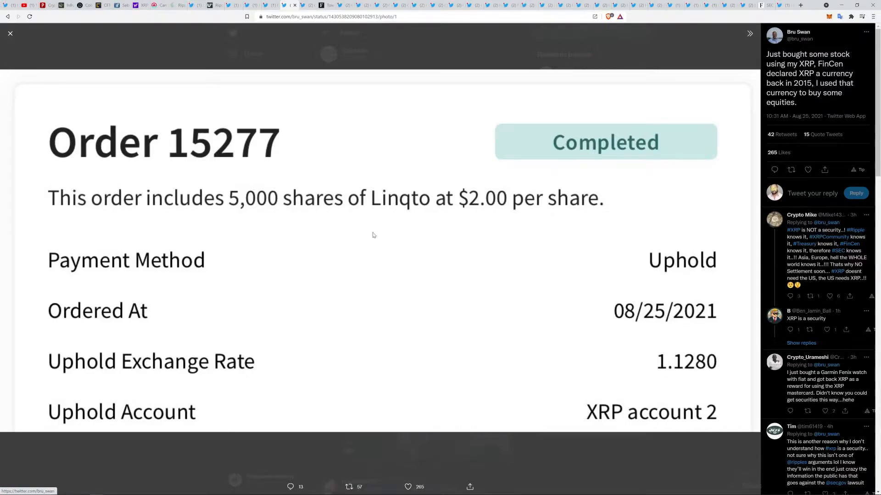
mouse_move(364, 195)
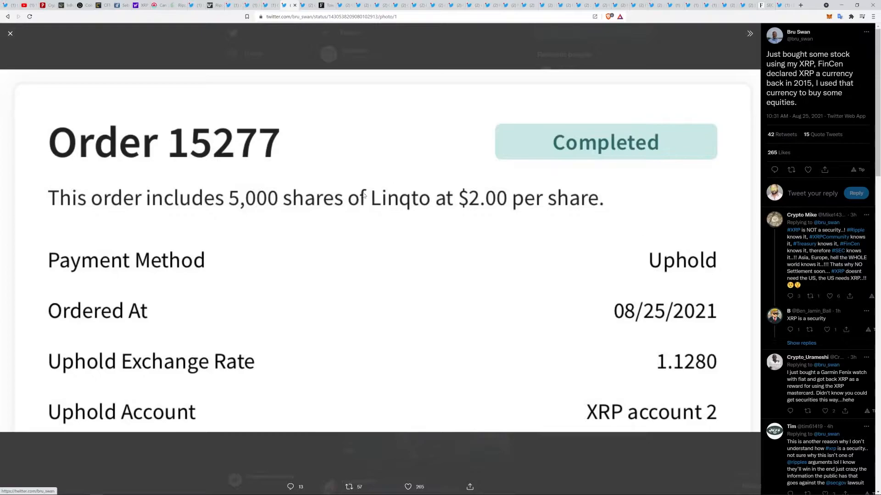
mouse_move(323, 392)
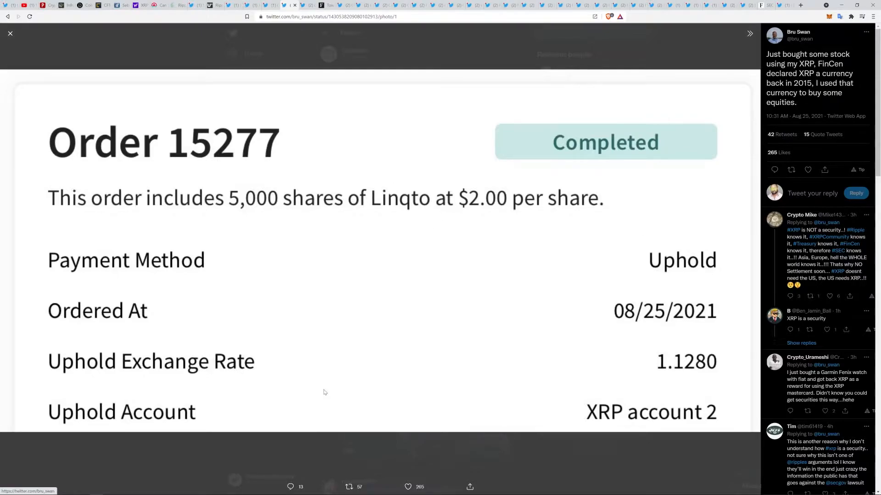
mouse_move(623, 342)
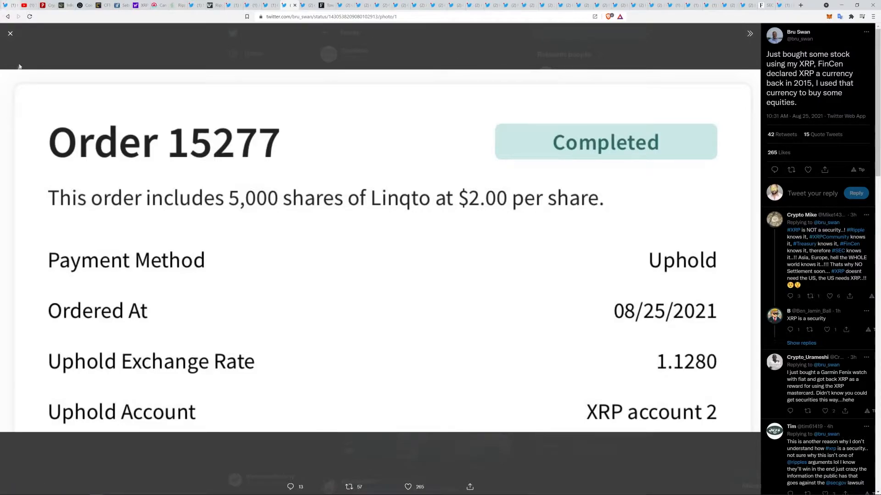
mouse_move(95, 42)
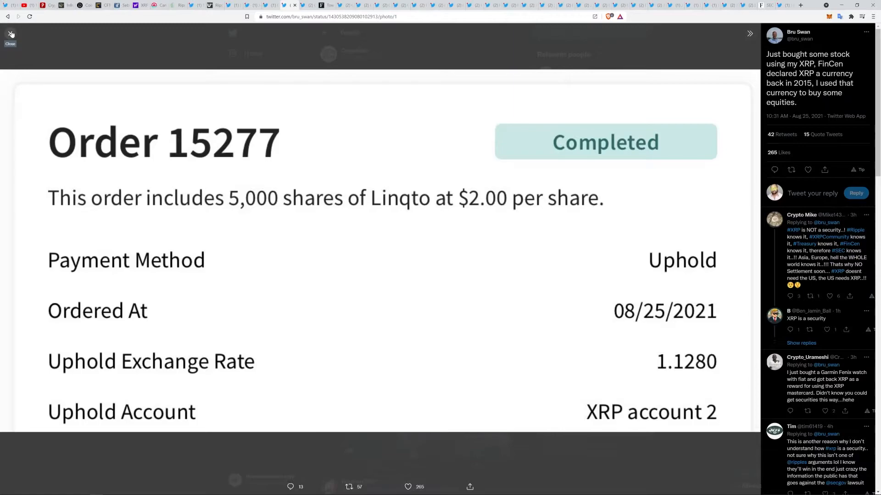
left_click(10, 34)
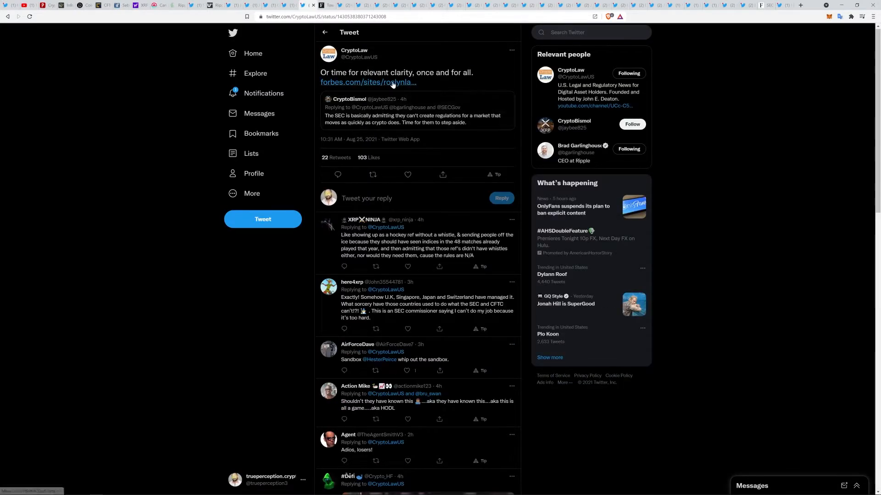
mouse_move(425, 99)
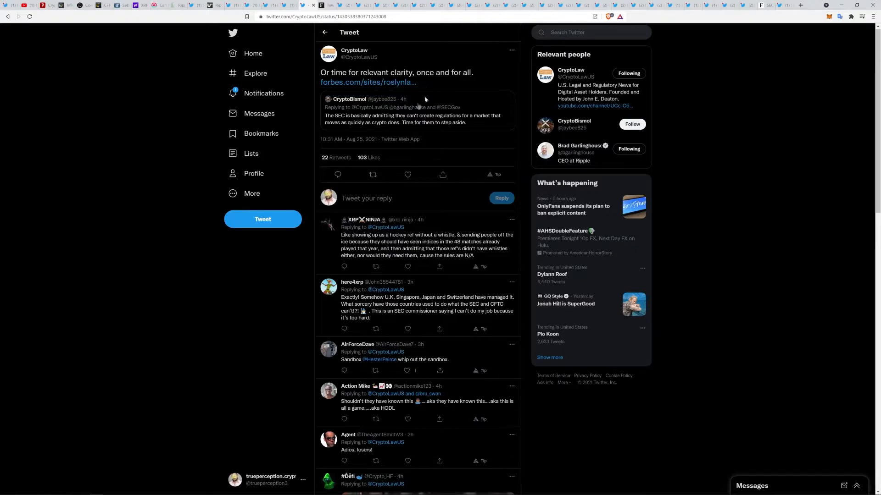
mouse_move(458, 126)
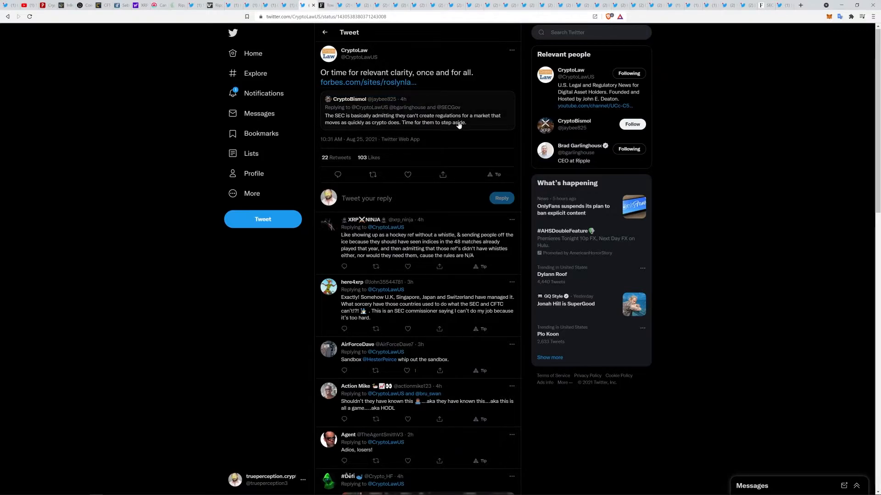
mouse_move(372, 131)
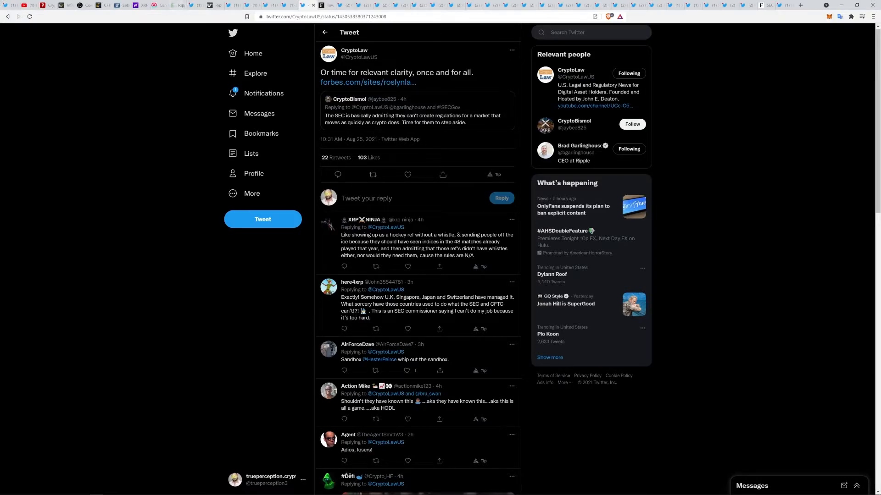
Step: Open the forbes.com link to 'Toward A Ripple Test At The SEC'
left_click(367, 82)
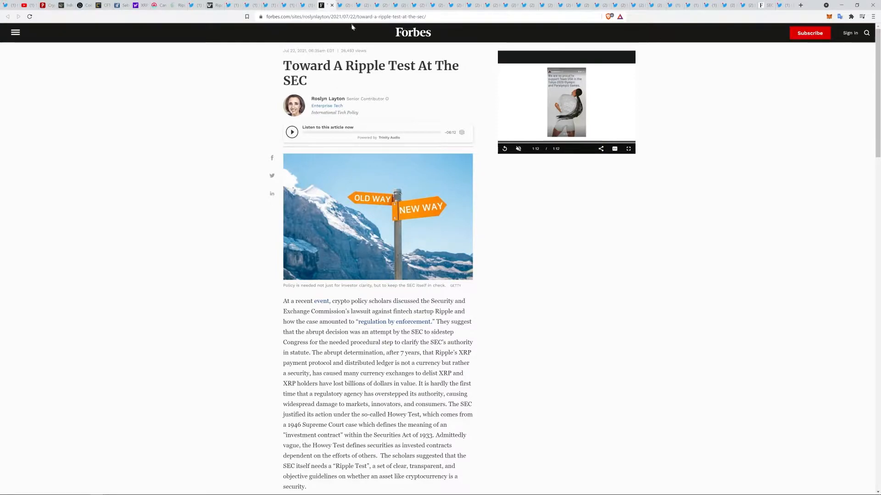
mouse_move(345, 5)
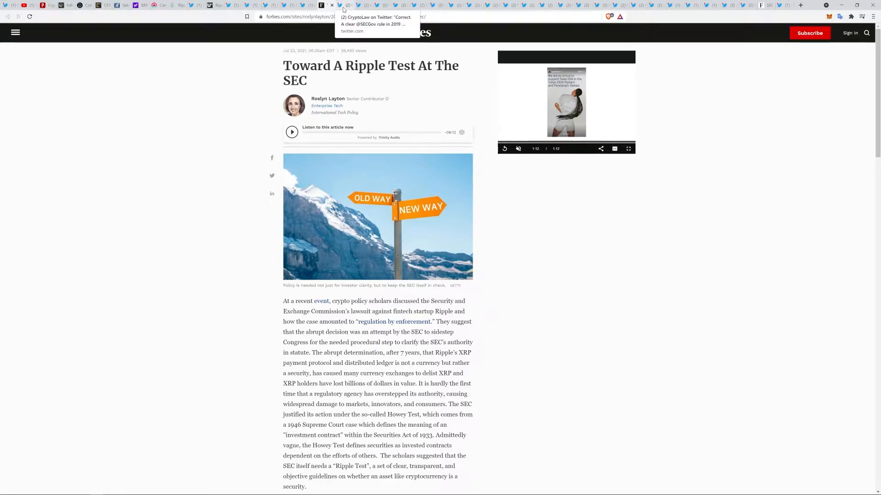
mouse_move(345, 5)
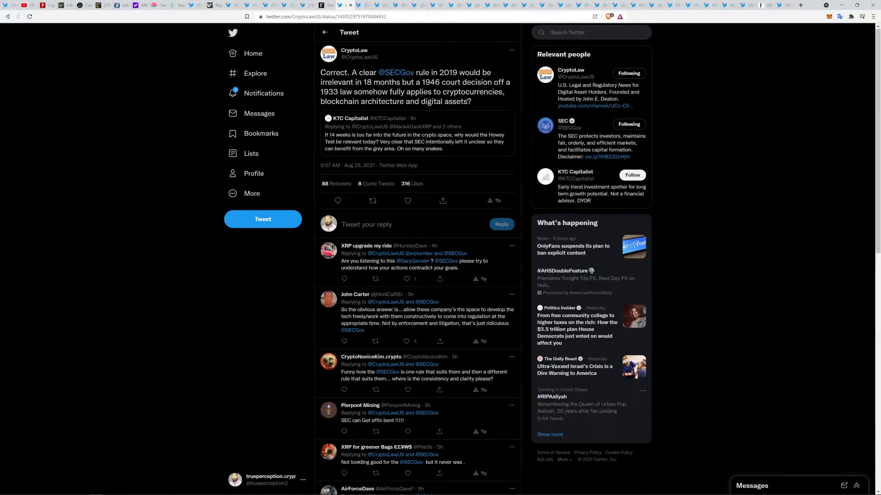
mouse_move(357, 154)
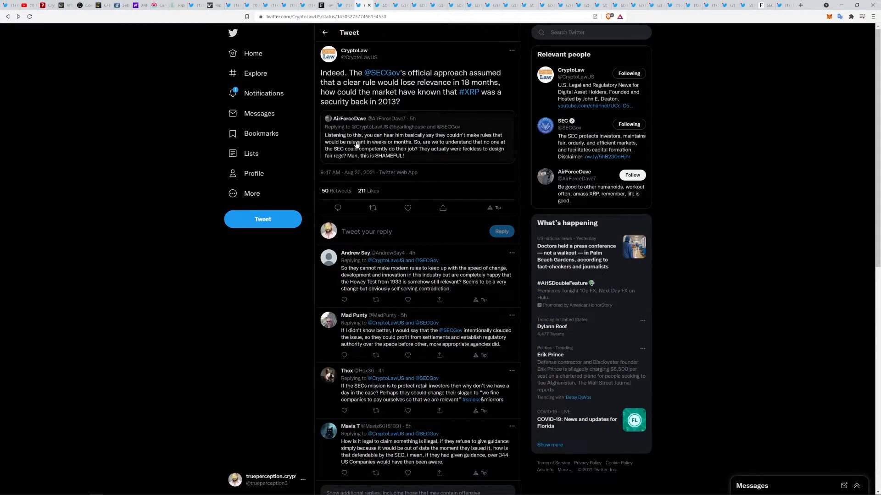
mouse_move(191, 241)
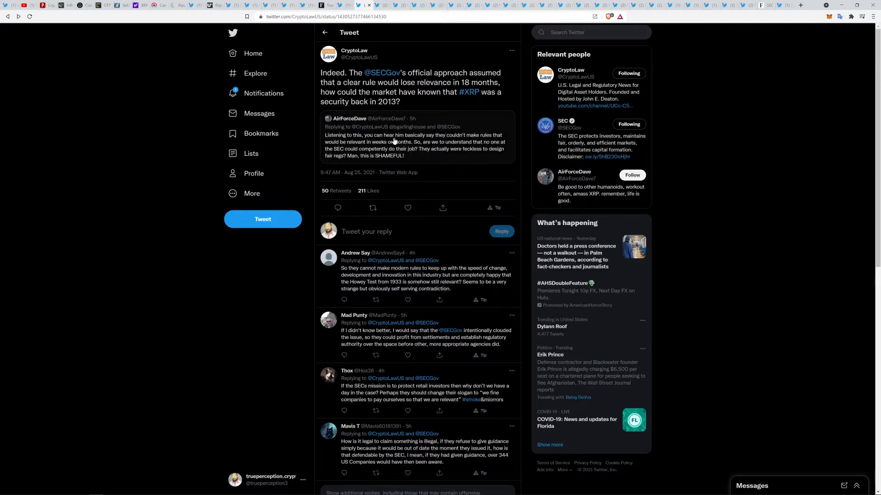
mouse_move(473, 167)
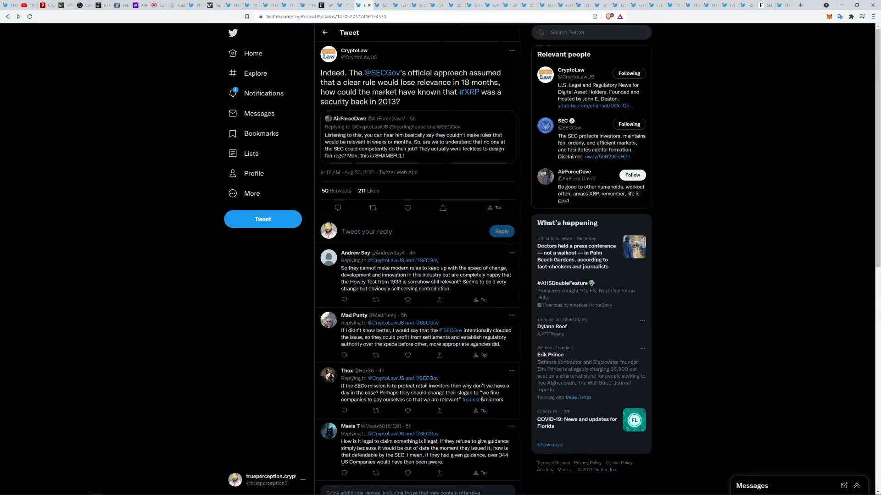
mouse_move(710, 118)
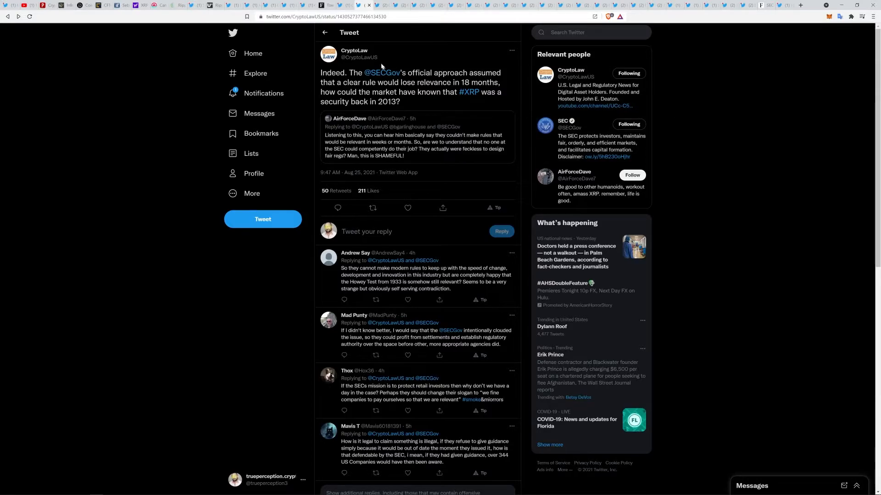
mouse_move(245, 37)
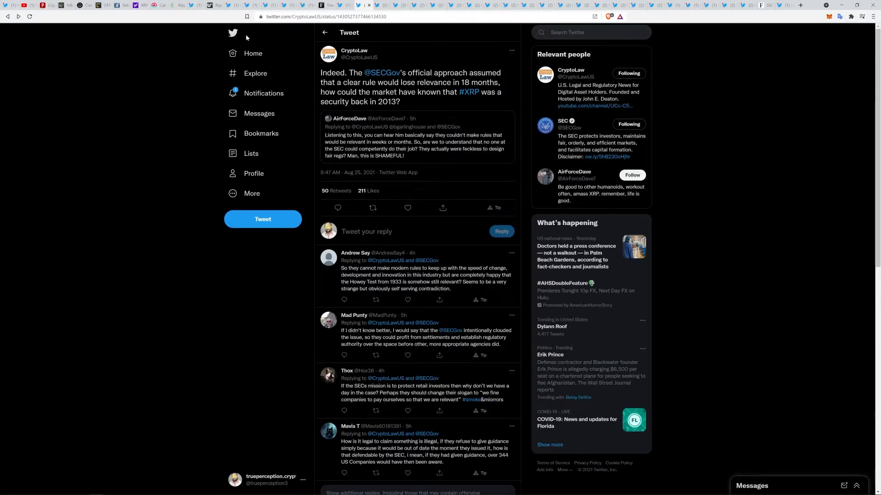
mouse_move(256, 45)
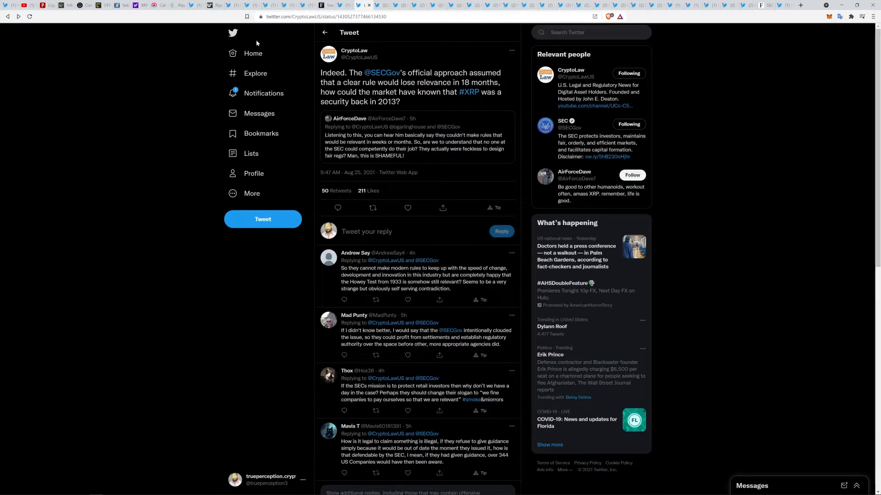
mouse_move(275, 29)
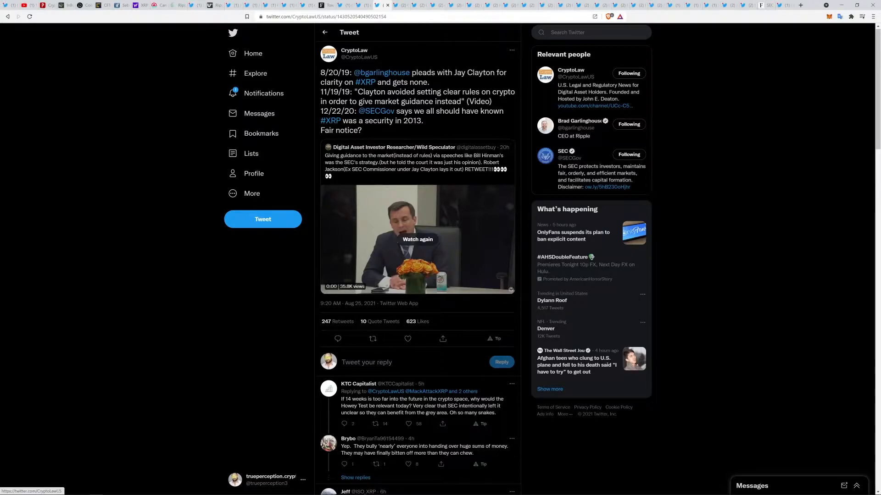
mouse_move(441, 128)
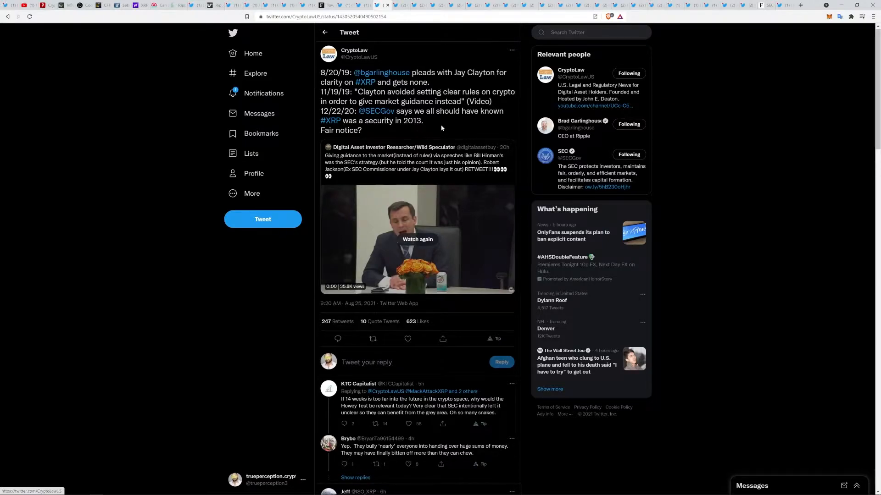
mouse_move(417, 249)
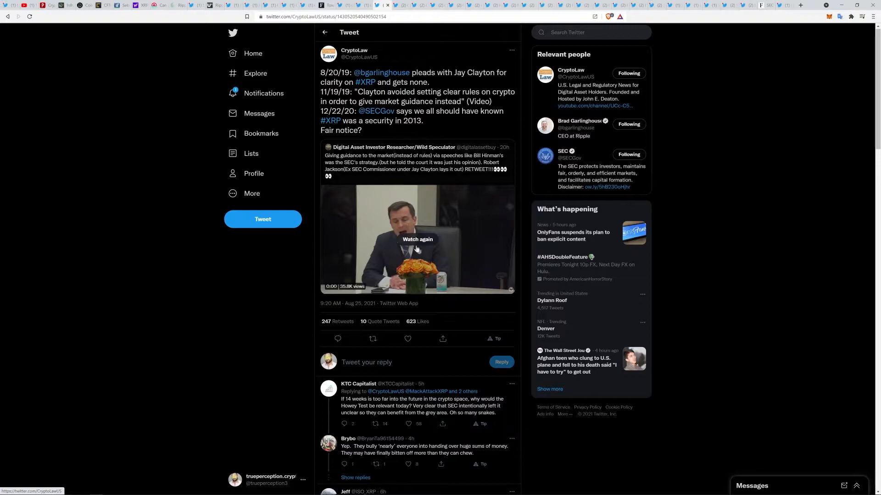
mouse_move(413, 160)
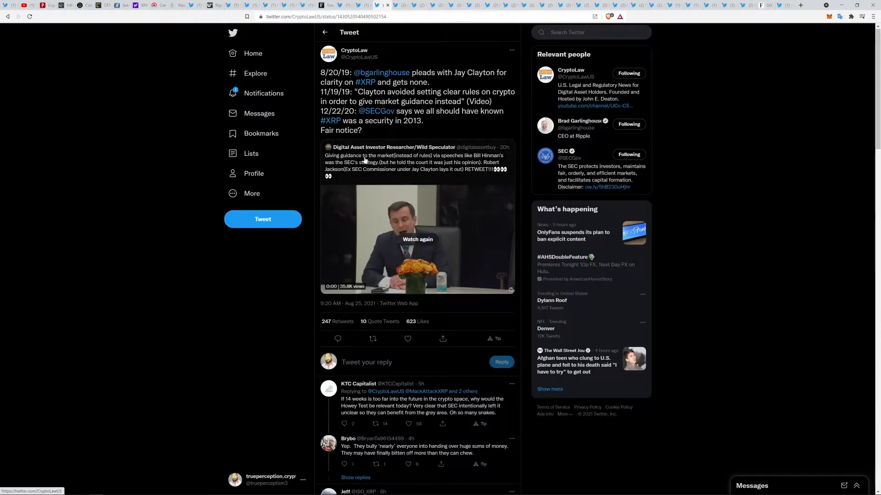
mouse_move(415, 232)
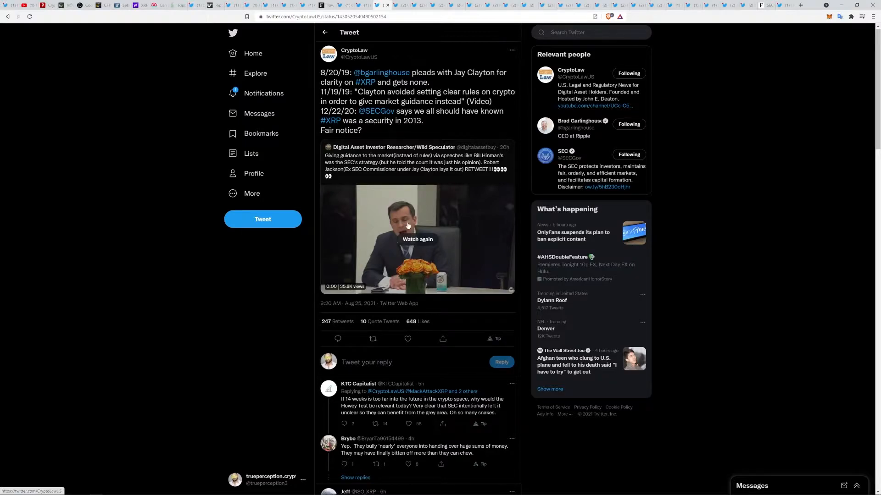
mouse_move(418, 245)
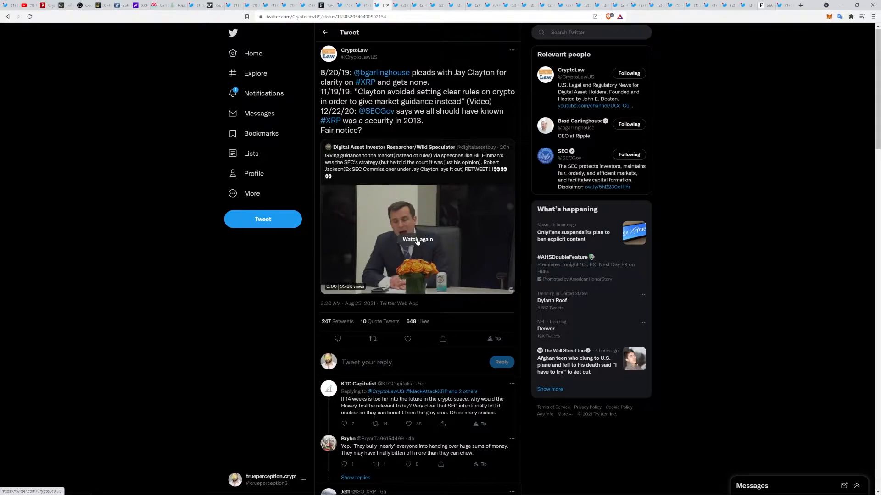
Step: Replay the quoted Robert Jackson video and let it run to 2:17
left_click(418, 239)
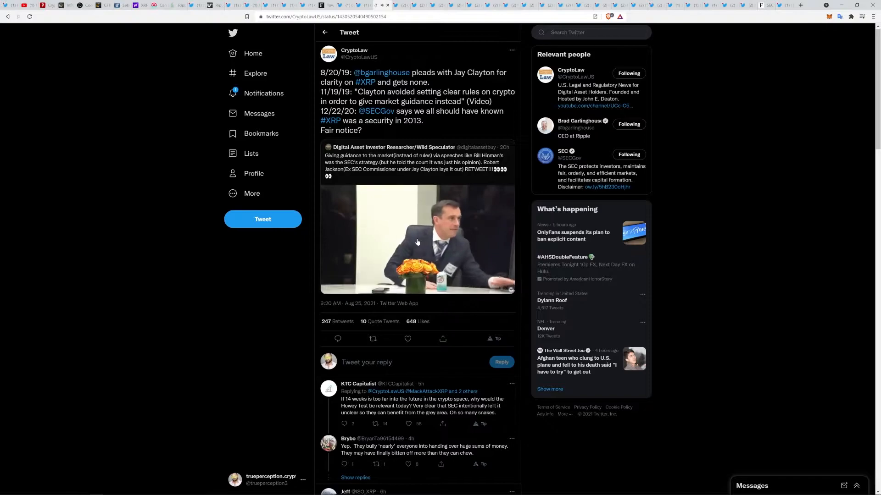
left_click(417, 242)
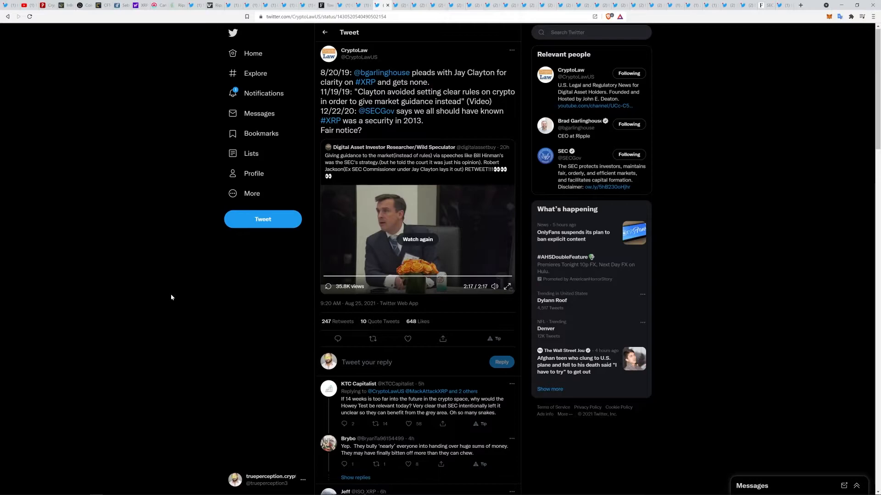
mouse_move(333, 193)
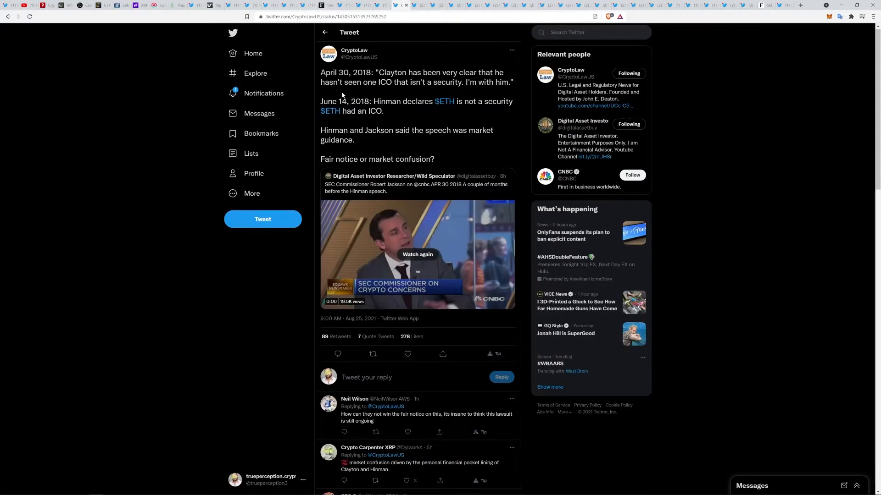
mouse_move(419, 133)
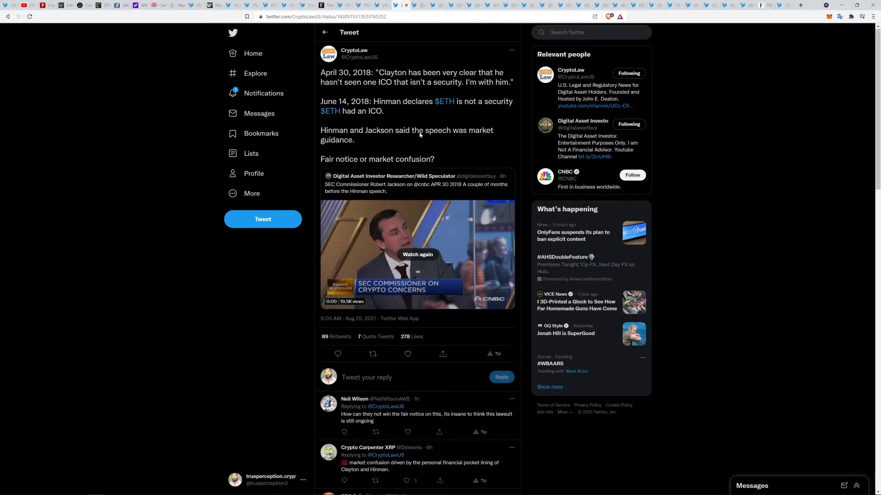
mouse_move(368, 118)
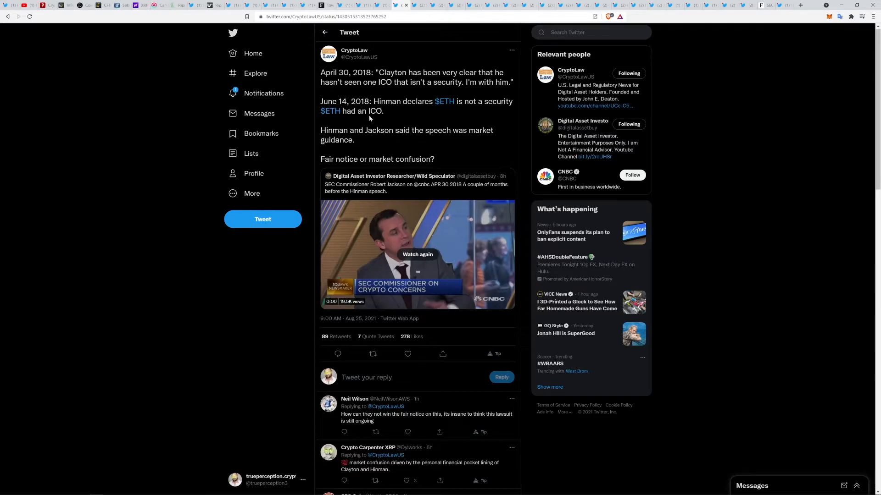
mouse_move(421, 115)
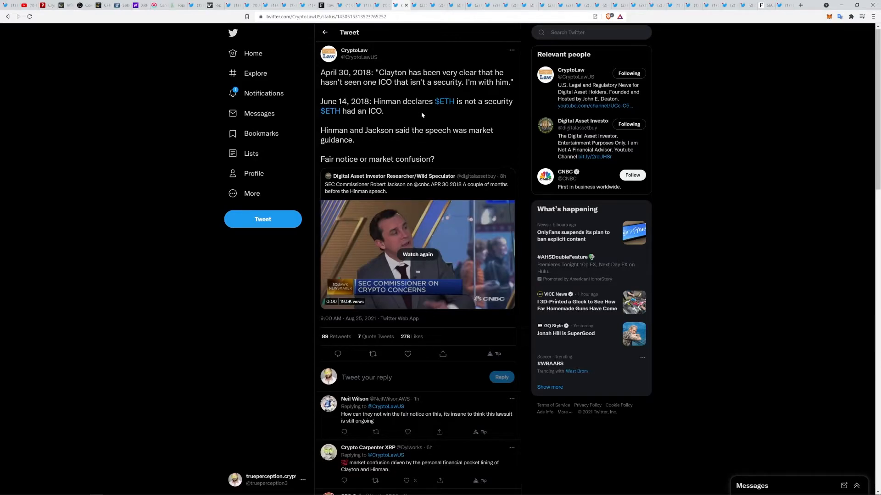
mouse_move(390, 146)
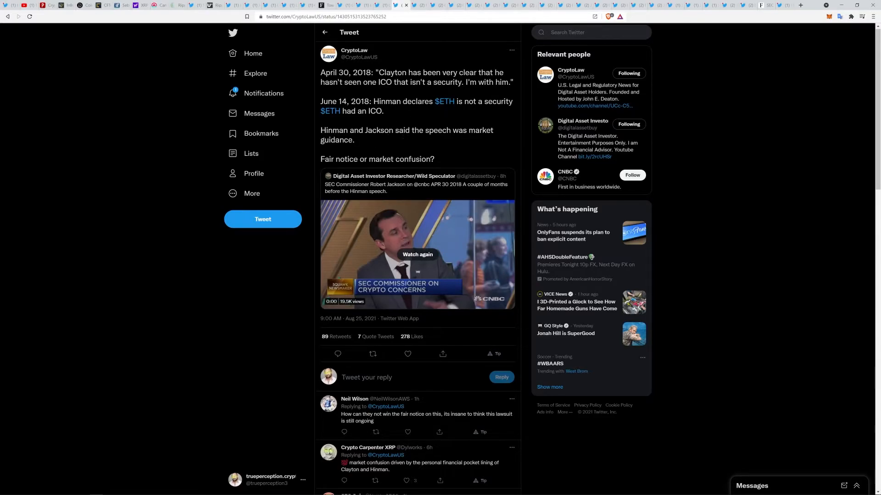
mouse_move(411, 170)
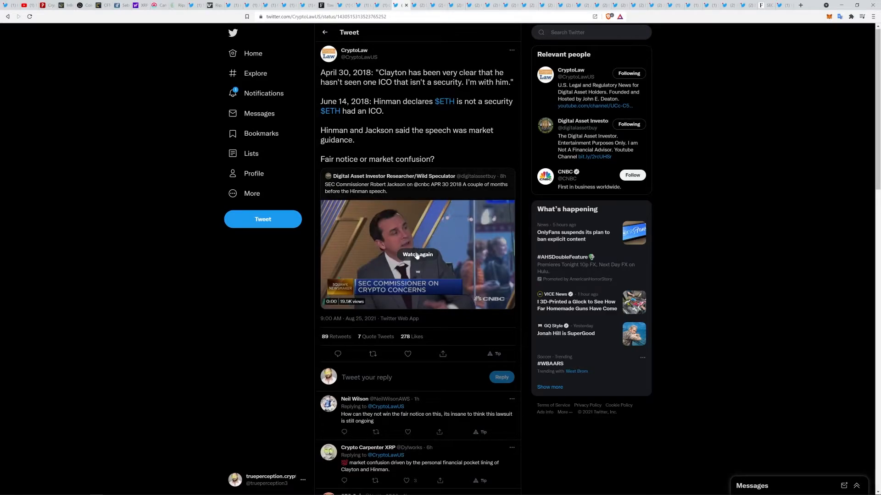
Step: Replay the CNBC Robert Jackson clip until the Watch again overlay appears
left_click(418, 254)
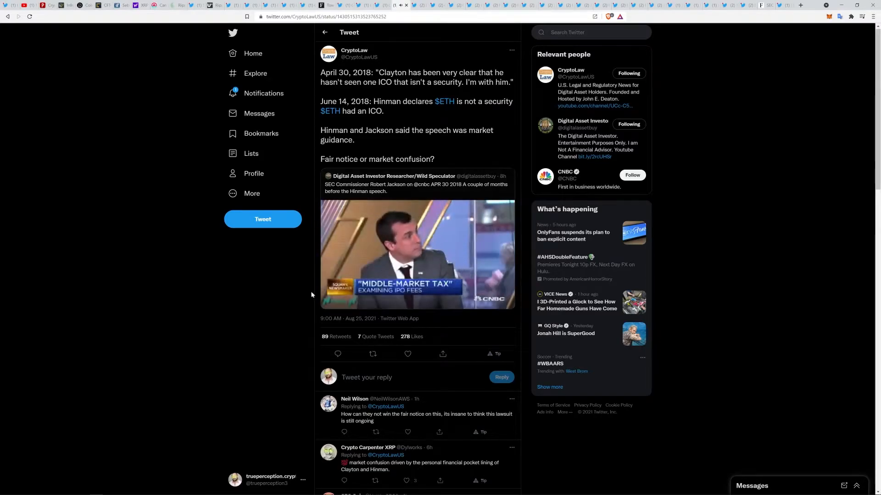
left_click(417, 254)
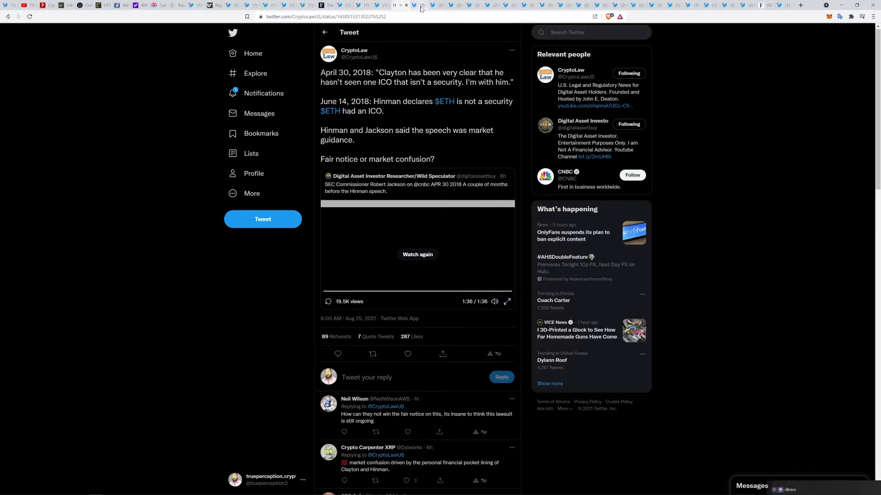
Step: Open CryptoLaw's #CryptoLawTV thread and play, then pause, the Tony Edward interview clip
left_click(419, 5)
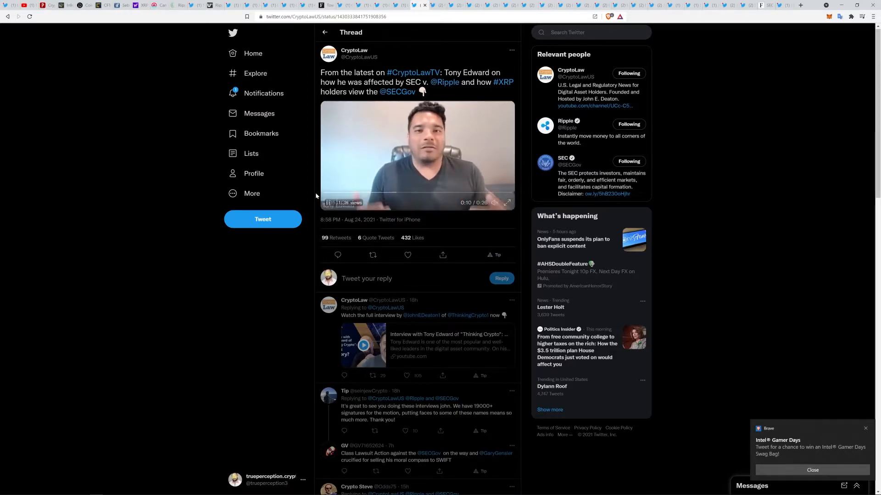
left_click(417, 156)
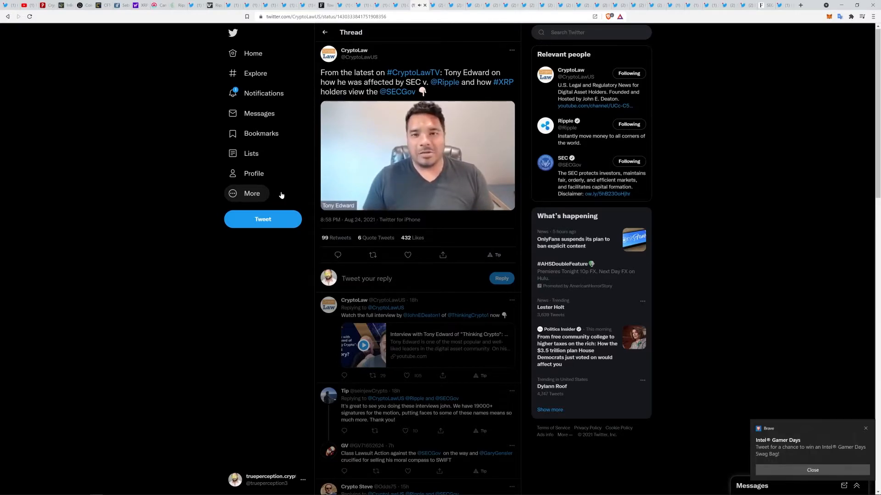
left_click(417, 156)
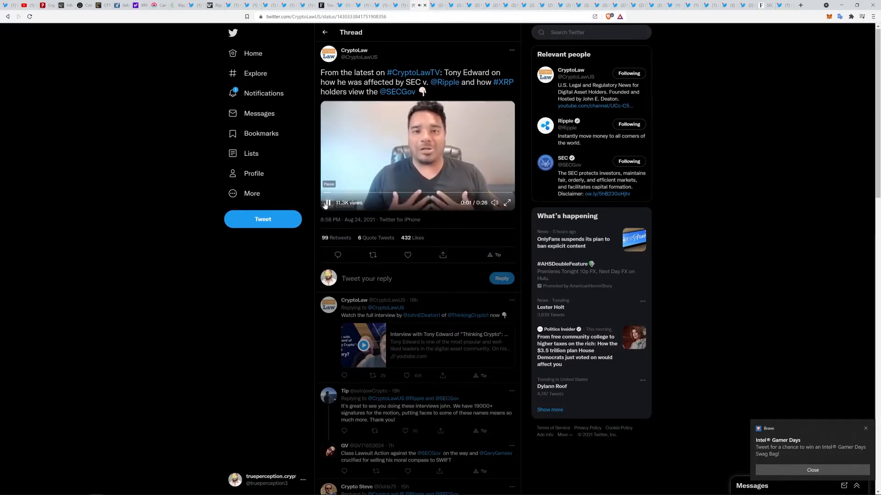
left_click(328, 203)
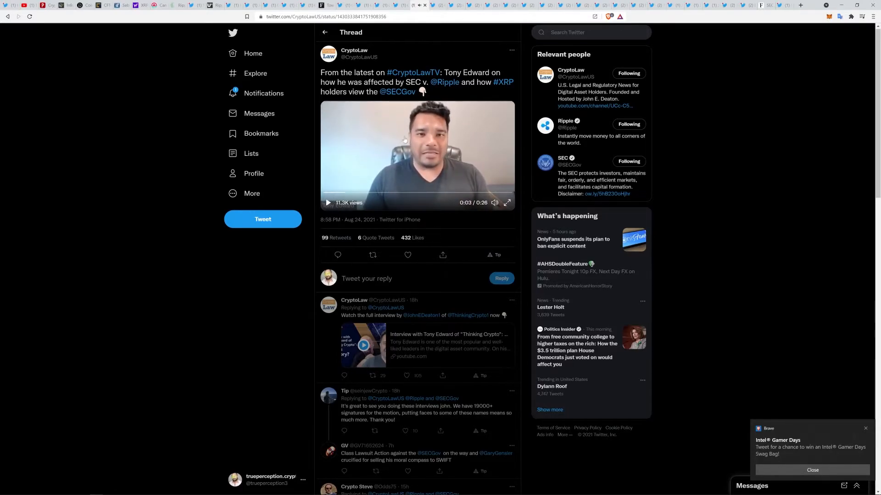
left_click(437, 5)
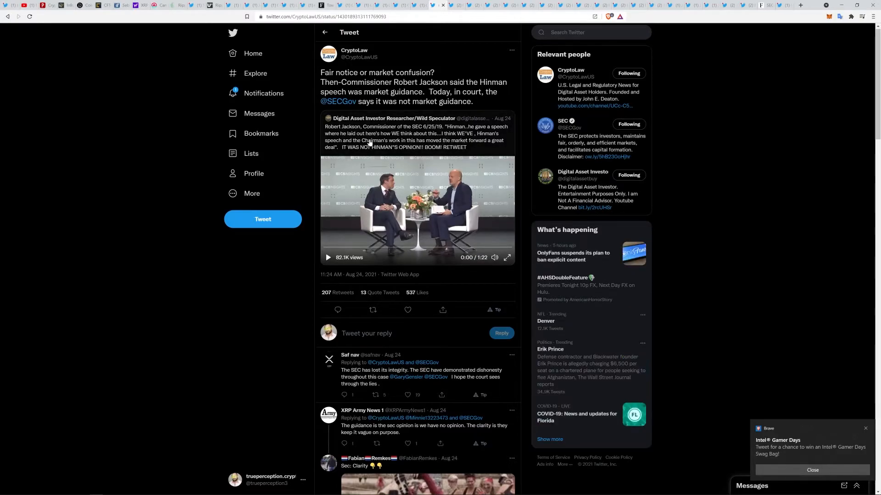
mouse_move(437, 142)
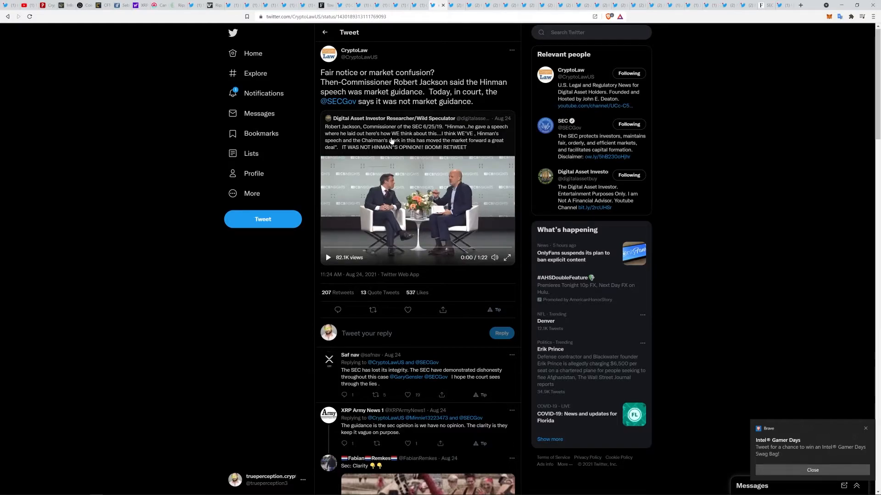
mouse_move(486, 143)
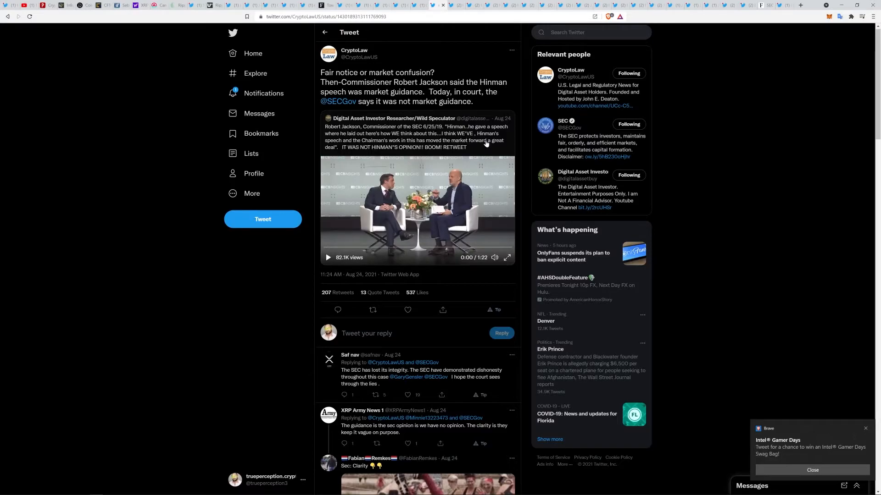
mouse_move(375, 152)
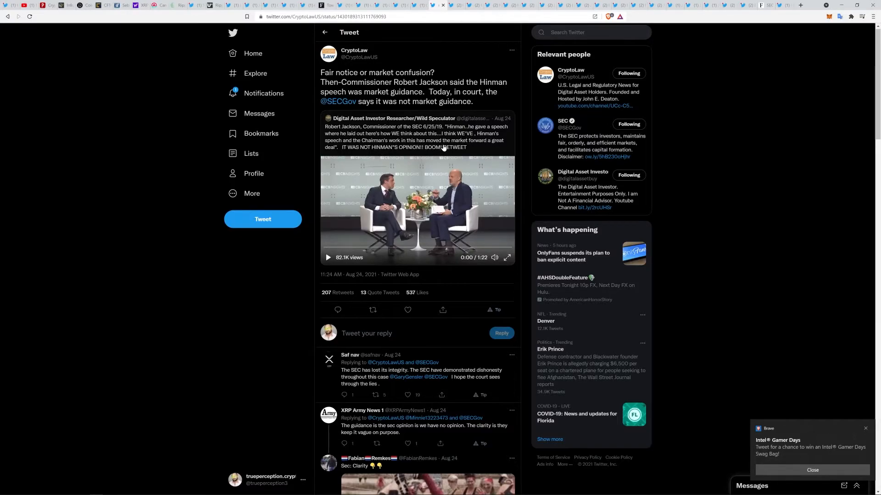
mouse_move(359, 291)
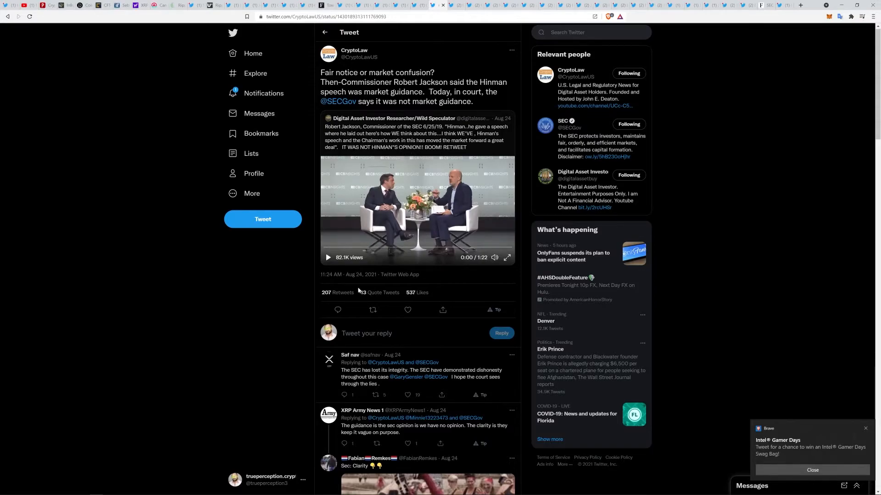
mouse_move(327, 257)
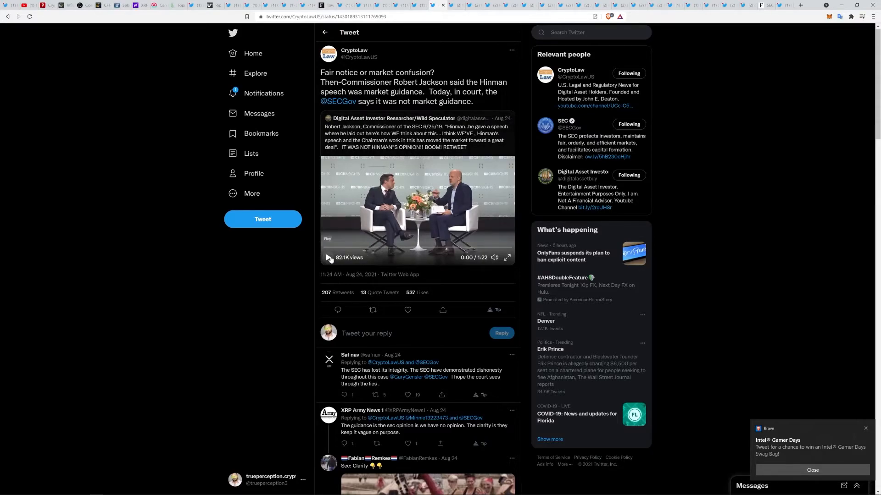
Step: Play the former SEC commissioner's market-guidance conference clip in the 'Fair notice or market confusion?' tweet
left_click(328, 258)
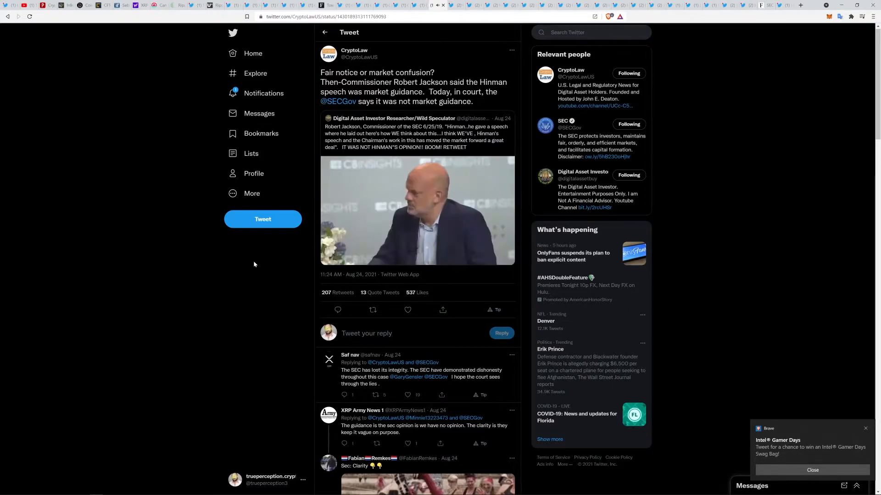
left_click(417, 211)
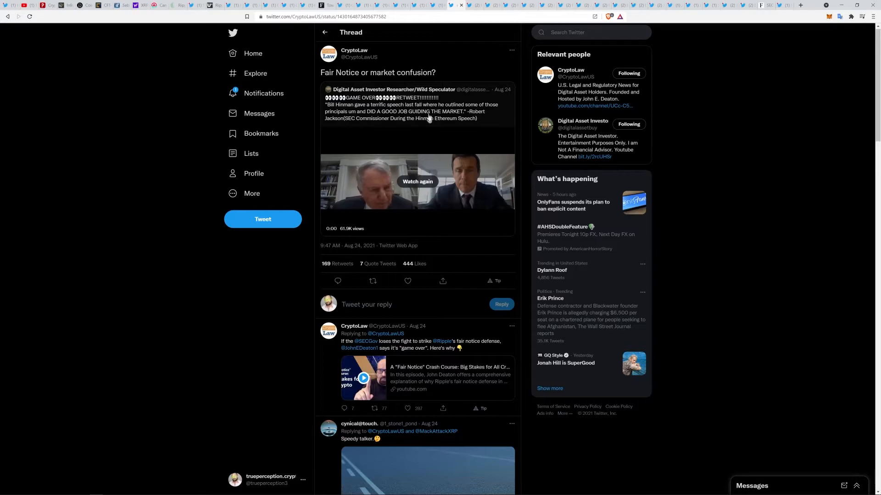
mouse_move(428, 137)
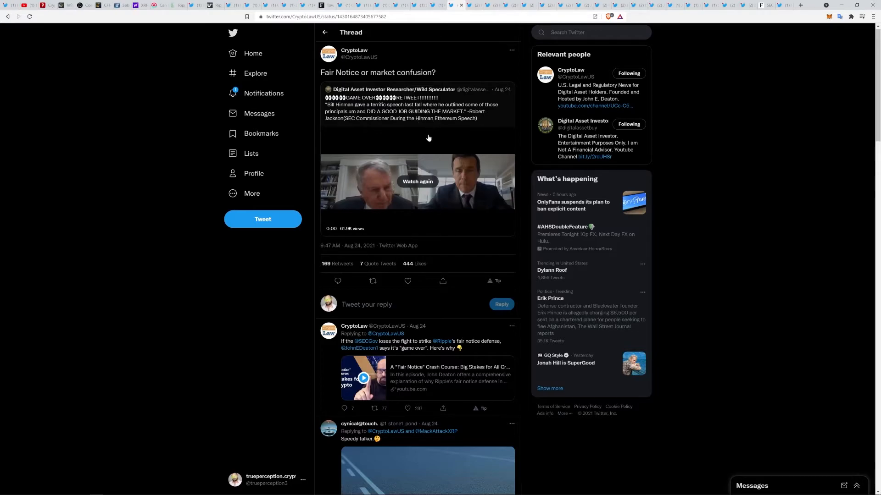
mouse_move(418, 152)
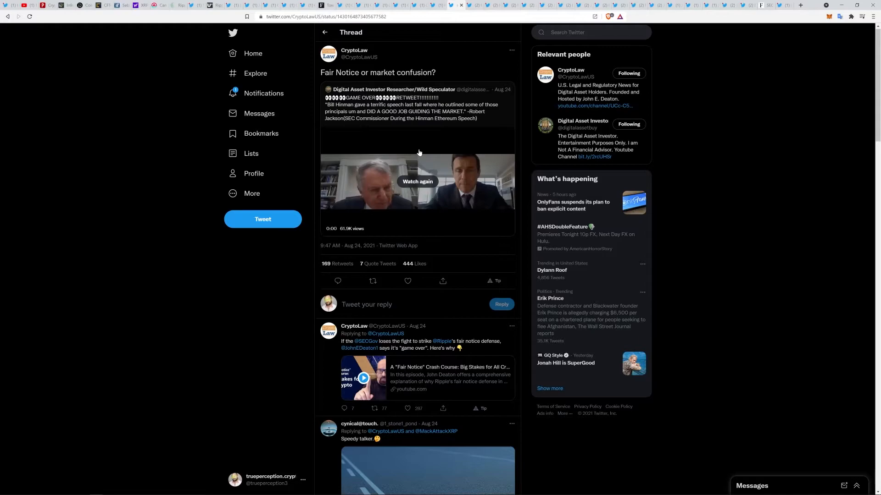
mouse_move(418, 181)
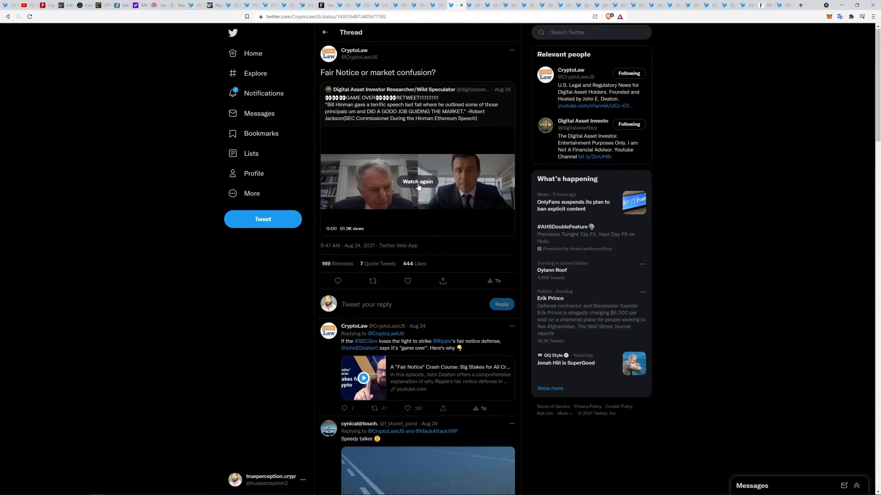
Step: Replay the quoted Hinman courtroom clip in CryptoLaw's 'Fair Notice' thread to its 1:57 end
left_click(417, 182)
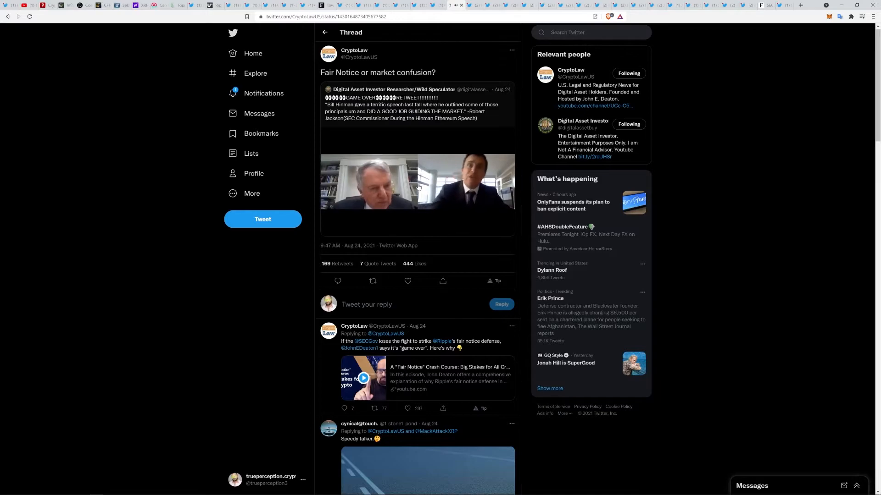
left_click(417, 185)
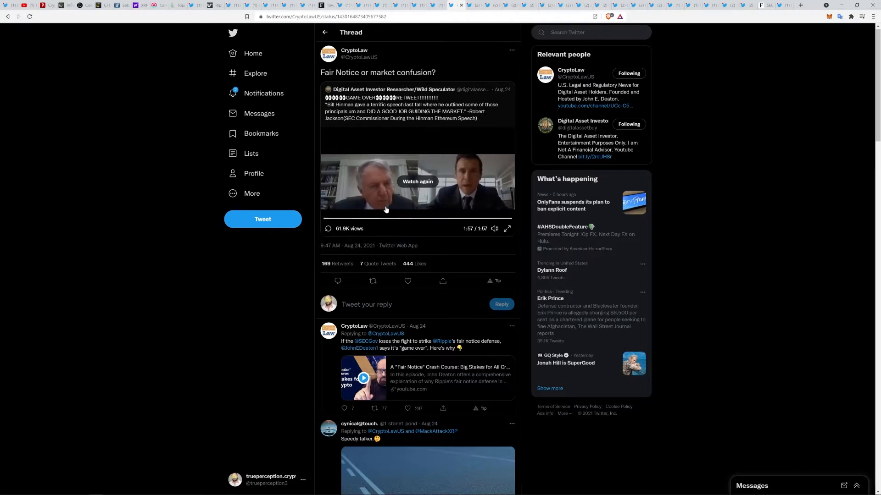
mouse_move(474, 5)
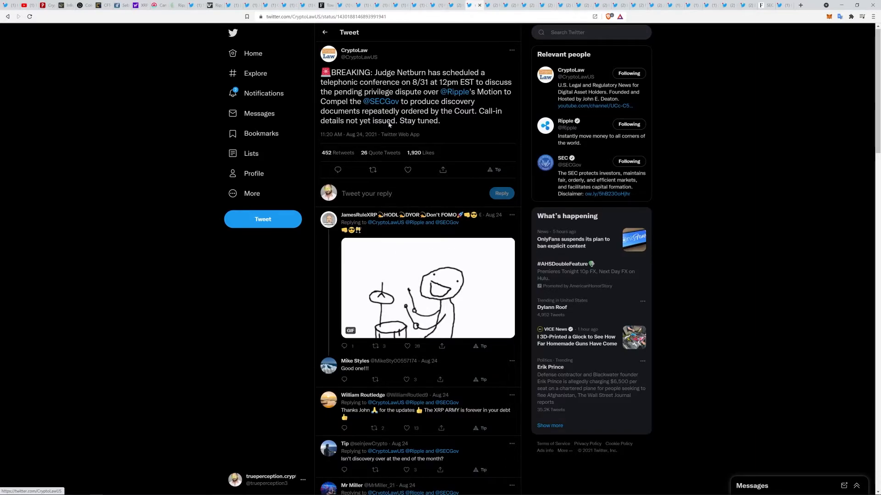
mouse_move(480, 130)
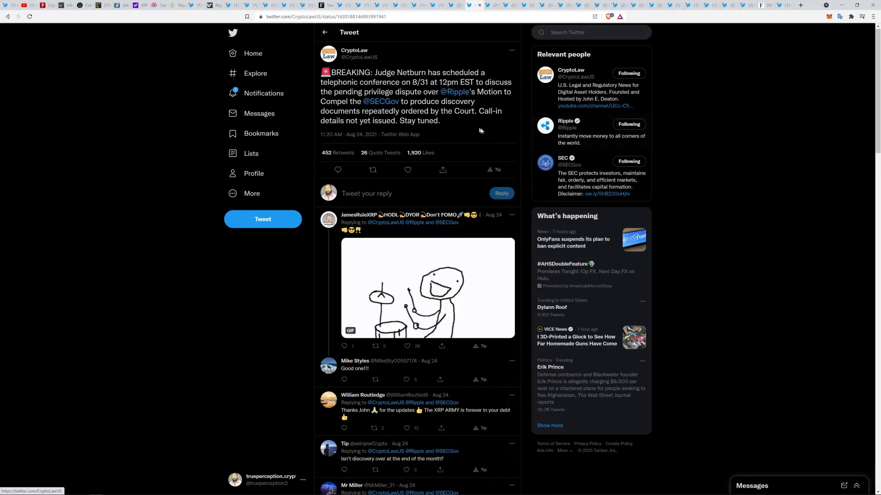
mouse_move(400, 136)
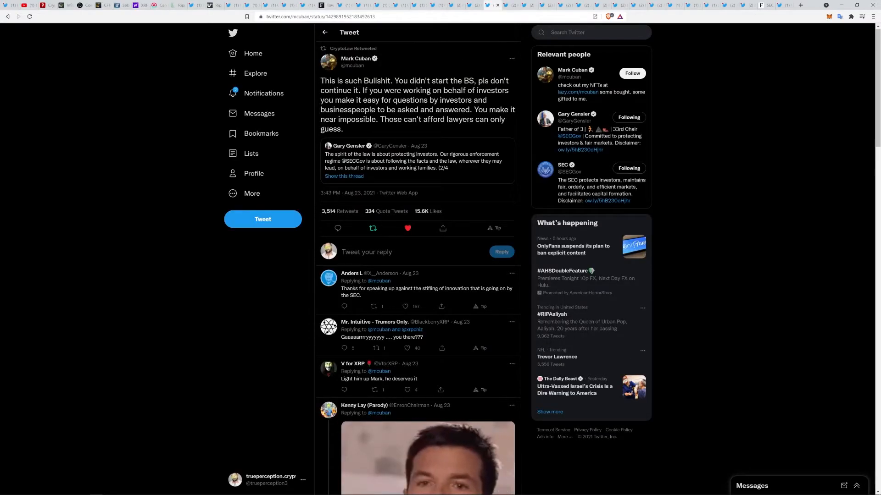
mouse_move(372, 178)
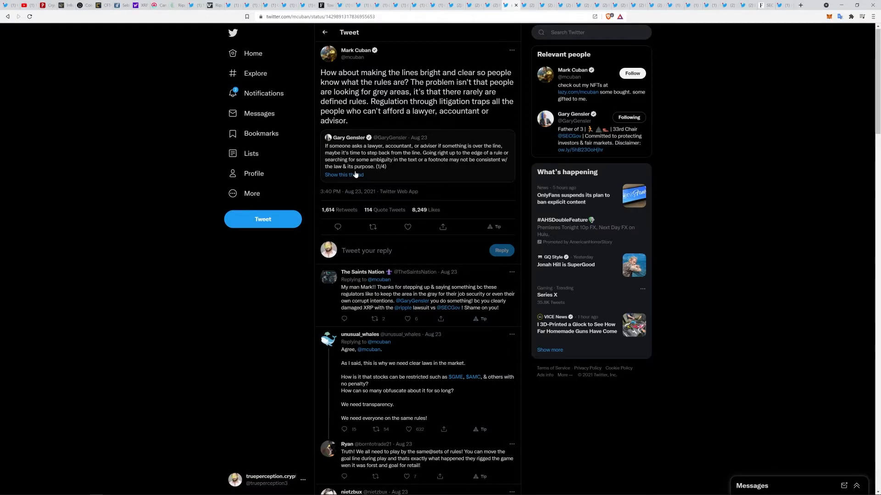
Step: Open Mark Cuban's tweet calling for bright, clear rules that quotes Gensler's grey-areas thread
left_click(372, 228)
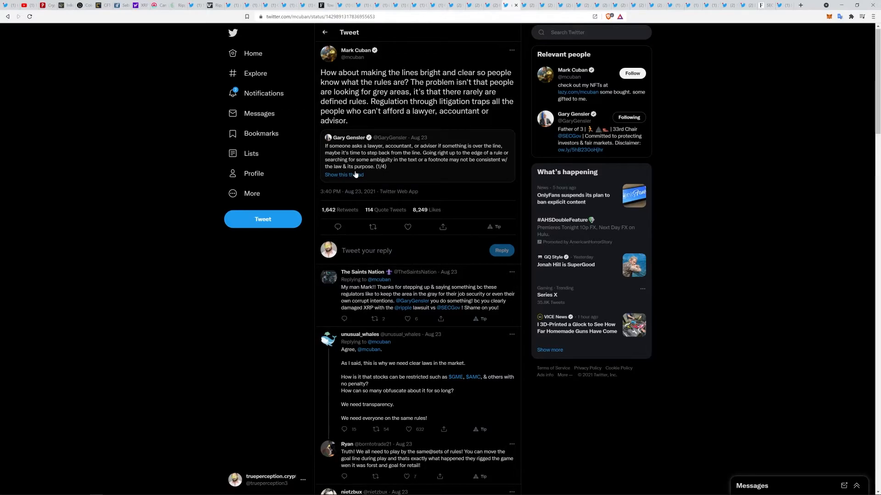
left_click(408, 227)
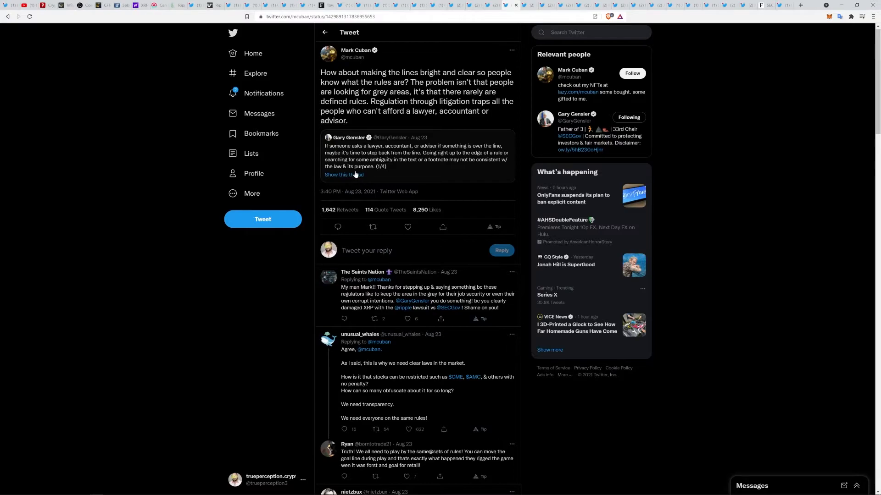
mouse_move(530, 12)
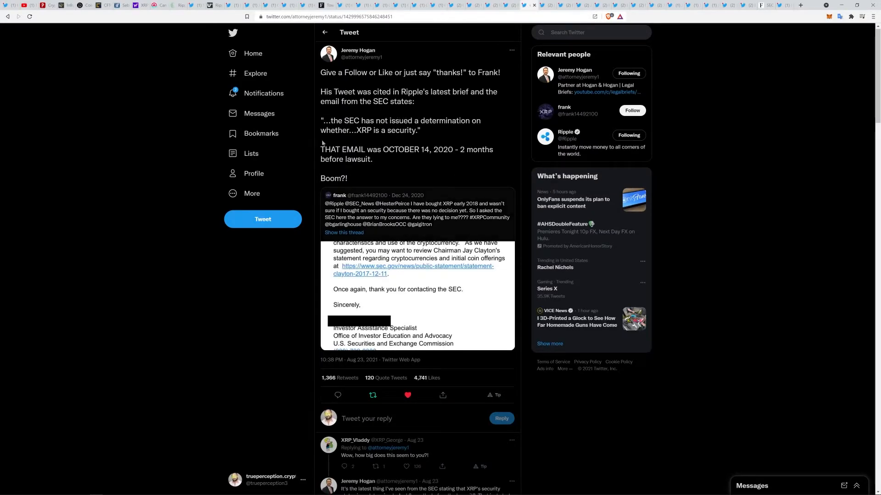
mouse_move(440, 287)
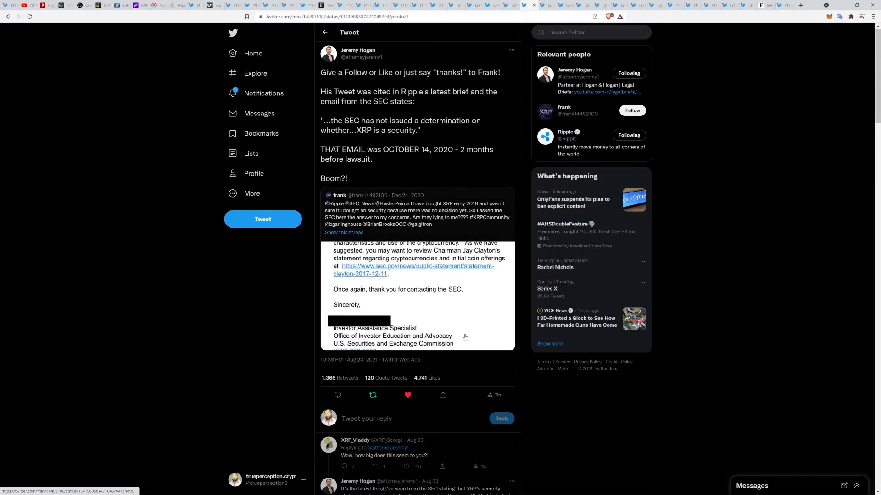
Step: Open Jeremy Hogan's tweet quoting the SEC email saying XRP's security status was undetermined
left_click(417, 292)
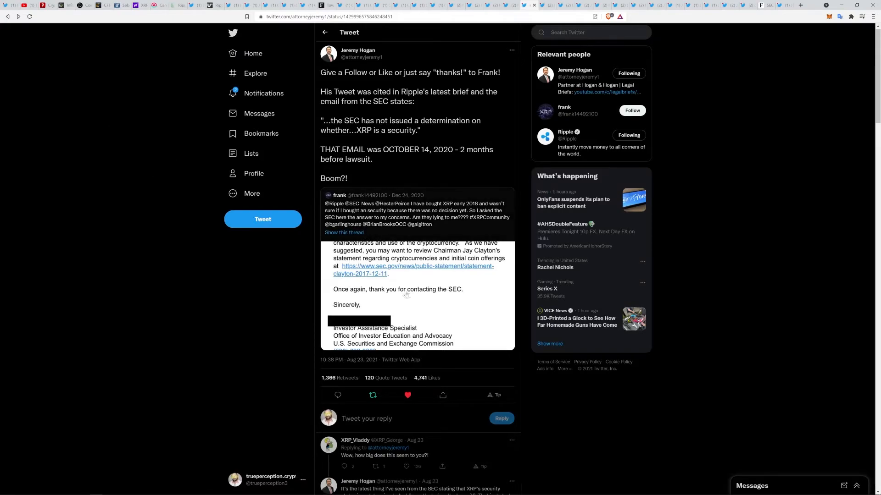
mouse_move(423, 267)
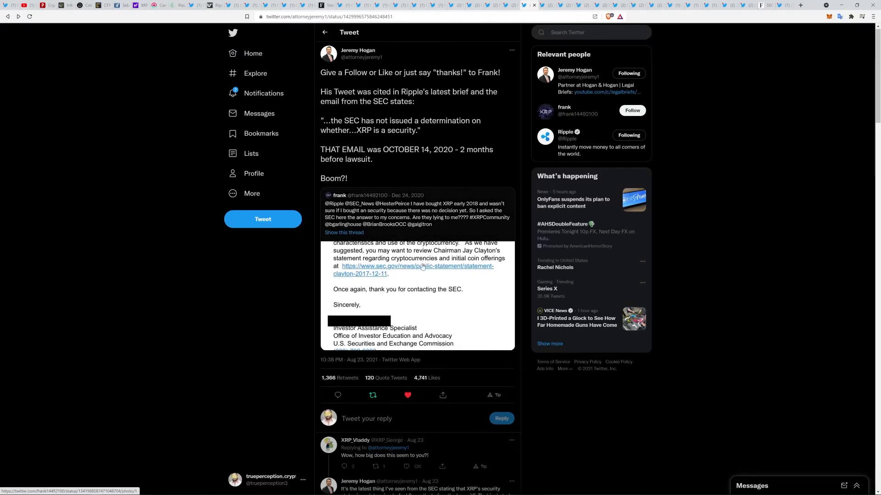
mouse_move(548, 5)
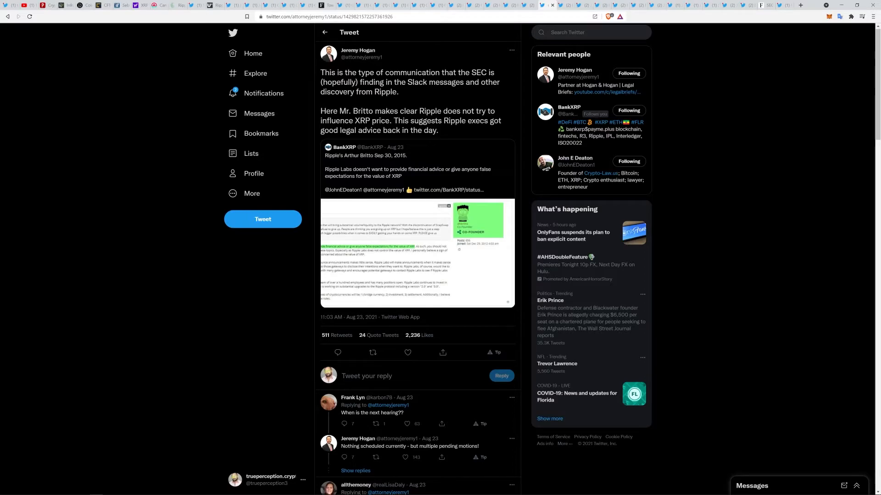
mouse_move(425, 166)
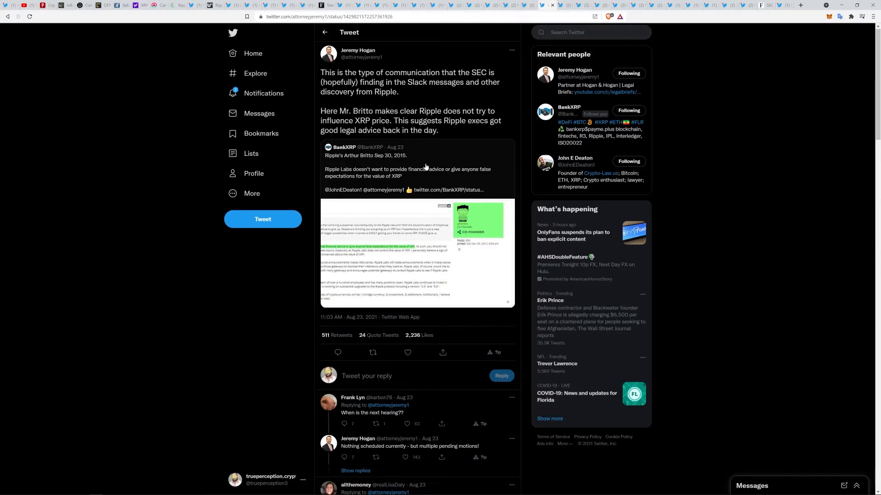
mouse_move(393, 230)
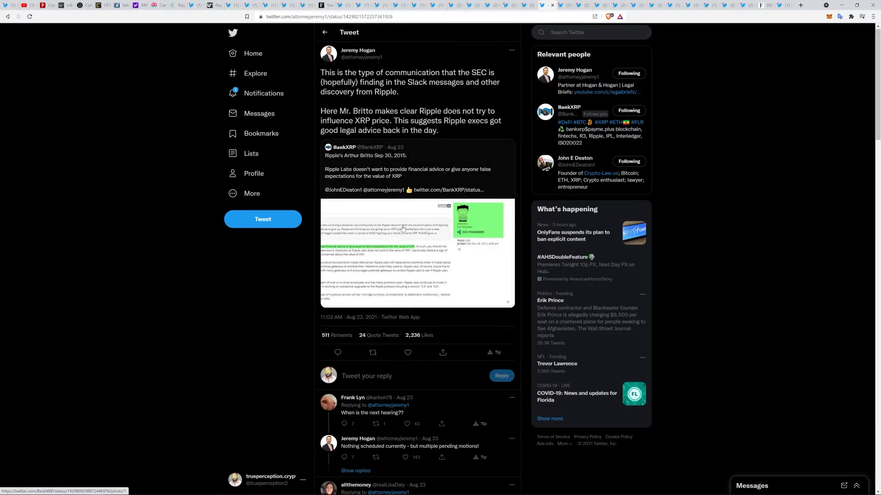
Step: Enlarge BankXRP's forum screenshot where ahbritto says Ripple Labs won't give price expectations
left_click(417, 252)
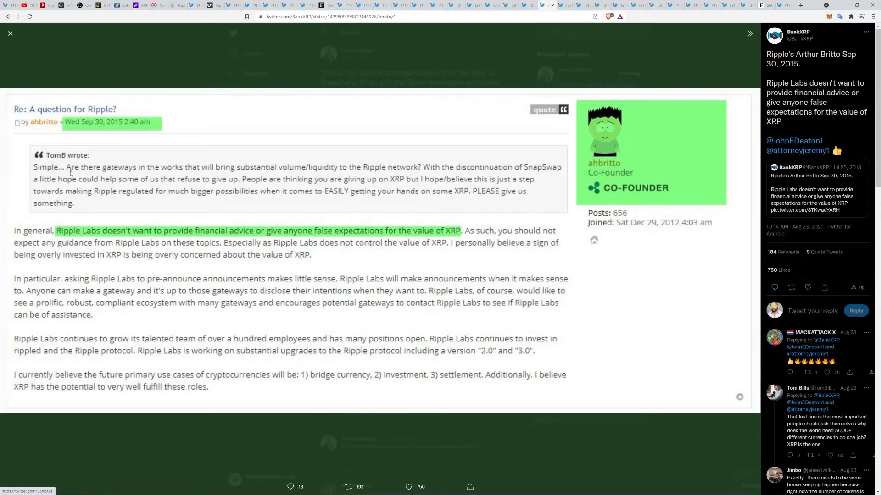
mouse_move(435, 197)
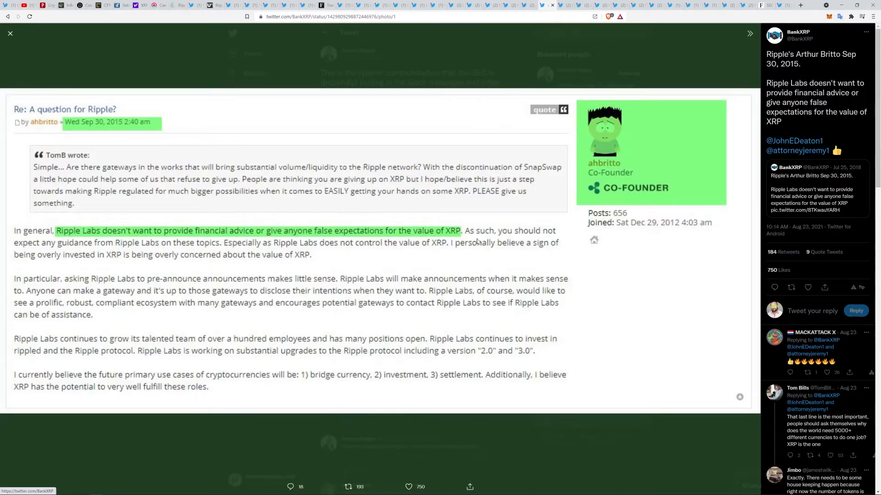
mouse_move(120, 258)
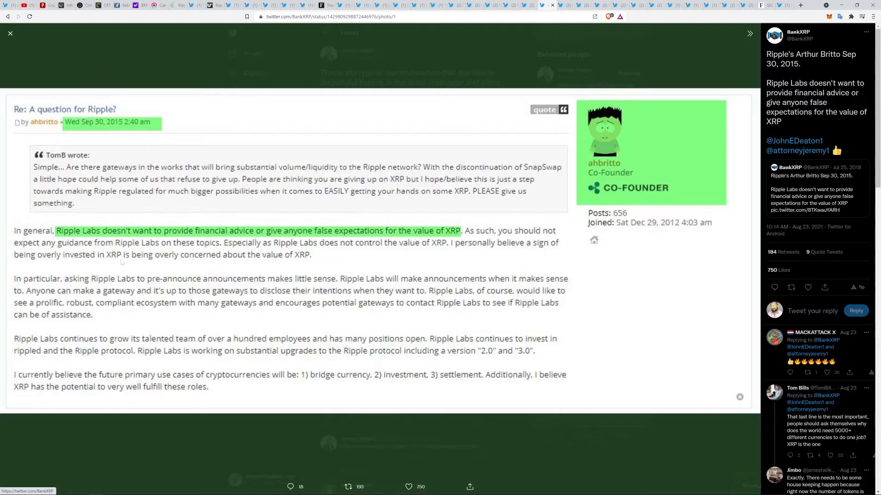
mouse_move(219, 247)
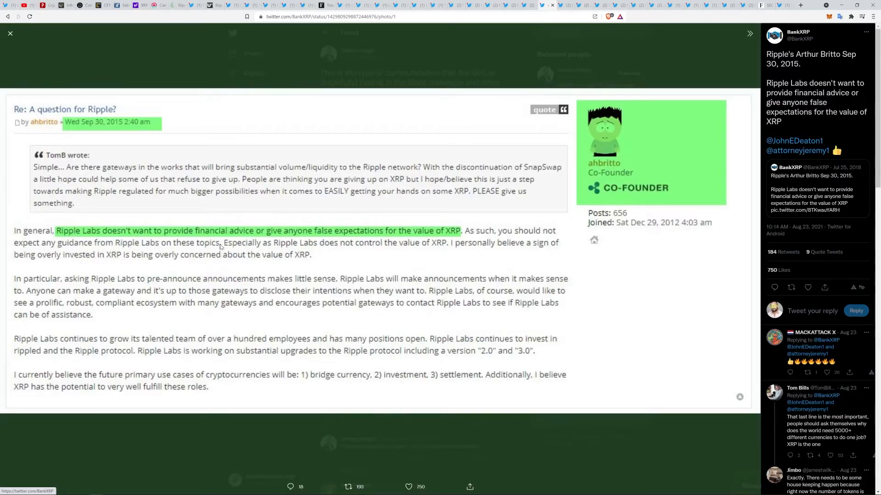
mouse_move(362, 250)
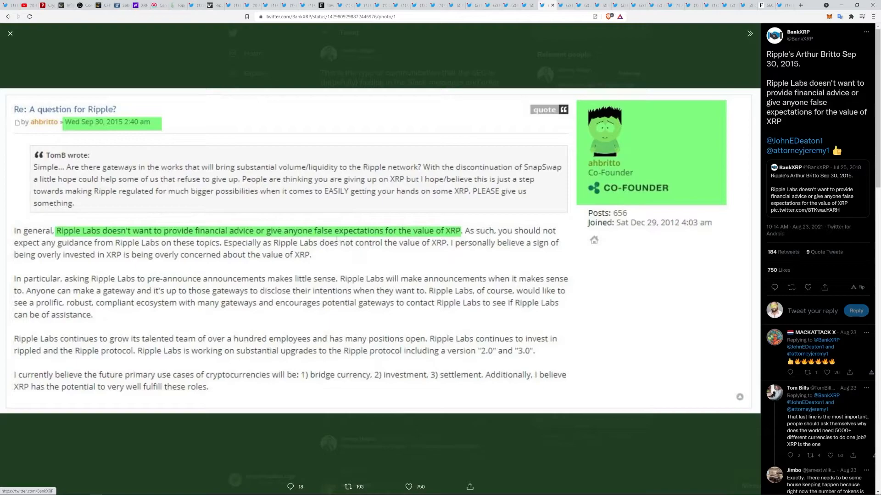
mouse_move(175, 123)
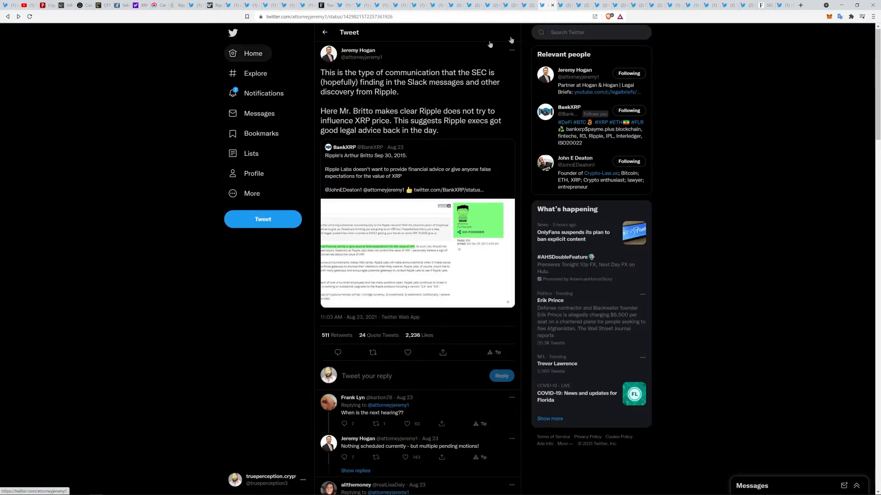
Step: Switch to the Digital Asset Investor tweet quoting Garlinghouse on Hinman's ETH affidavit
left_click(564, 7)
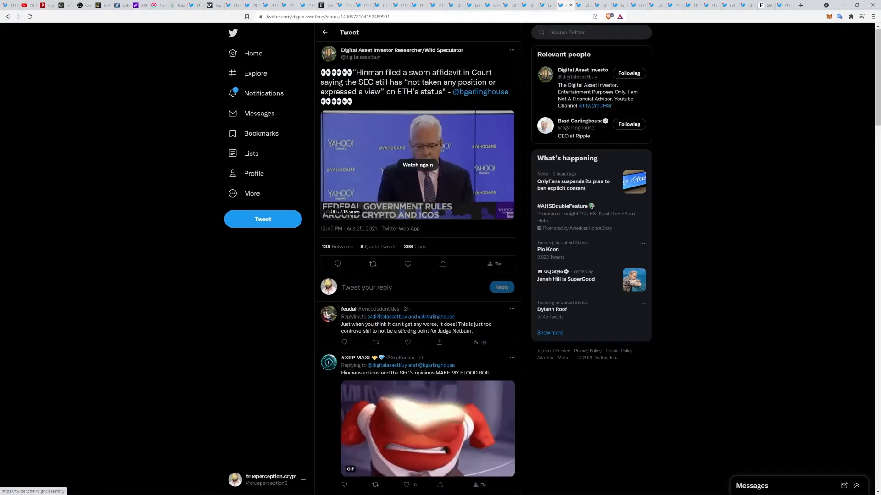
mouse_move(367, 106)
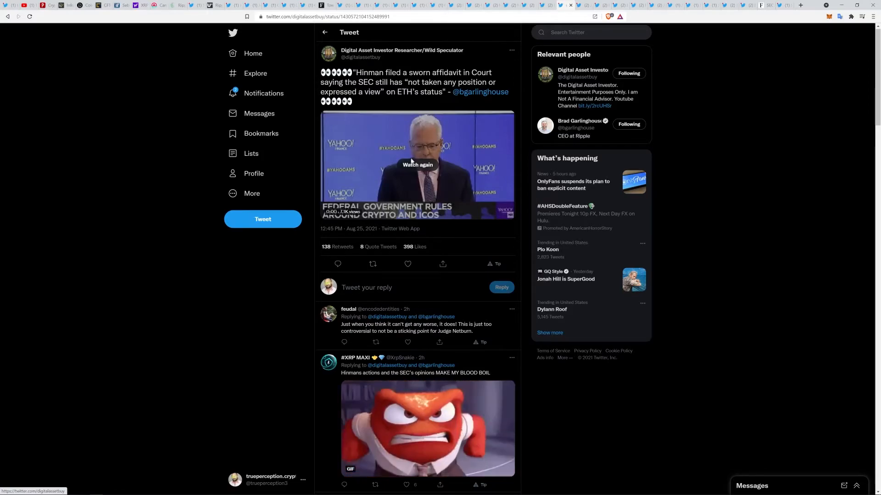
mouse_move(394, 235)
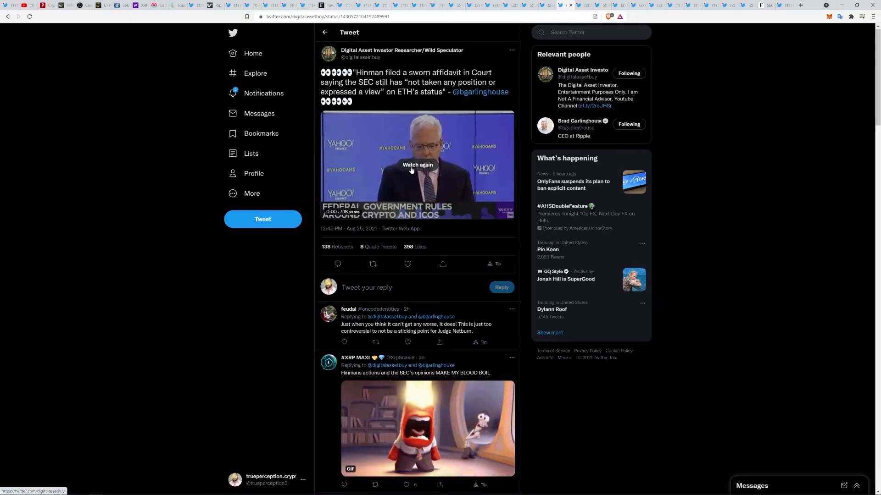
Step: Replay the Garlinghouse clip about Hinman's ETH affidavit
left_click(417, 164)
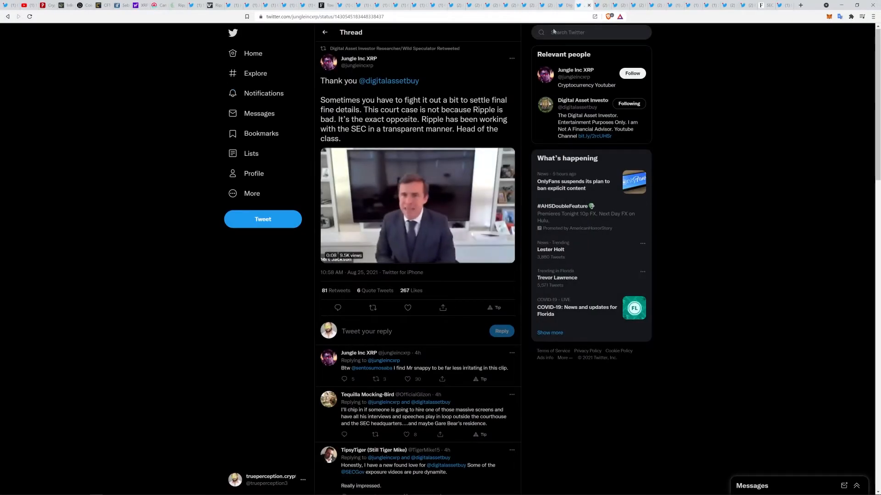
Step: Stop the silent preview and play the Jungle Inc XRP thread's 22-second clip
left_click(417, 205)
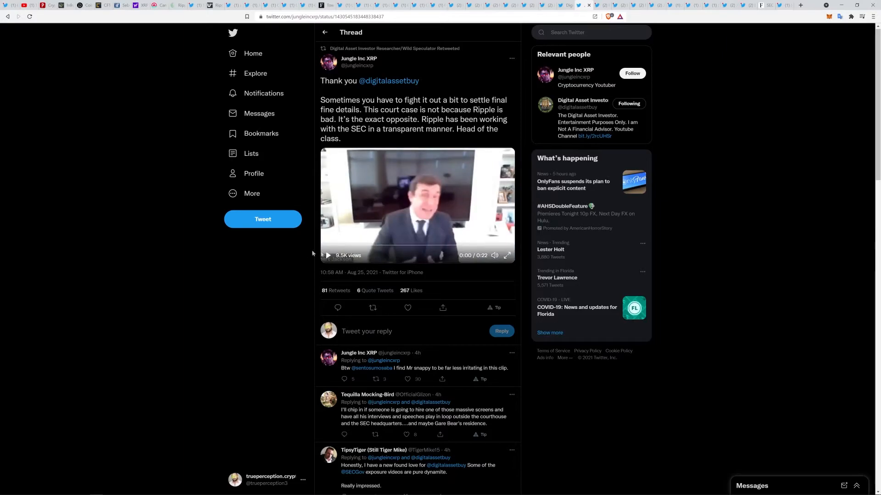
mouse_move(360, 244)
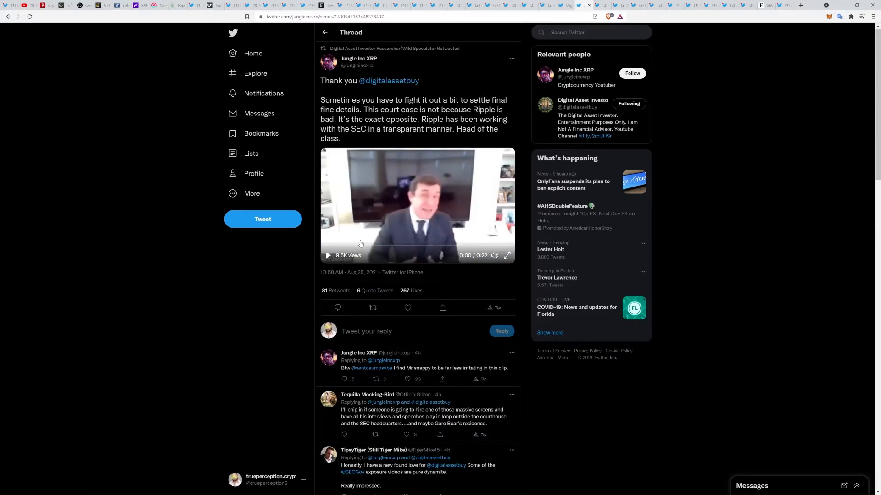
mouse_move(378, 237)
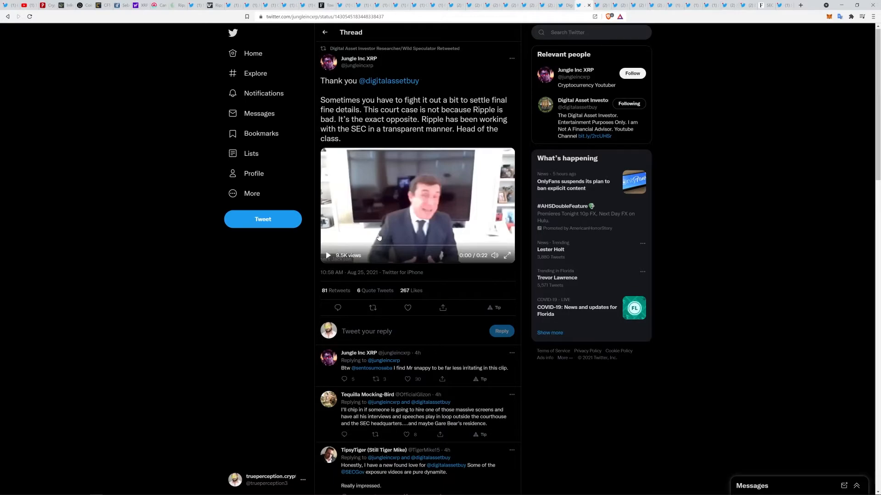
mouse_move(366, 234)
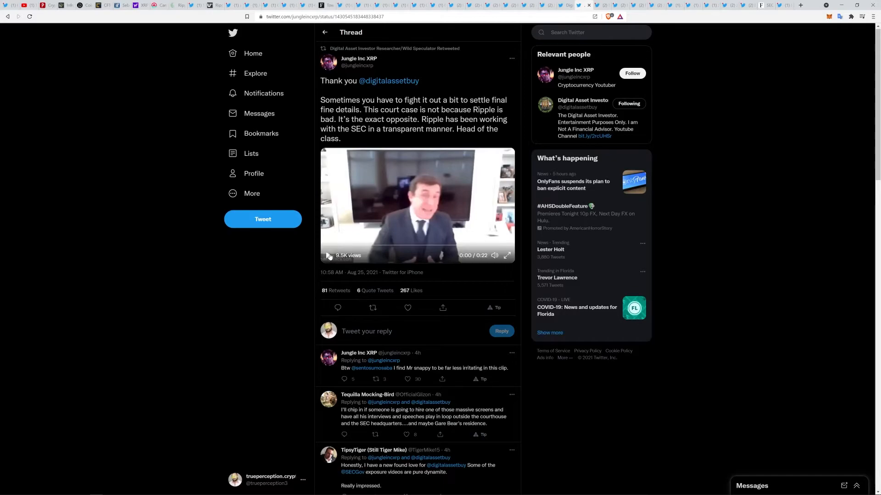
left_click(328, 256)
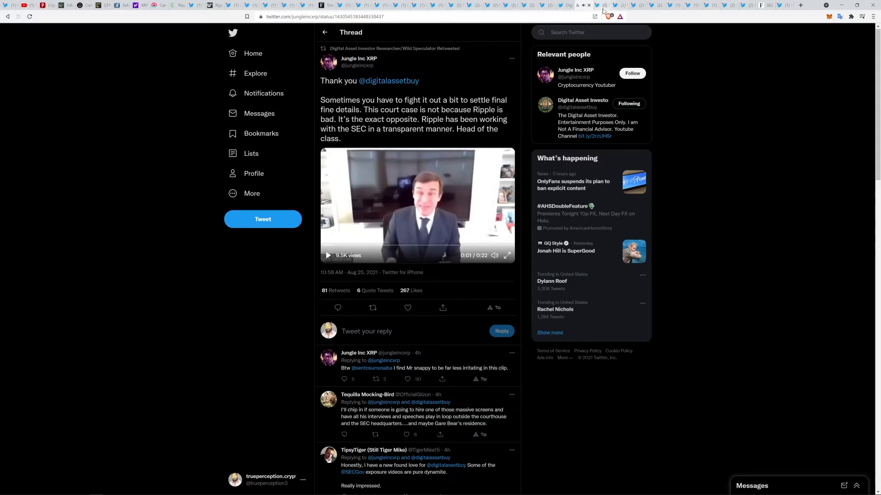
mouse_move(602, 5)
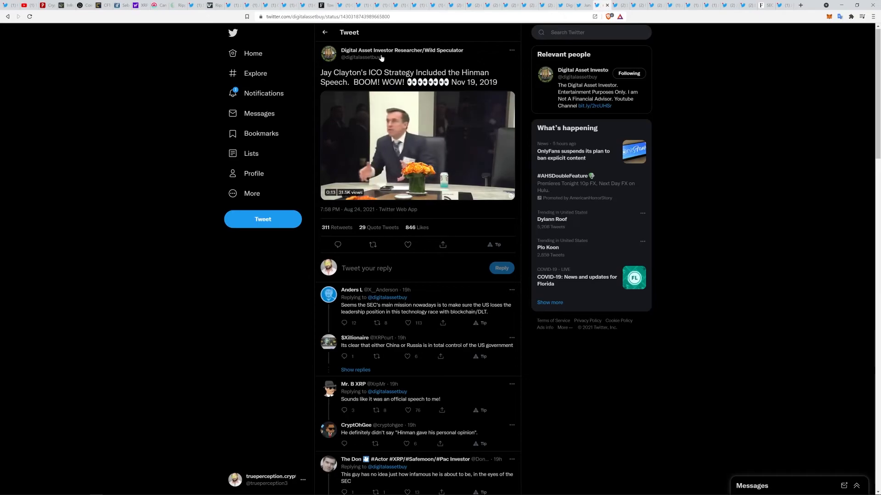
Step: Play the 52-second 'Jay Clayton's ICO Strategy Included the Hinman Speech' clip, pausing near the end
left_click(417, 145)
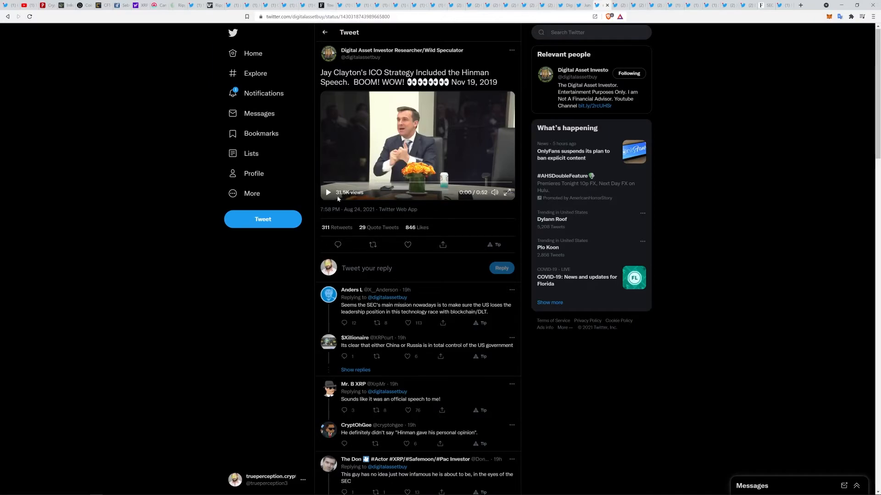
left_click(328, 192)
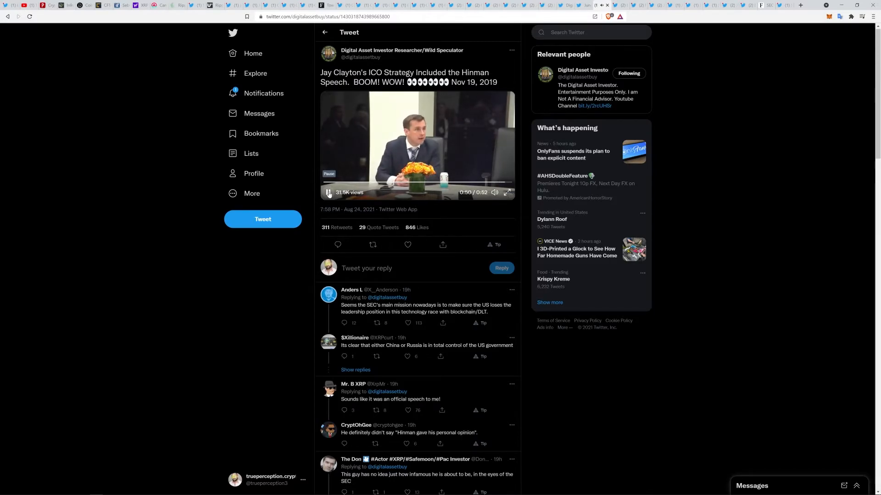
left_click(328, 193)
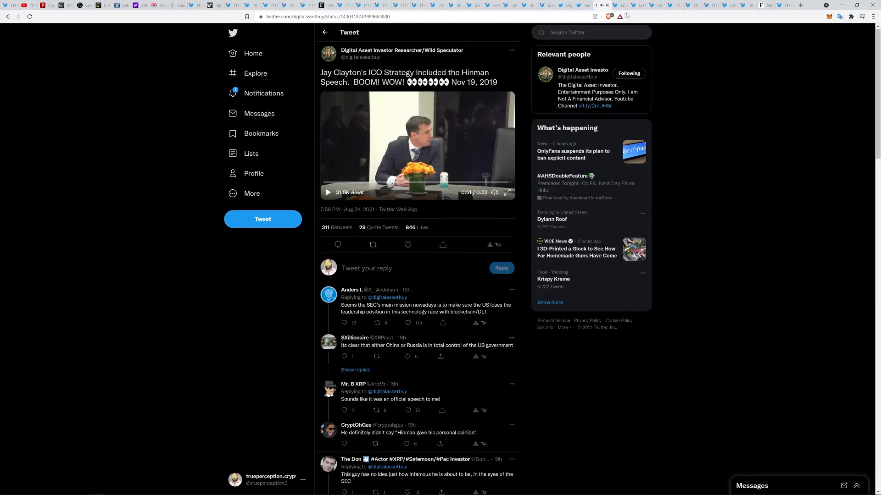
mouse_move(621, 5)
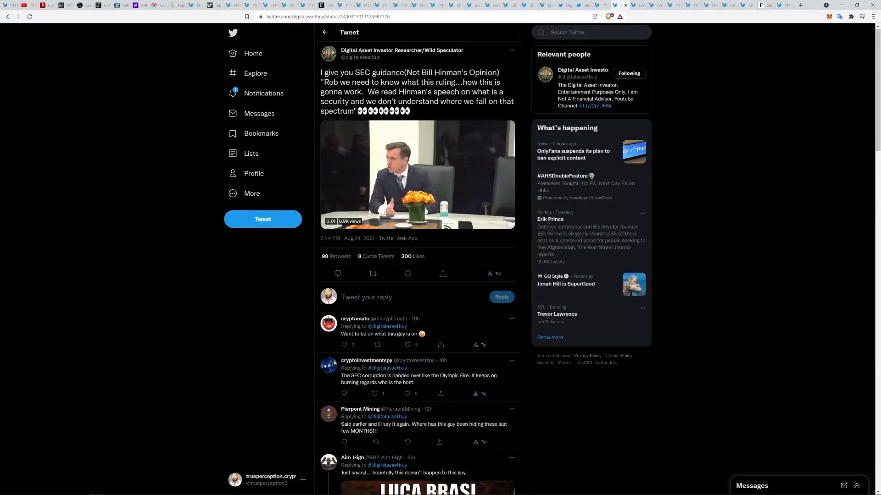
Step: Play the 33-second SEC guidance clip through, pausing it as it finishes
left_click(417, 174)
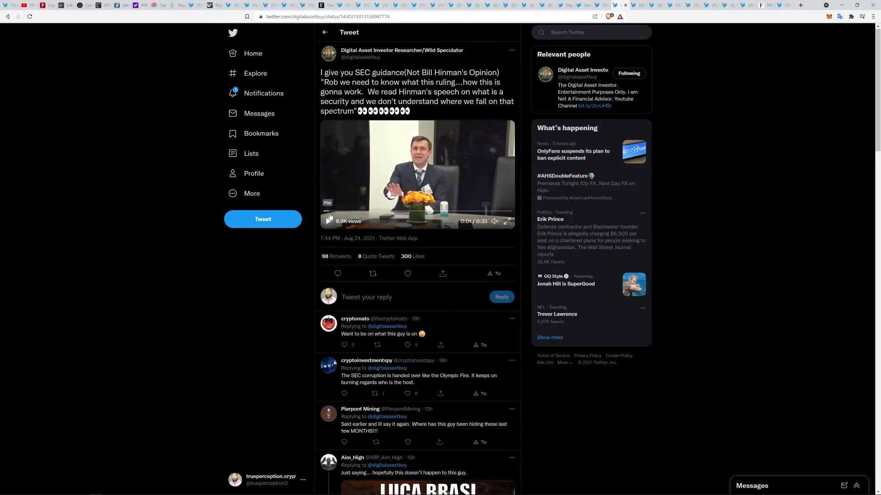
left_click(328, 221)
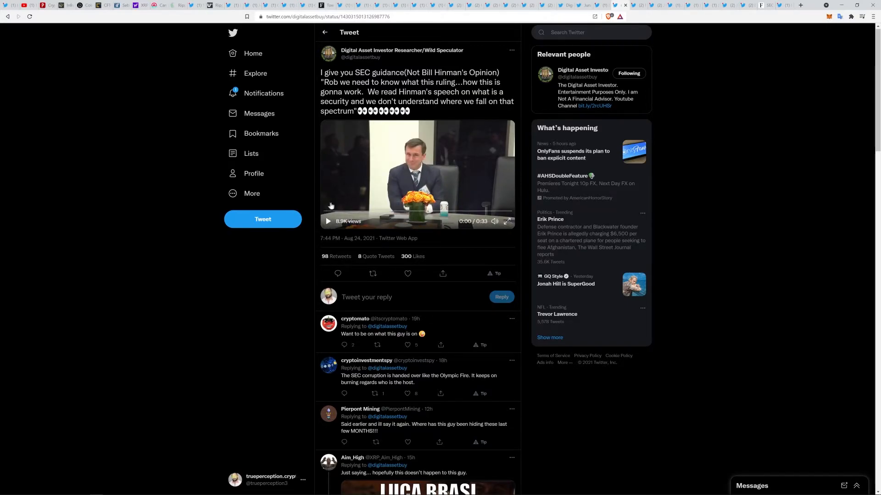
mouse_move(403, 176)
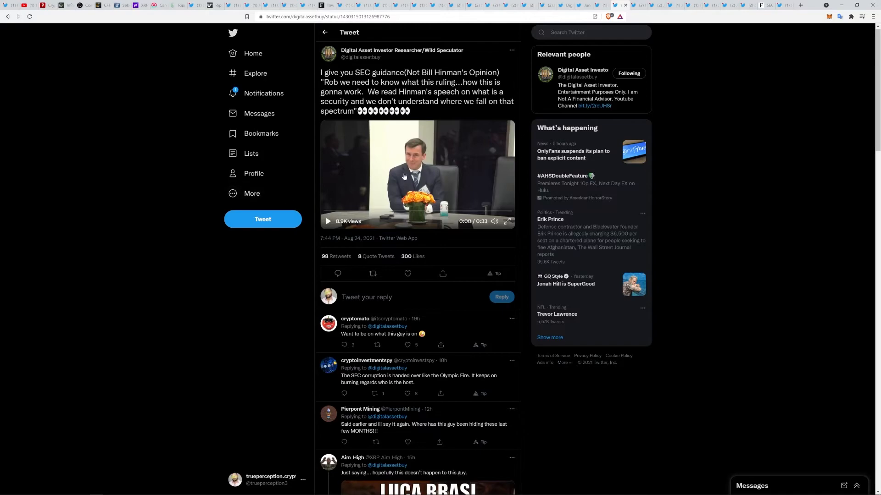
mouse_move(413, 175)
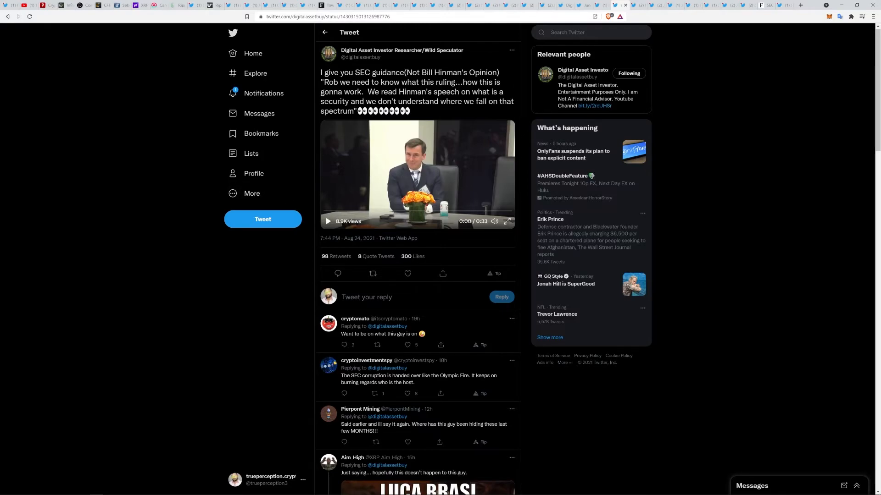
mouse_move(376, 181)
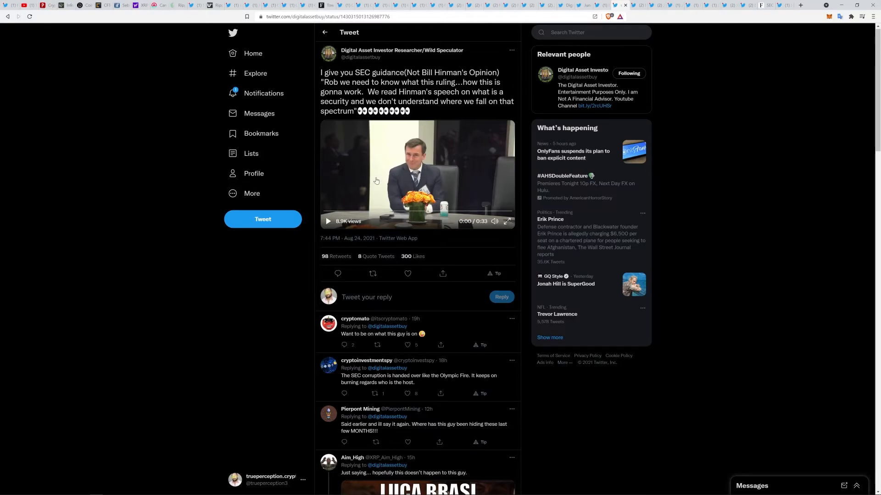
mouse_move(414, 159)
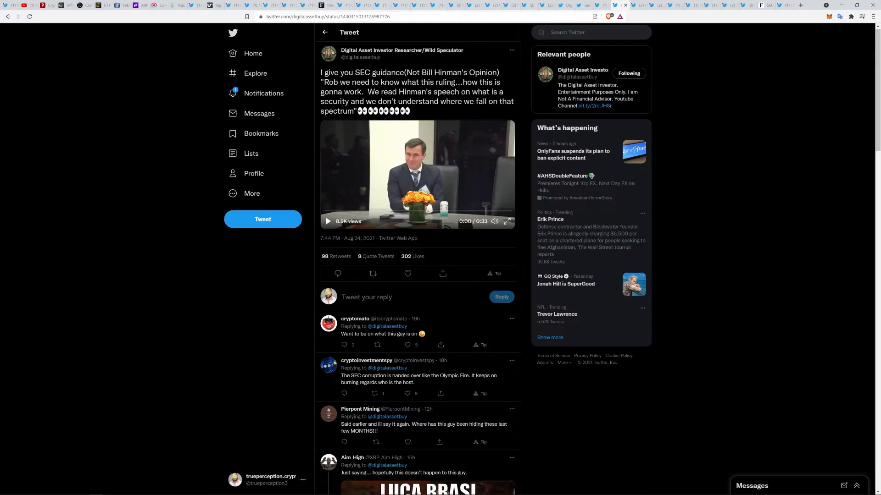
mouse_move(415, 110)
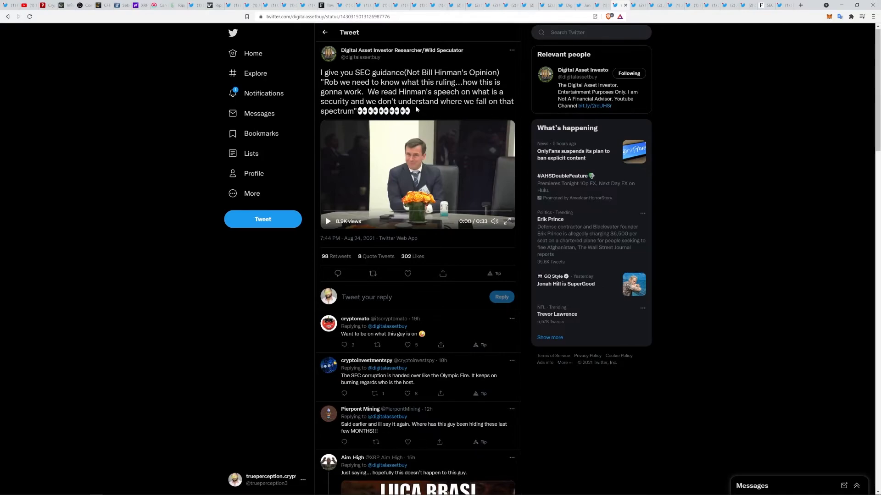
mouse_move(416, 111)
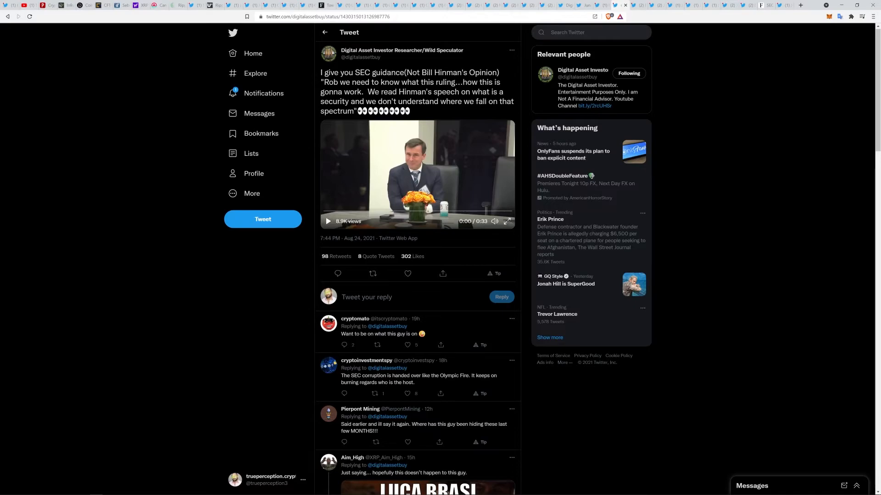
mouse_move(434, 116)
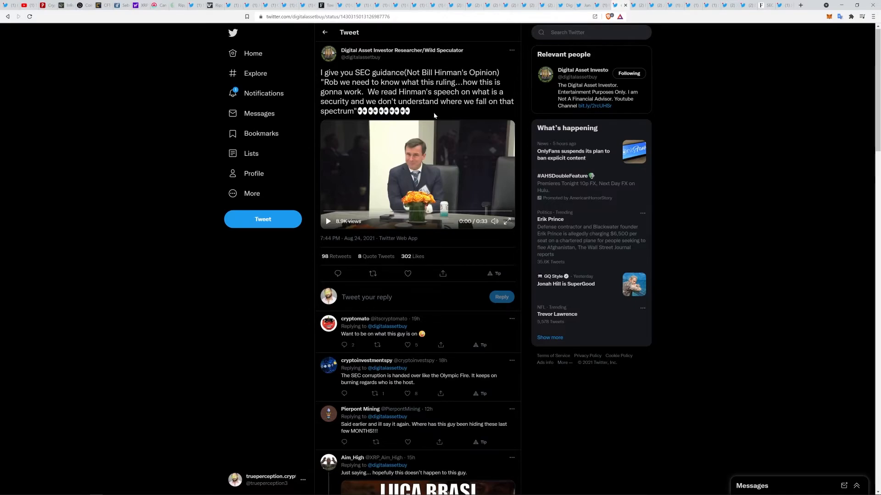
left_click(327, 221)
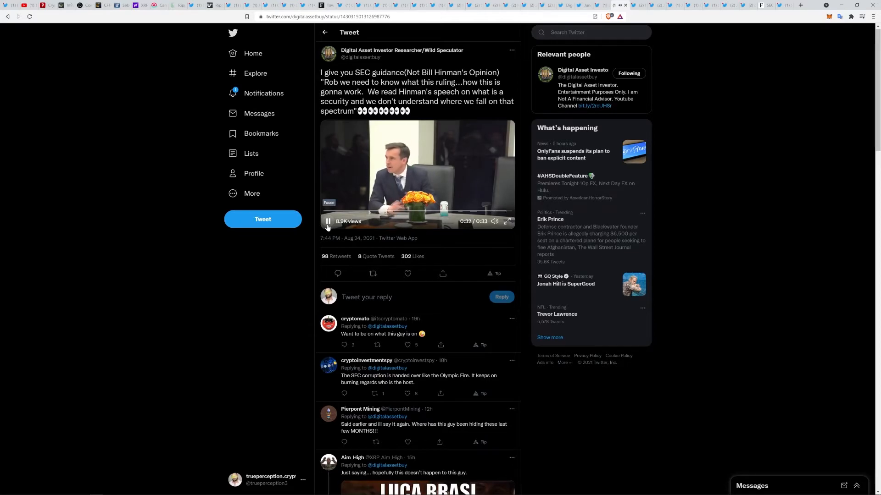
left_click(327, 220)
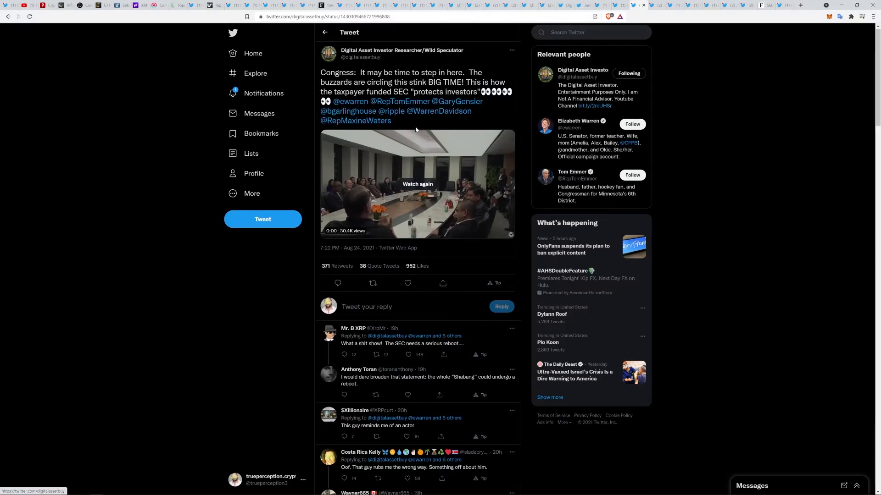
mouse_move(434, 118)
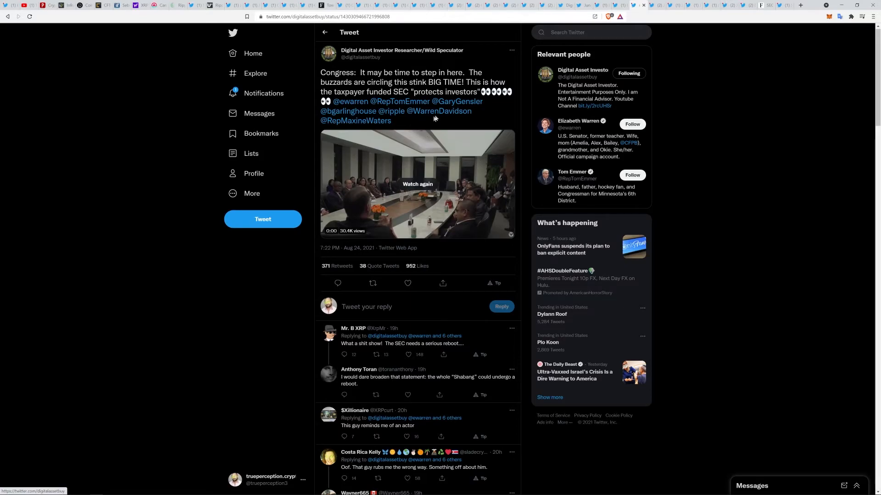
mouse_move(415, 193)
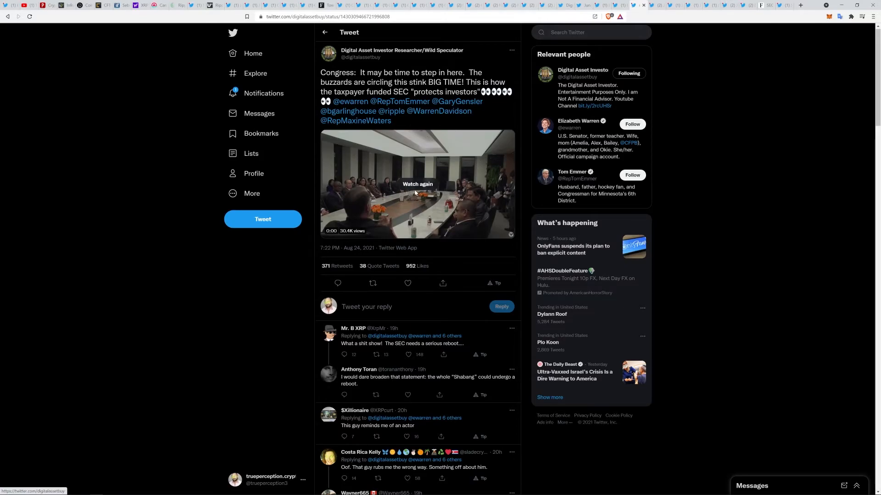
Step: Replay the boardroom meeting clip in the Congress tweet, then pause it
left_click(418, 183)
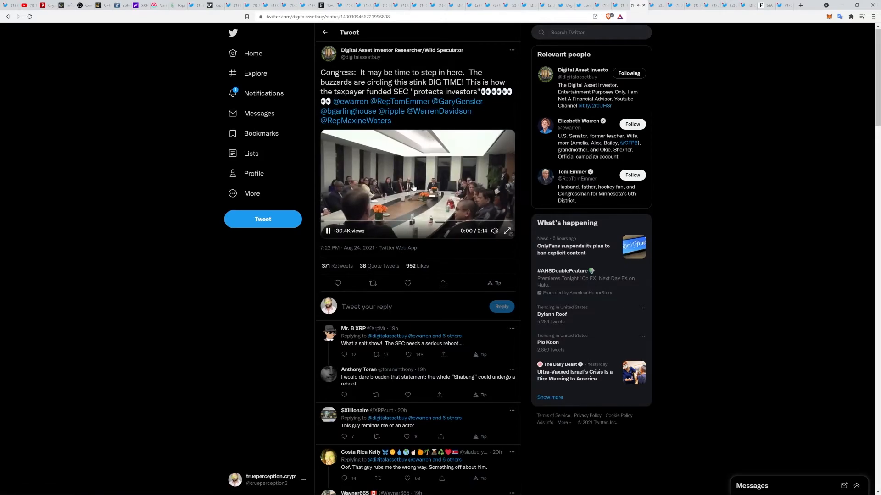
left_click(327, 231)
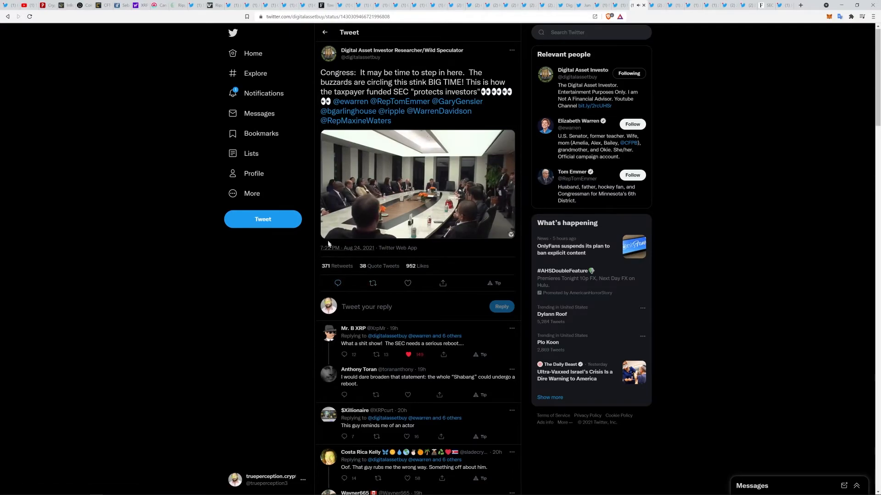
left_click(417, 184)
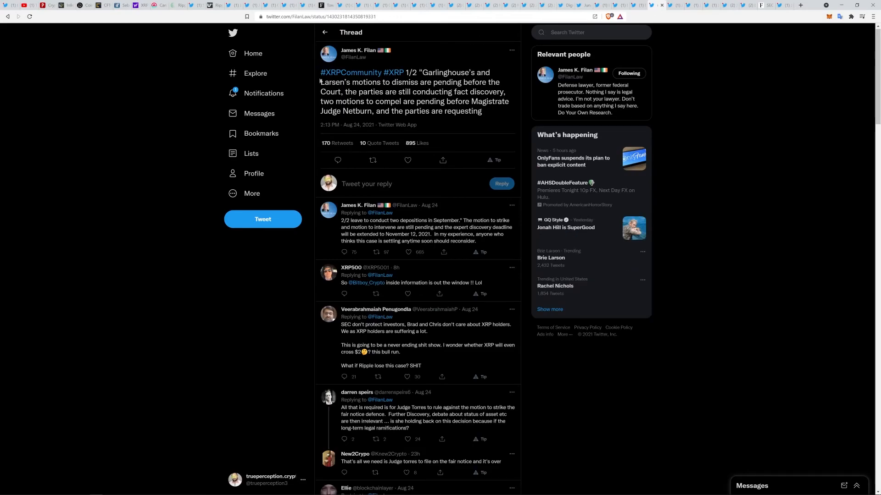
mouse_move(396, 119)
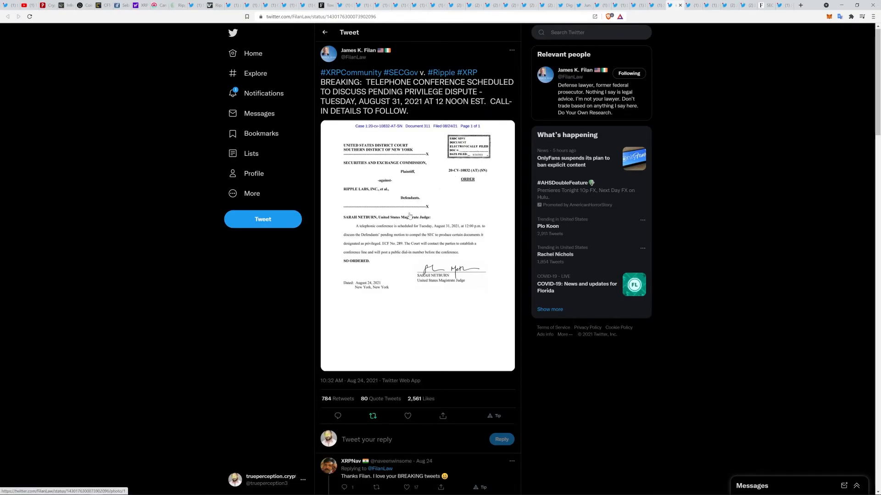
mouse_move(785, 421)
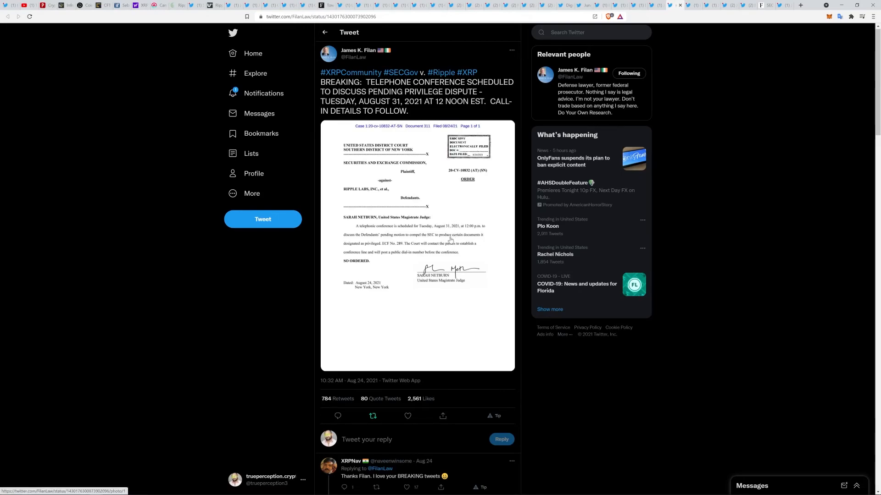
mouse_move(454, 235)
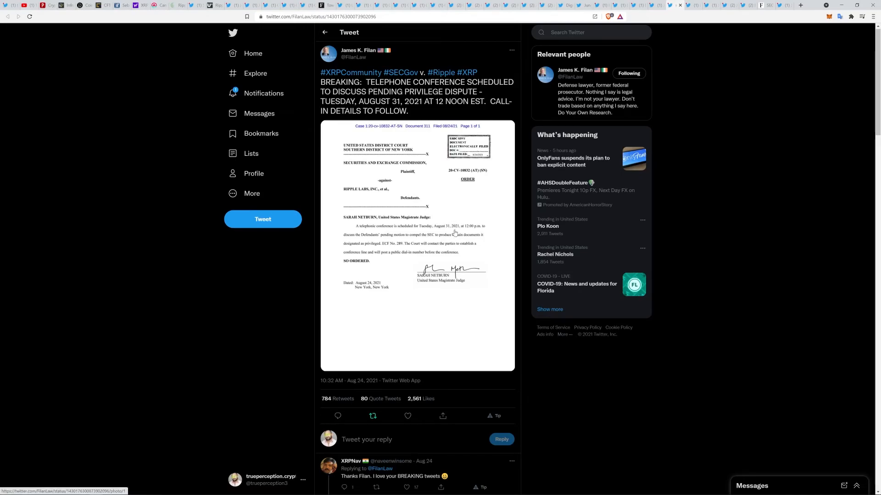
mouse_move(459, 238)
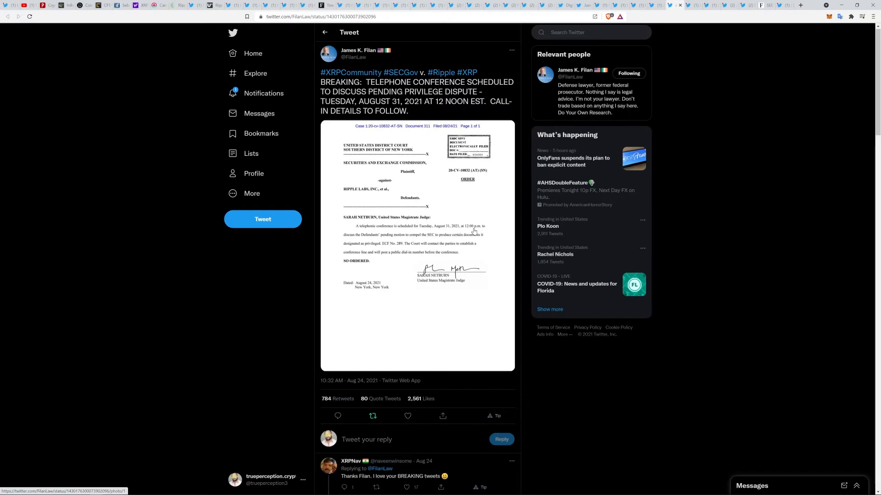
mouse_move(823, 139)
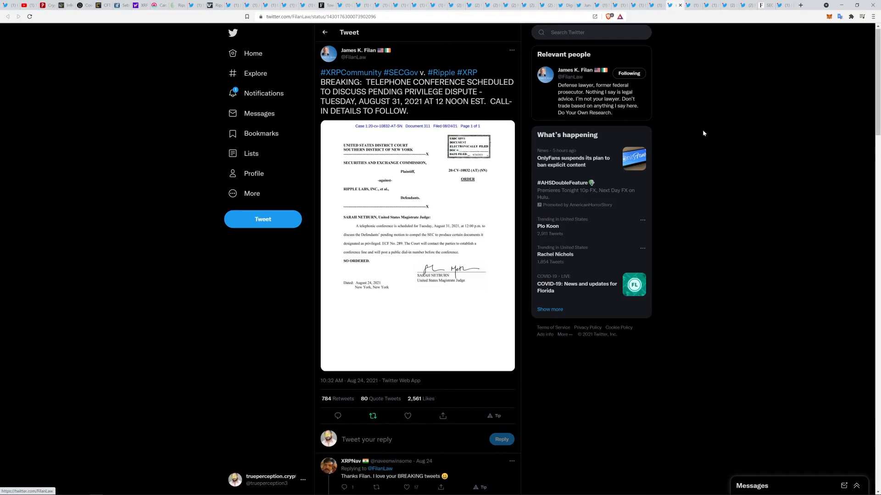
mouse_move(708, 87)
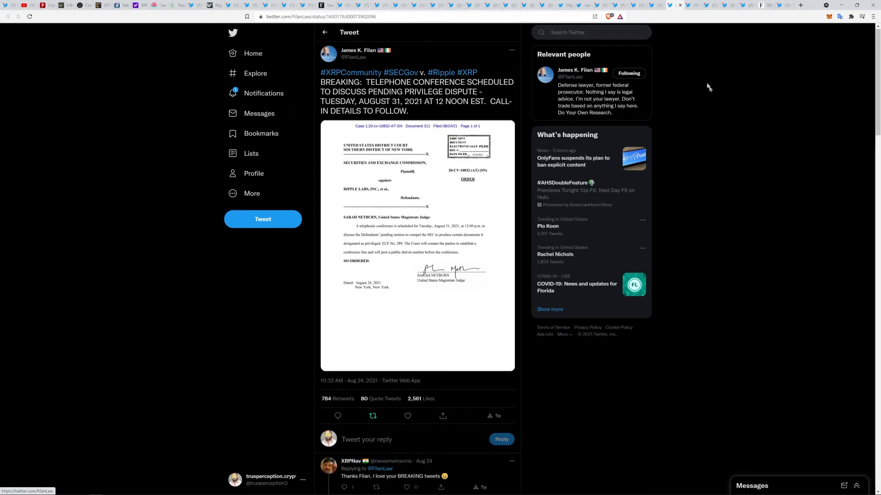
mouse_move(695, 5)
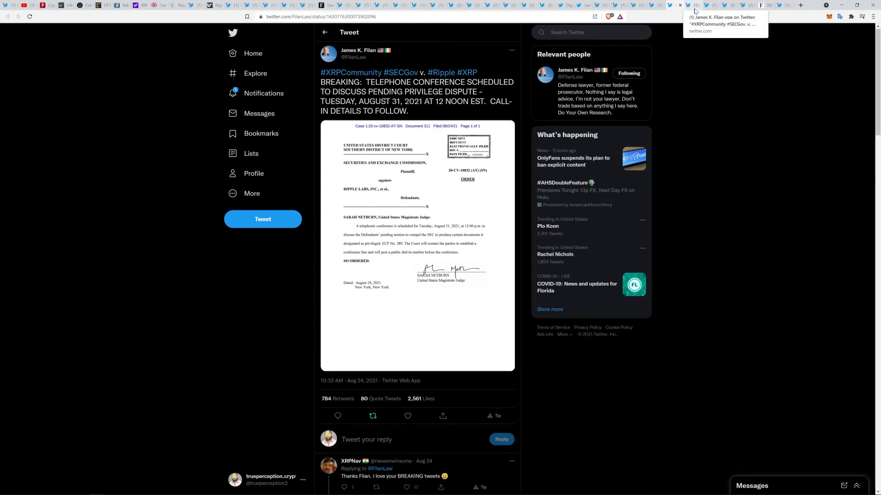
Step: Switch to the browser tab with Filan's fact discovery extension tweet
left_click(696, 5)
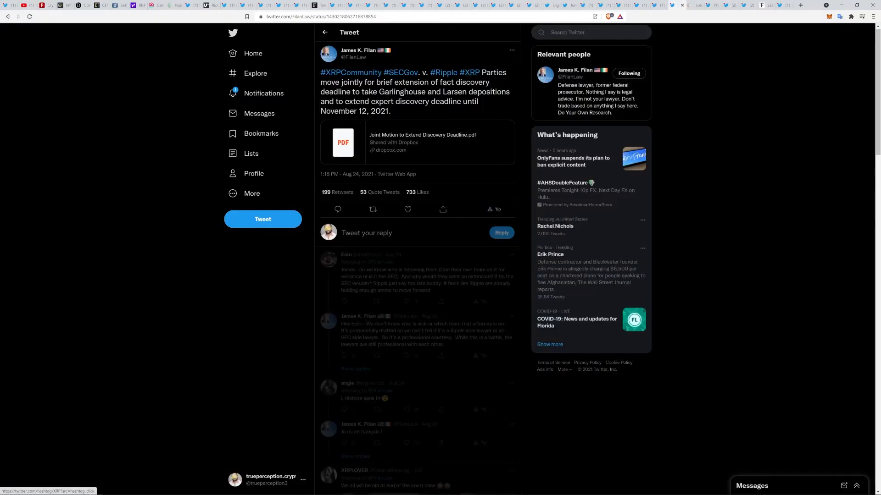
mouse_move(333, 120)
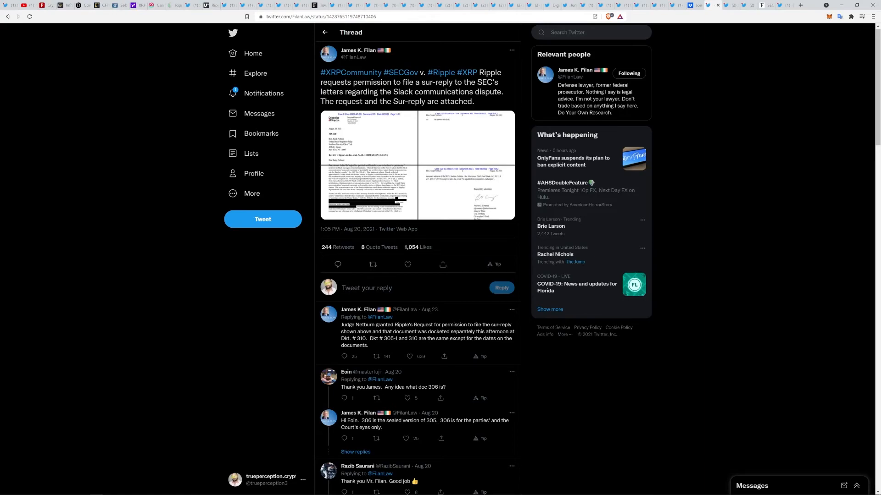
mouse_move(396, 116)
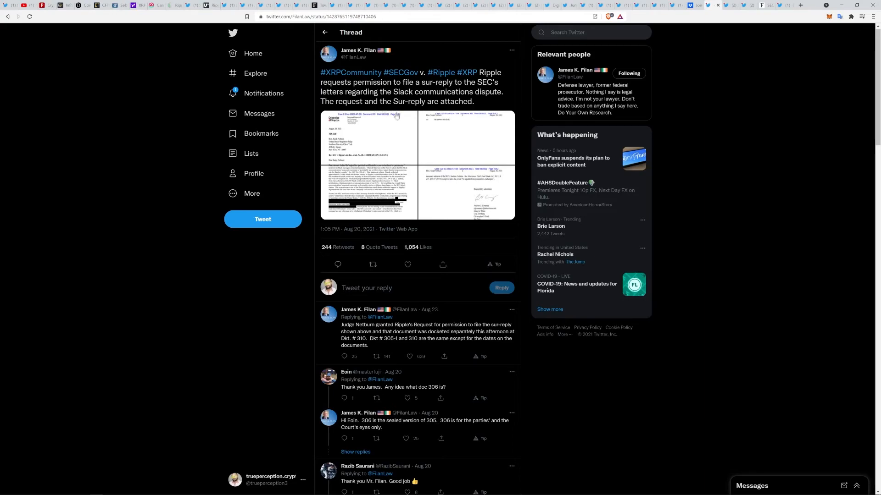
mouse_move(396, 116)
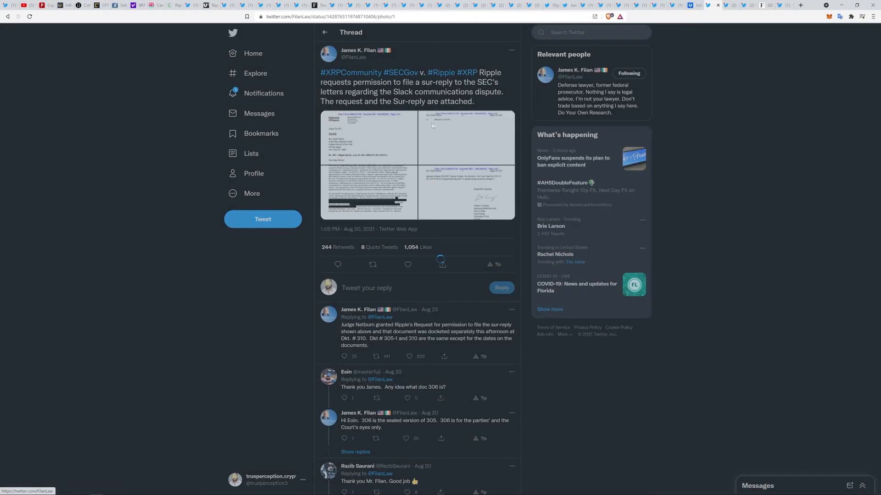
Step: Page through both sur-reply letter images, then open Ripple's response PDF on Dropbox
left_click(368, 165)
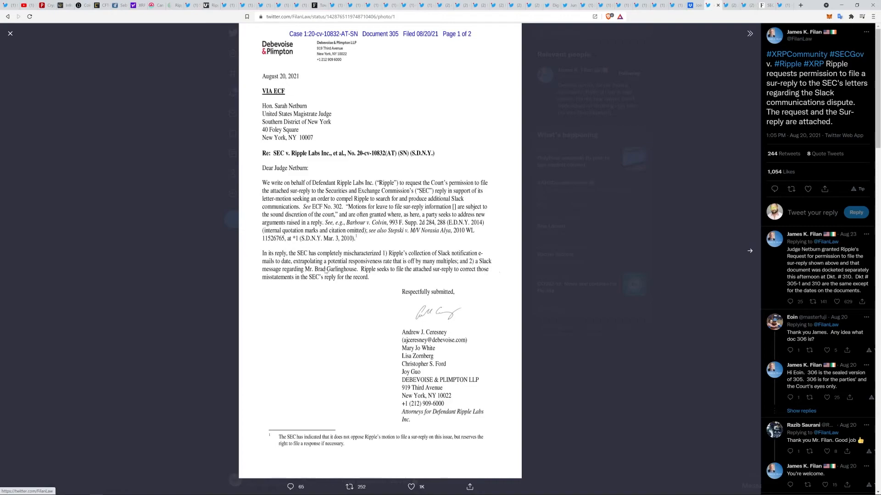
mouse_move(380, 280)
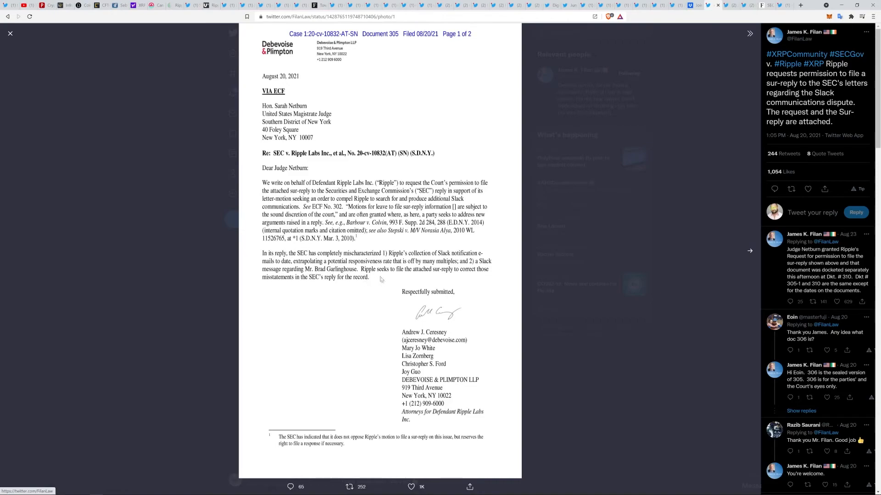
mouse_move(417, 283)
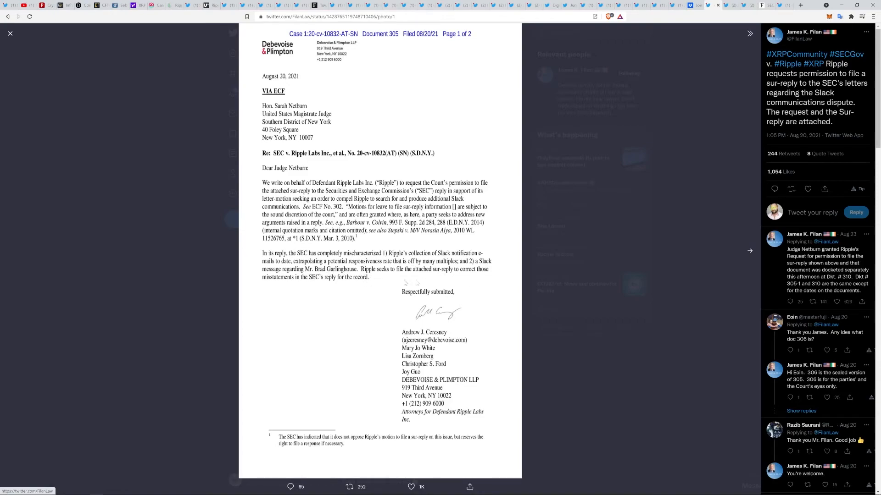
mouse_move(699, 275)
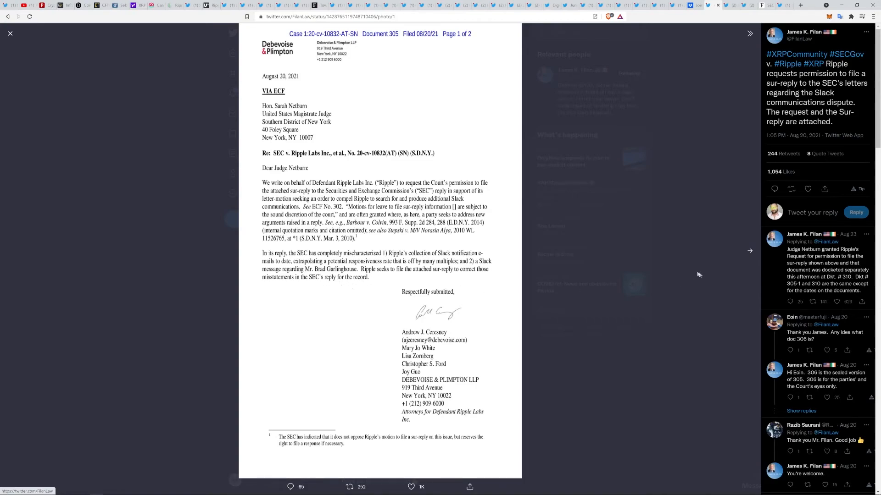
left_click(750, 251)
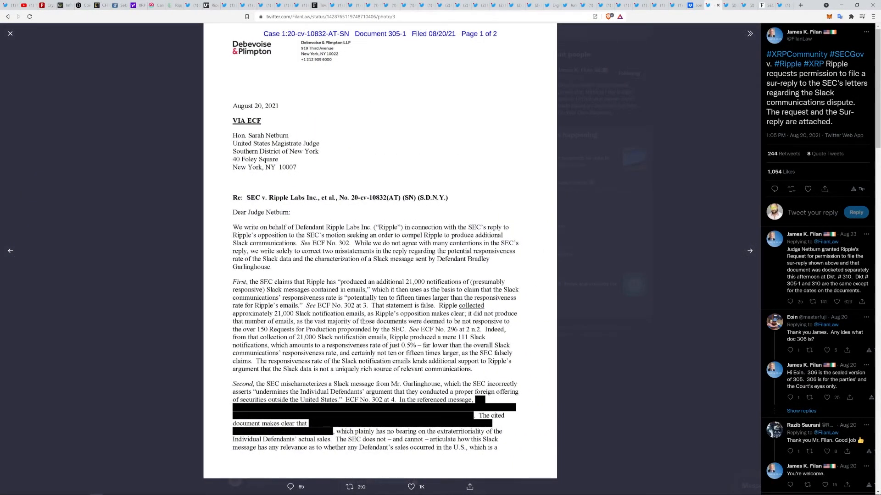
mouse_move(609, 200)
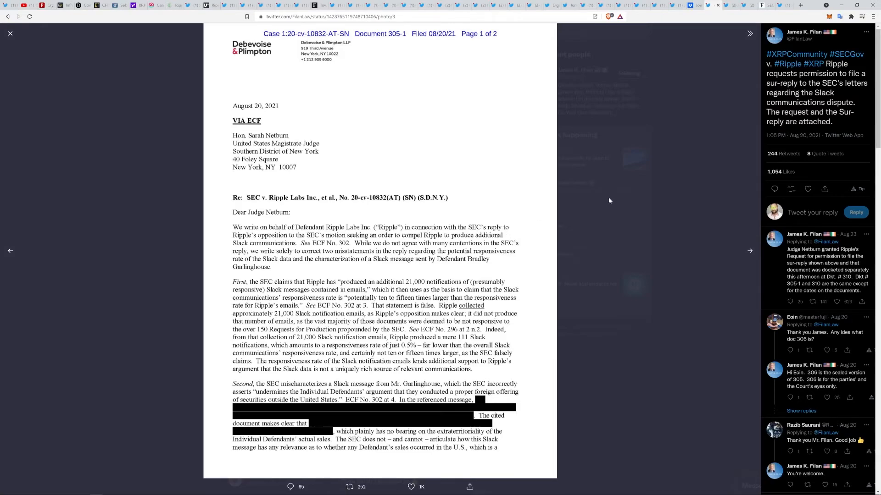
mouse_move(750, 251)
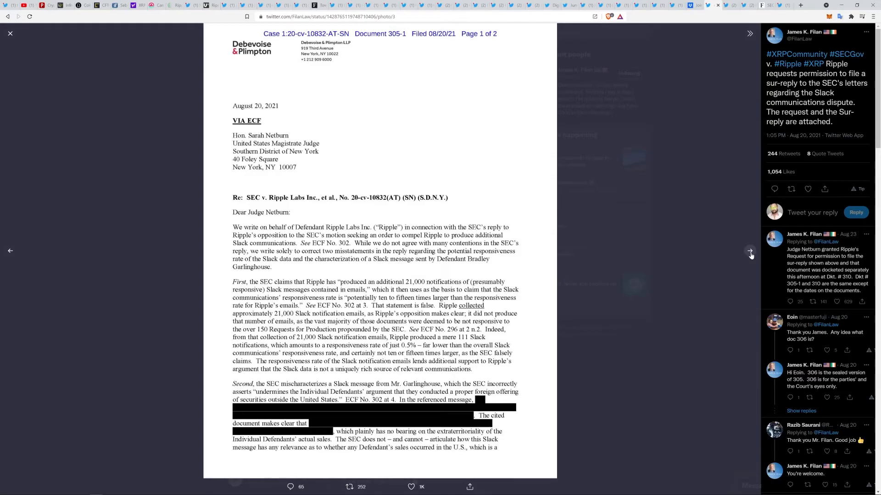
left_click(750, 251)
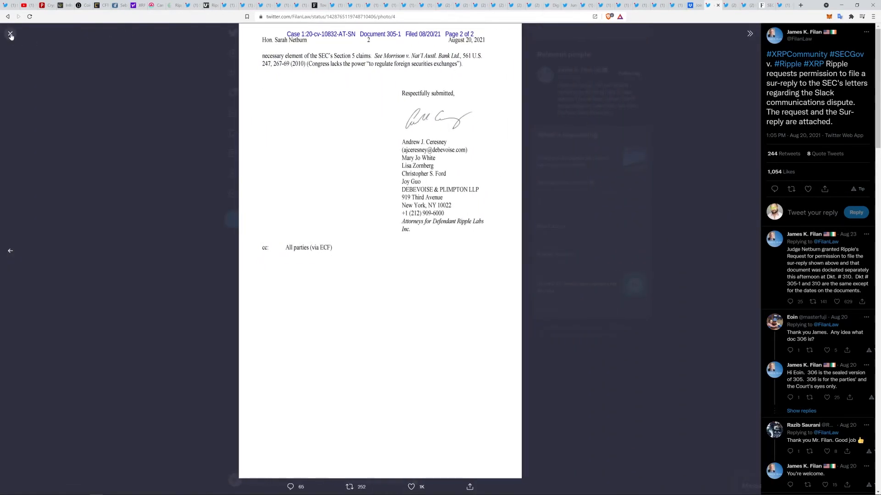
left_click(10, 33)
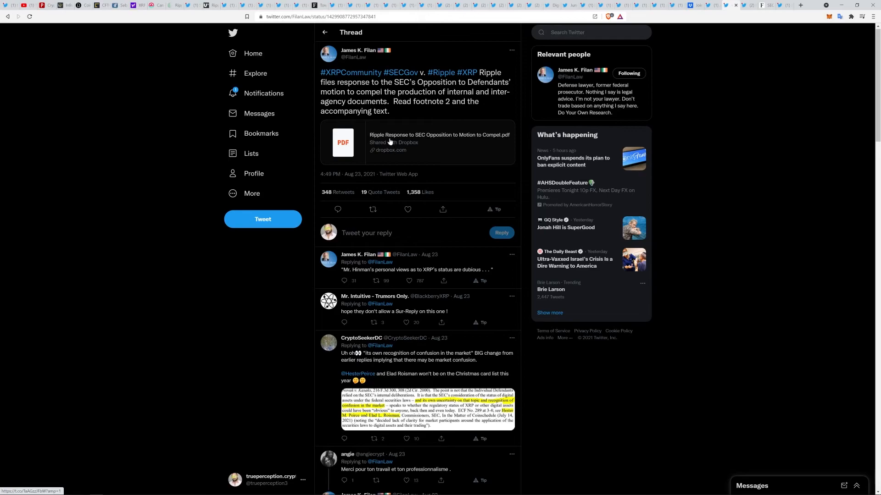
mouse_move(493, 254)
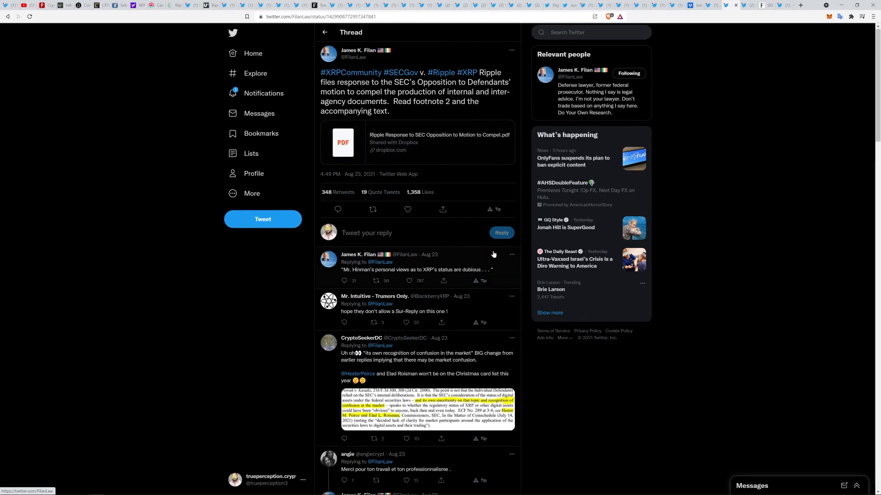
mouse_move(419, 278)
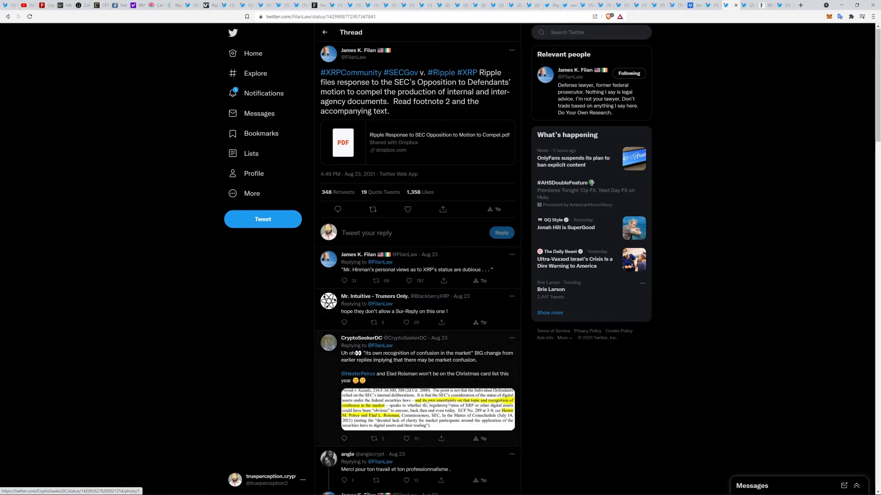
left_click(417, 142)
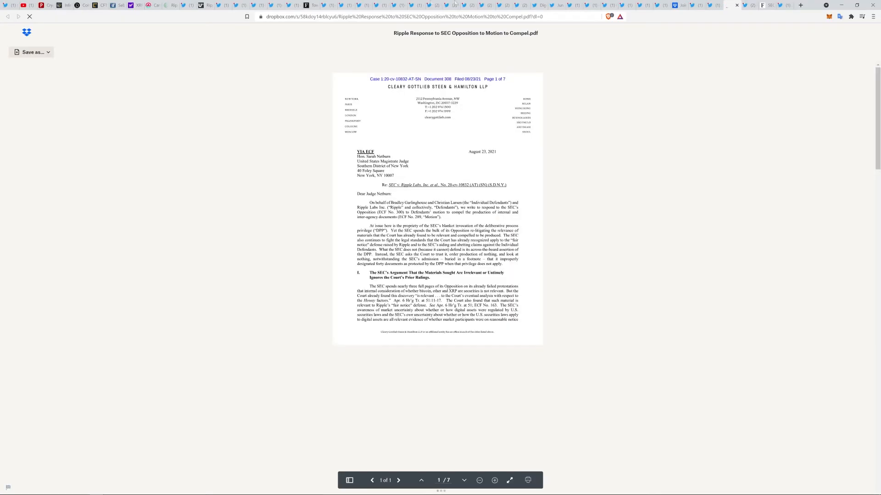
Step: Scroll the Ripple Response to SEC Opposition PDF, then return to the Twitter tab
left_click(734, 5)
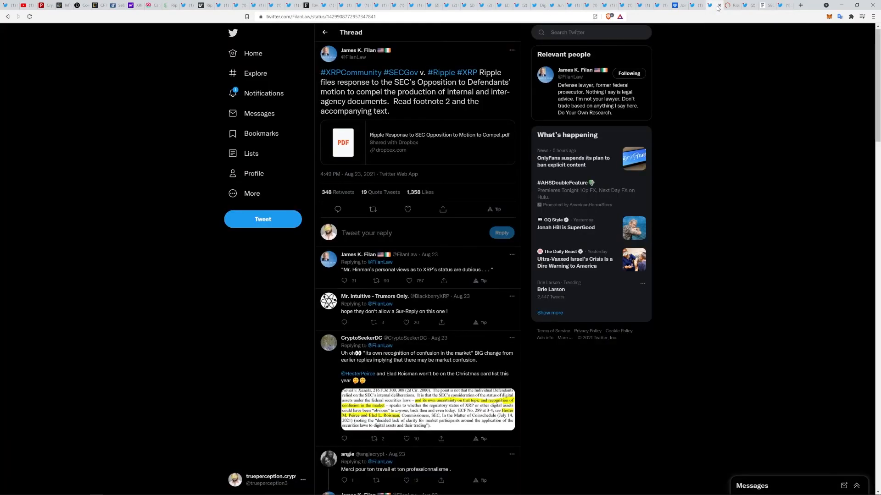
mouse_move(736, 5)
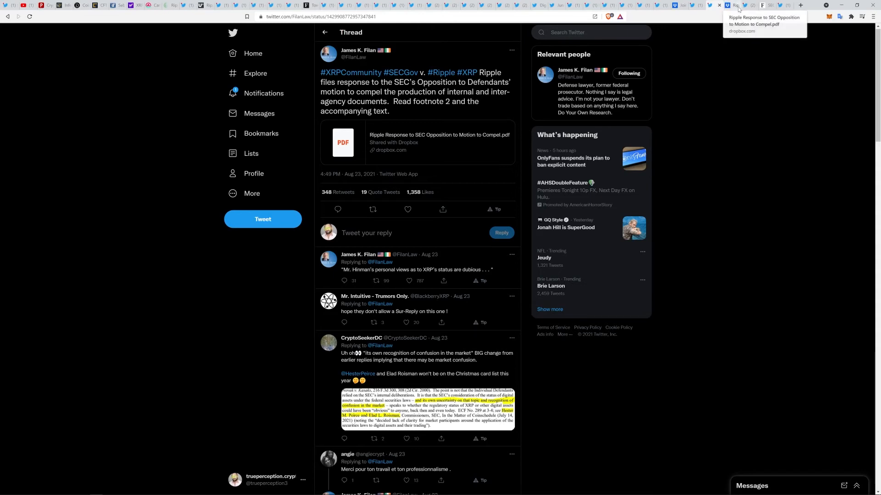
left_click(418, 142)
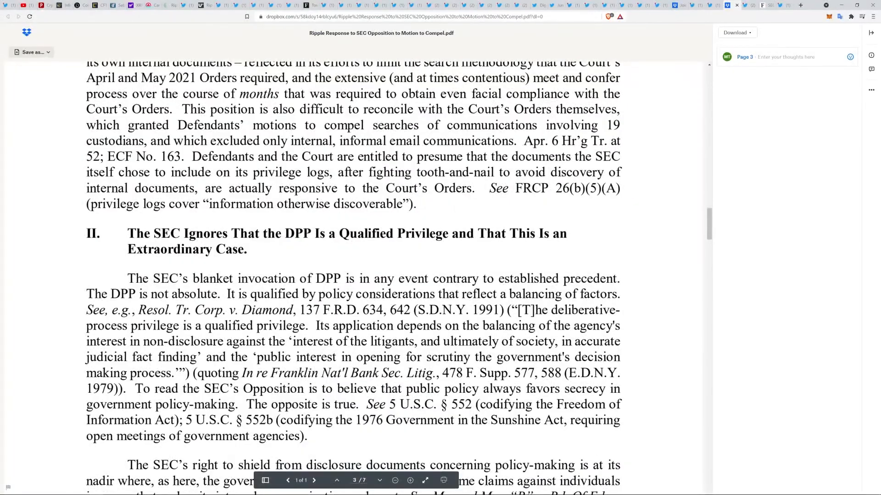
mouse_move(473, 256)
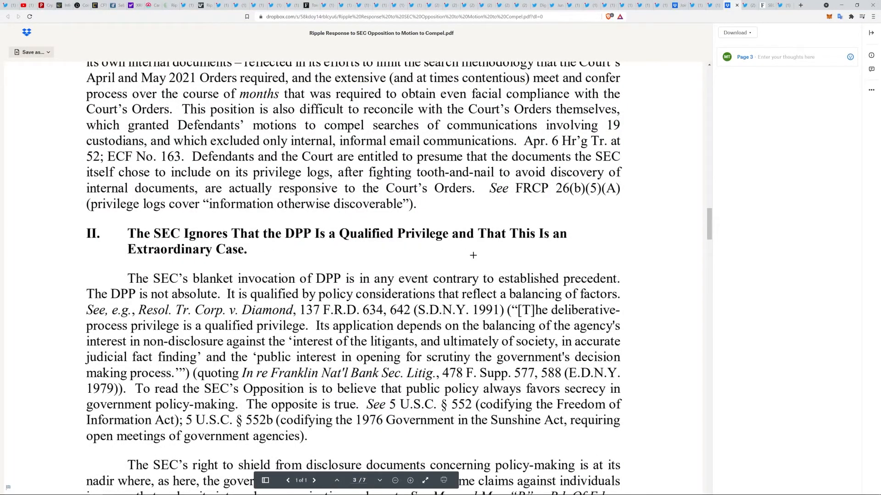
mouse_move(472, 255)
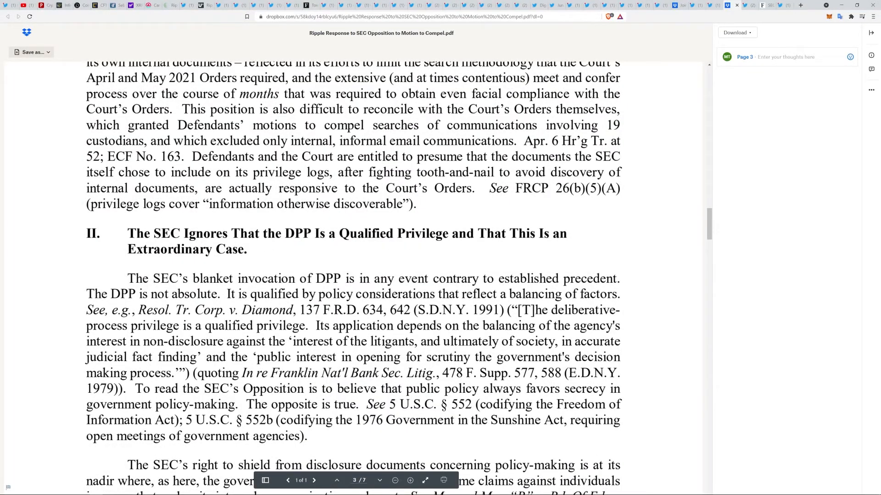
scroll("down", 3)
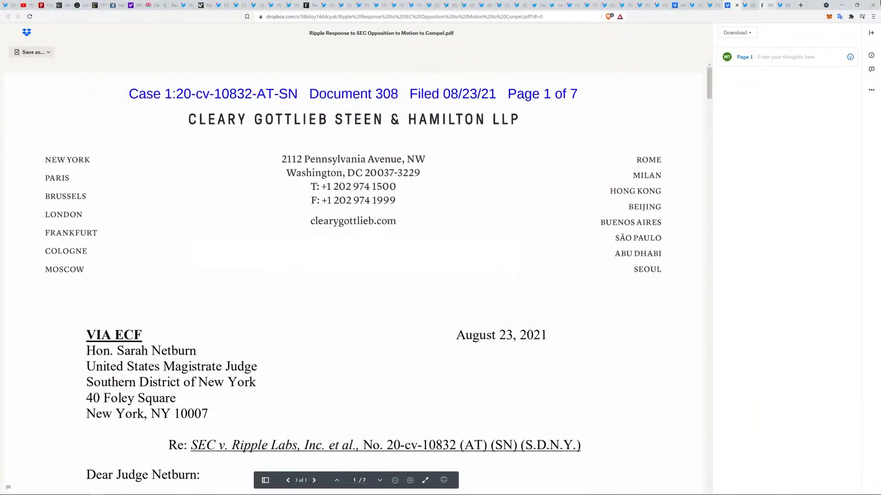
left_click(733, 5)
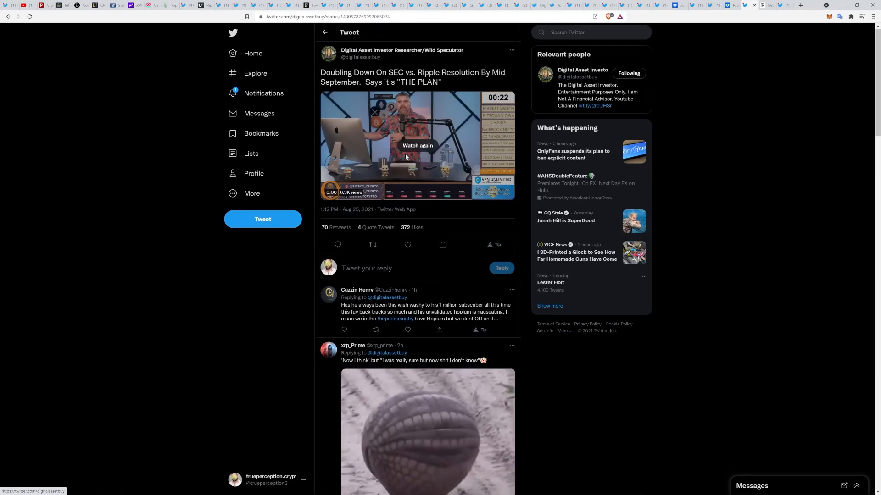
mouse_move(323, 200)
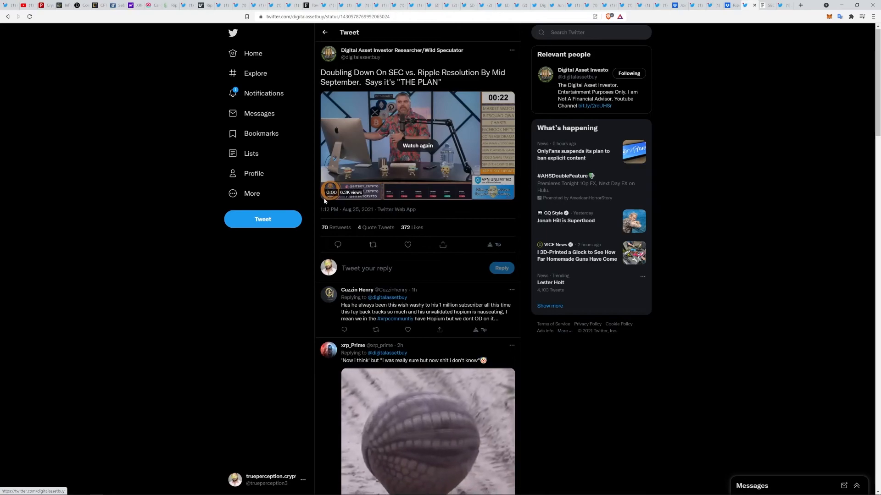
mouse_move(440, 160)
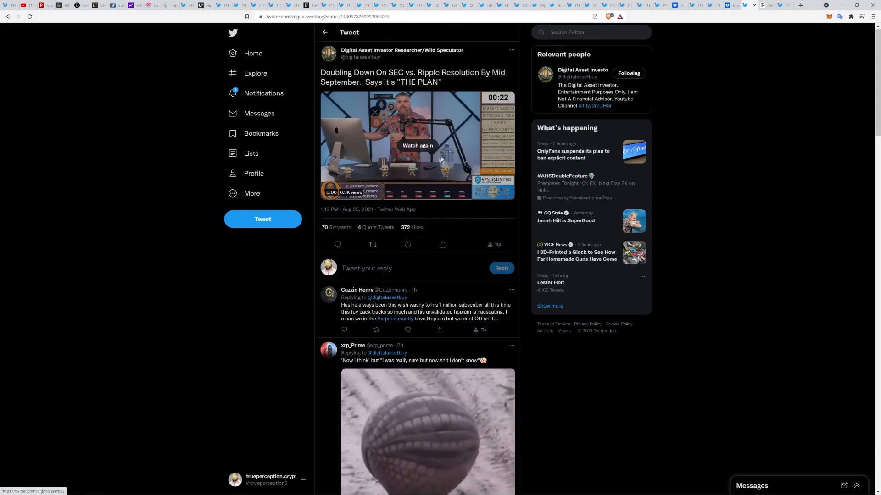
Step: Replay Digital Asset Investor's 'Doubling Down' video and let it run to 1:25
left_click(417, 145)
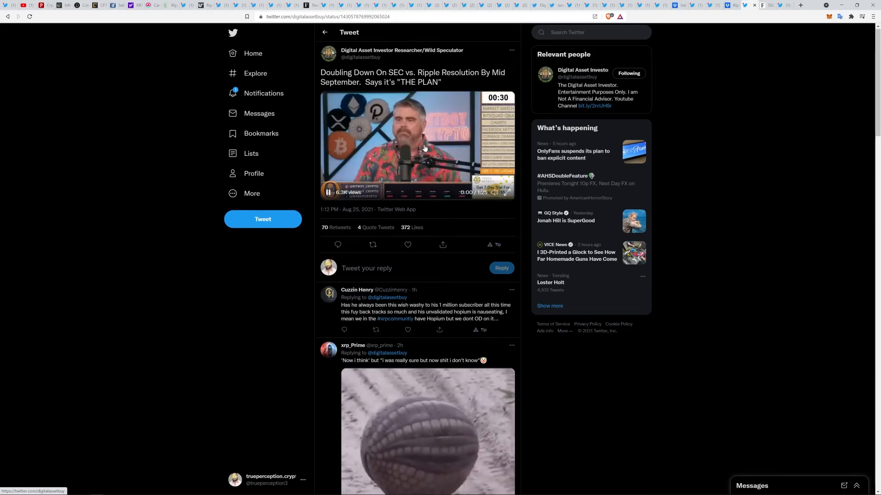
left_click(329, 192)
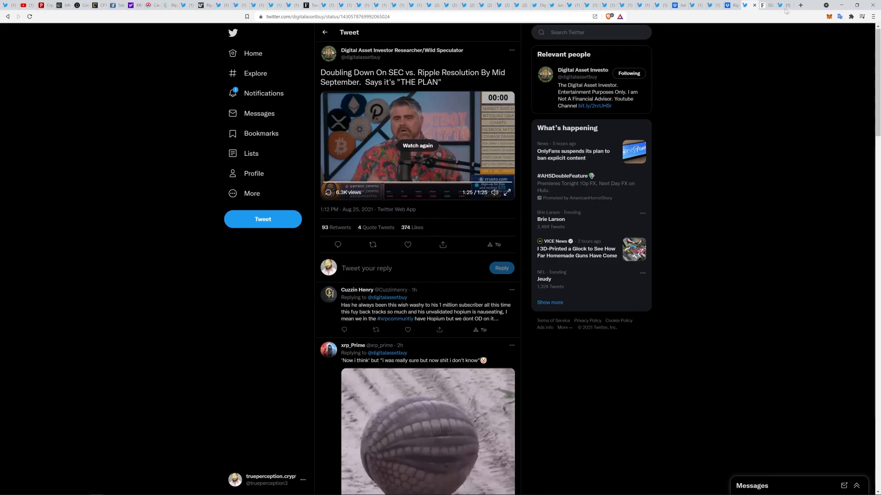
Step: Read the Finbold SEC conflict-of-interest article, then switch to the SEC seal tweet
left_click(767, 5)
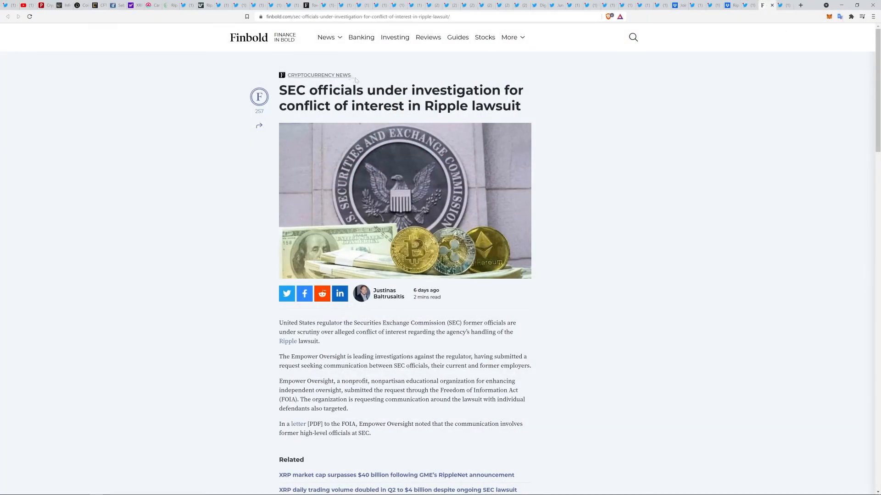
mouse_move(361, 78)
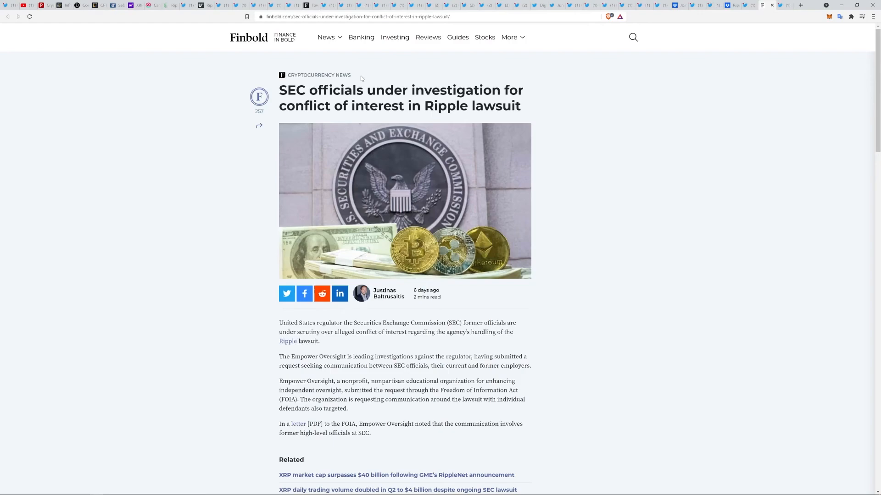
scroll("down", 3)
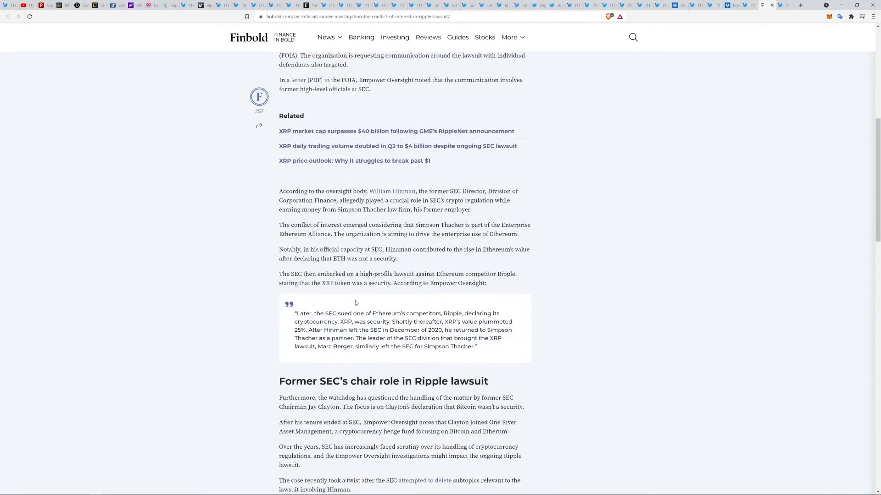
scroll("down", 3)
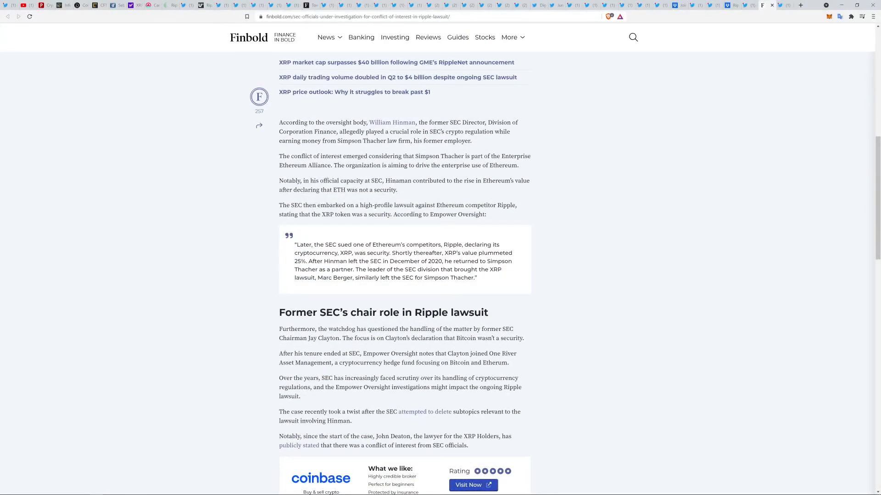
mouse_move(313, 243)
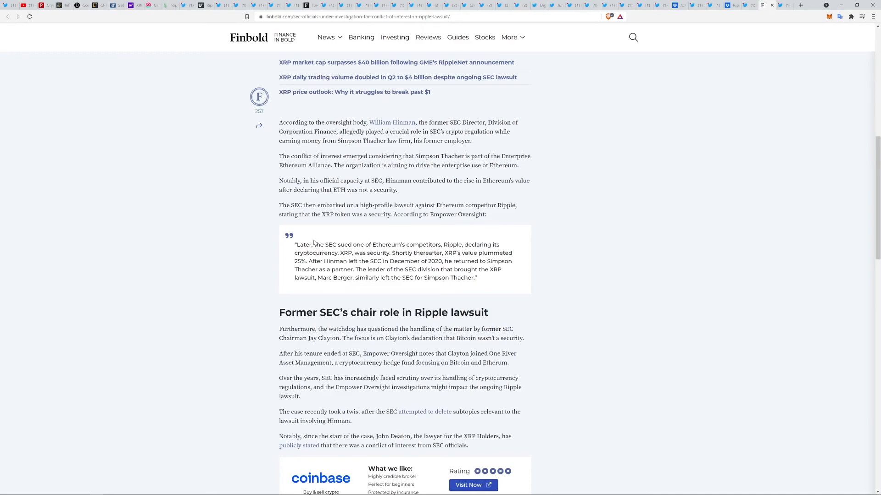
mouse_move(588, 227)
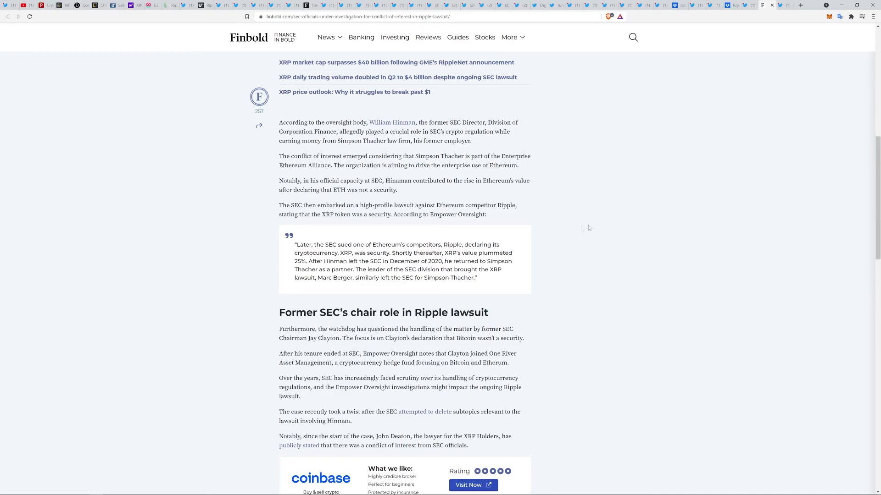
mouse_move(469, 178)
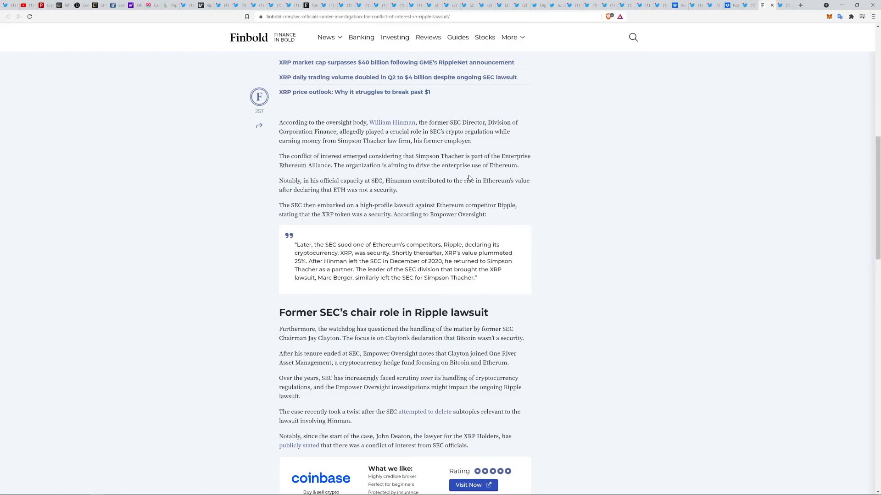
mouse_move(350, 227)
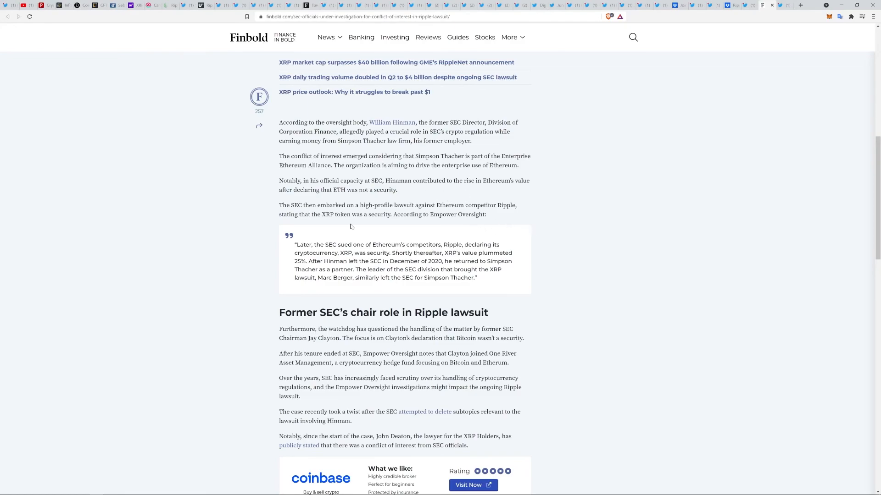
scroll("down", 3)
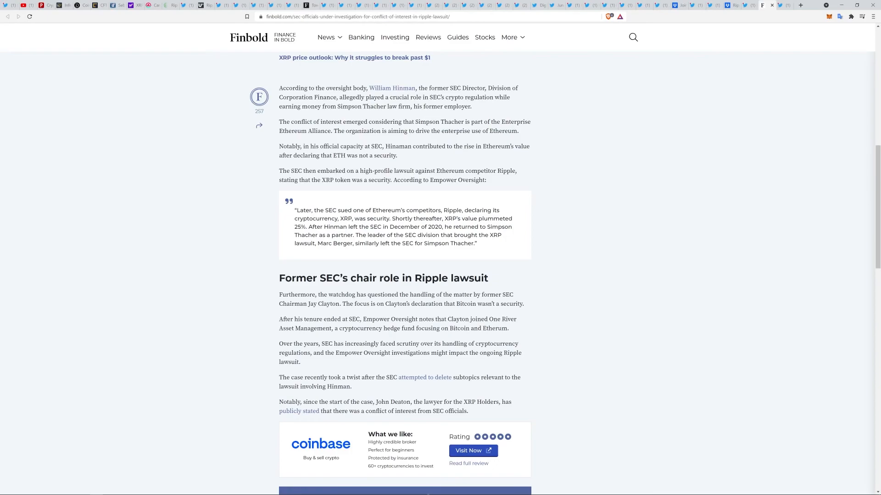
mouse_move(313, 250)
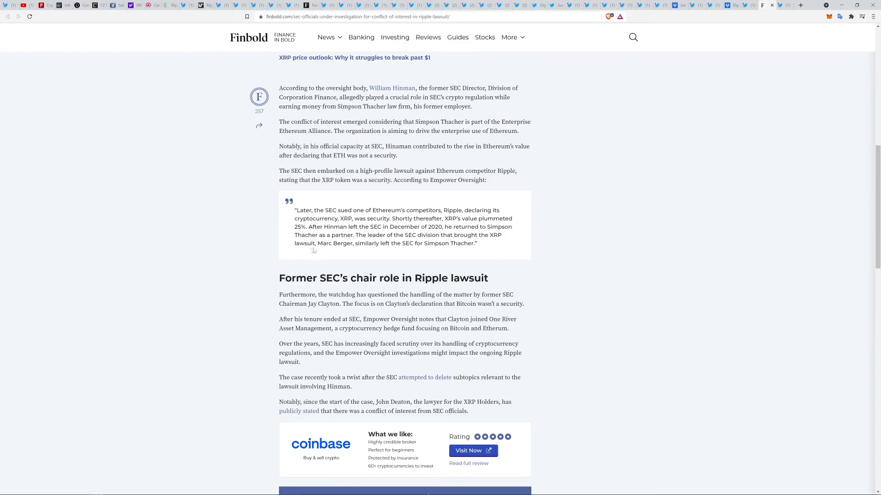
mouse_move(313, 251)
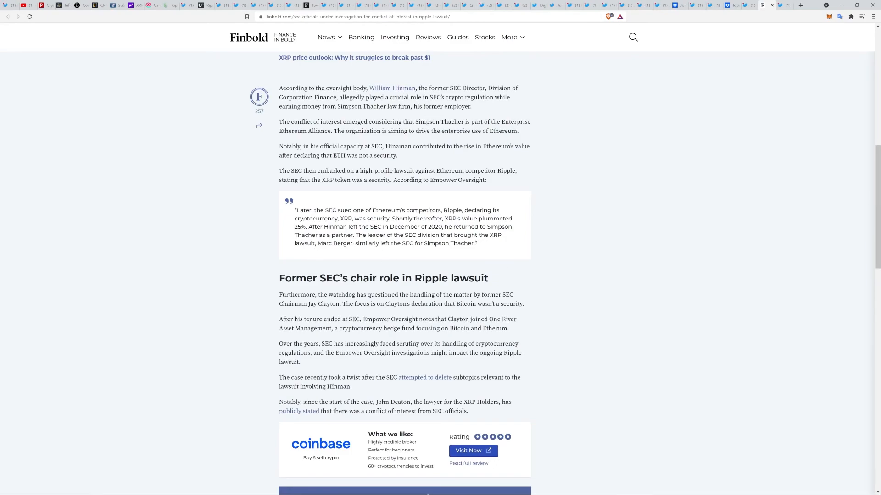
mouse_move(474, 263)
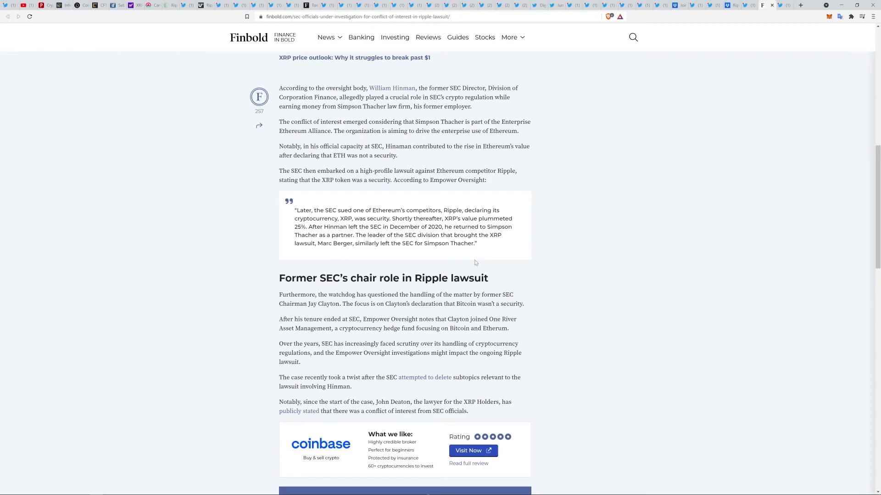
mouse_move(438, 250)
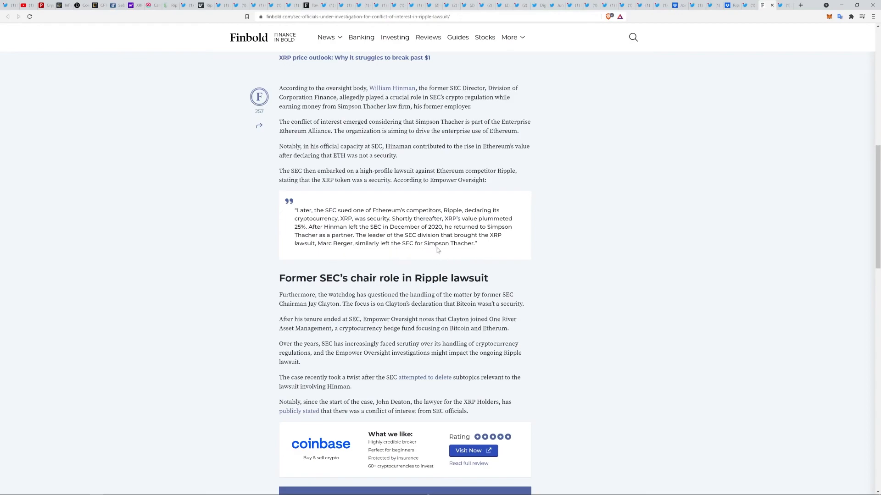
scroll("down", 3)
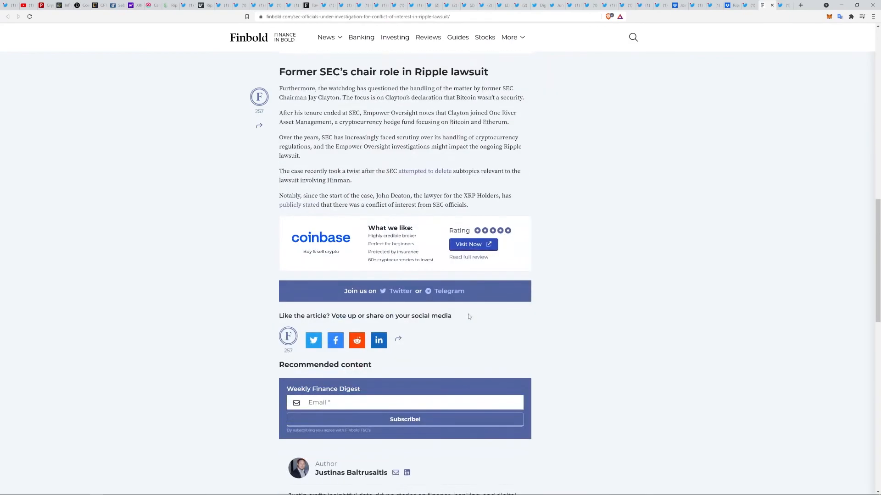
scroll("up", 3)
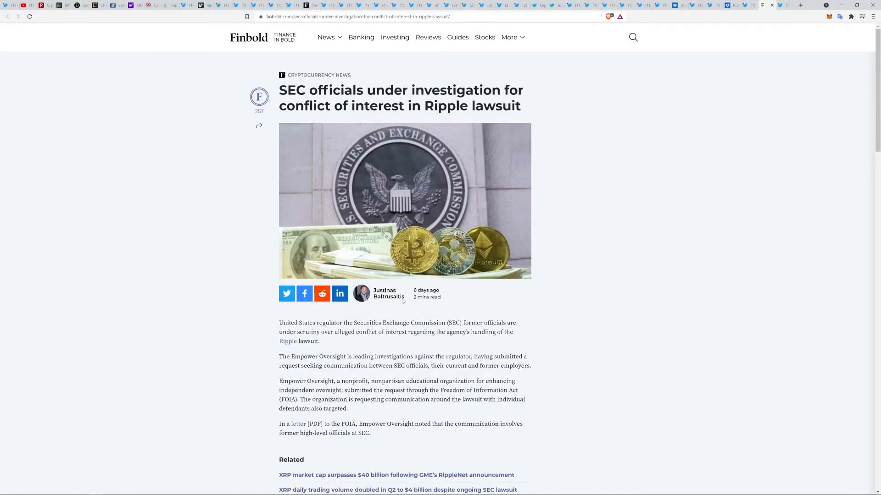
mouse_move(622, 75)
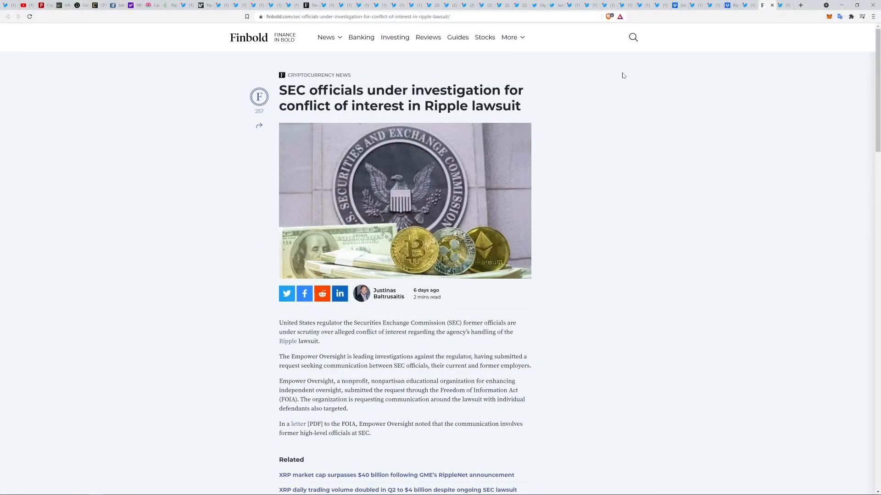
left_click(767, 5)
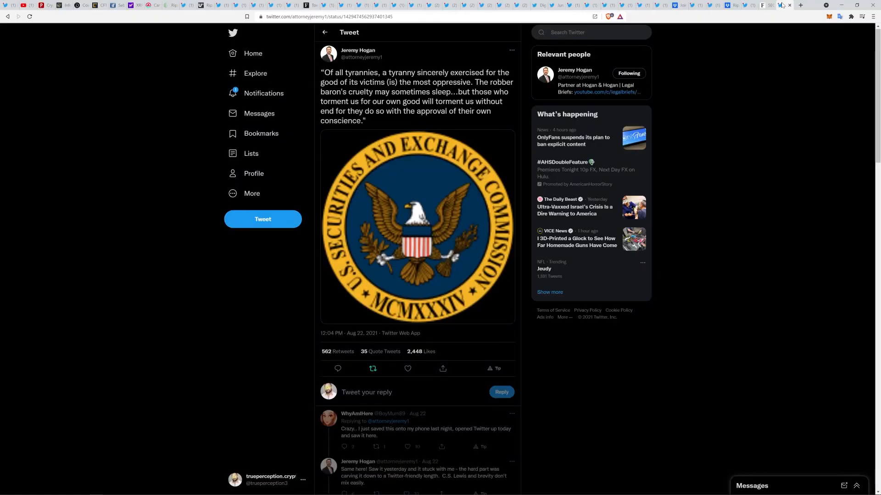
mouse_move(263, 92)
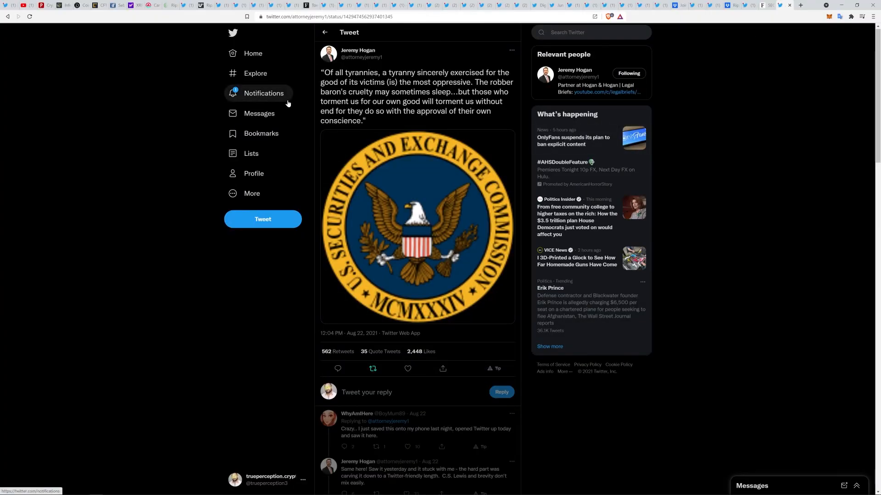